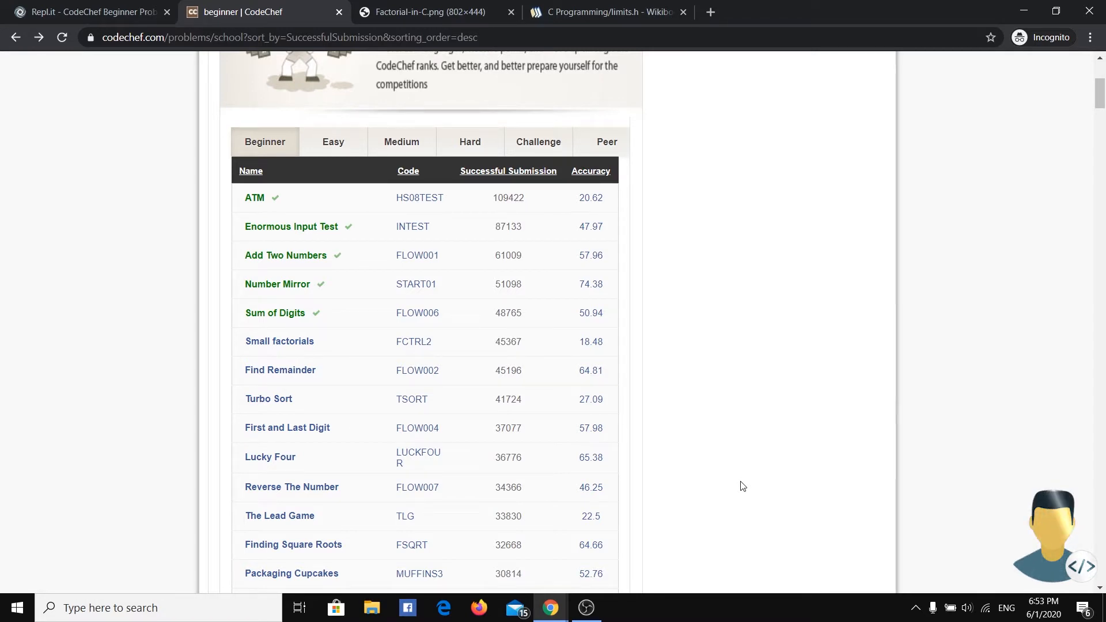
# Open the FCTRL2 Small factorials problem and highlight its input constraint 1<=n<=100
pyautogui.click(279, 342)
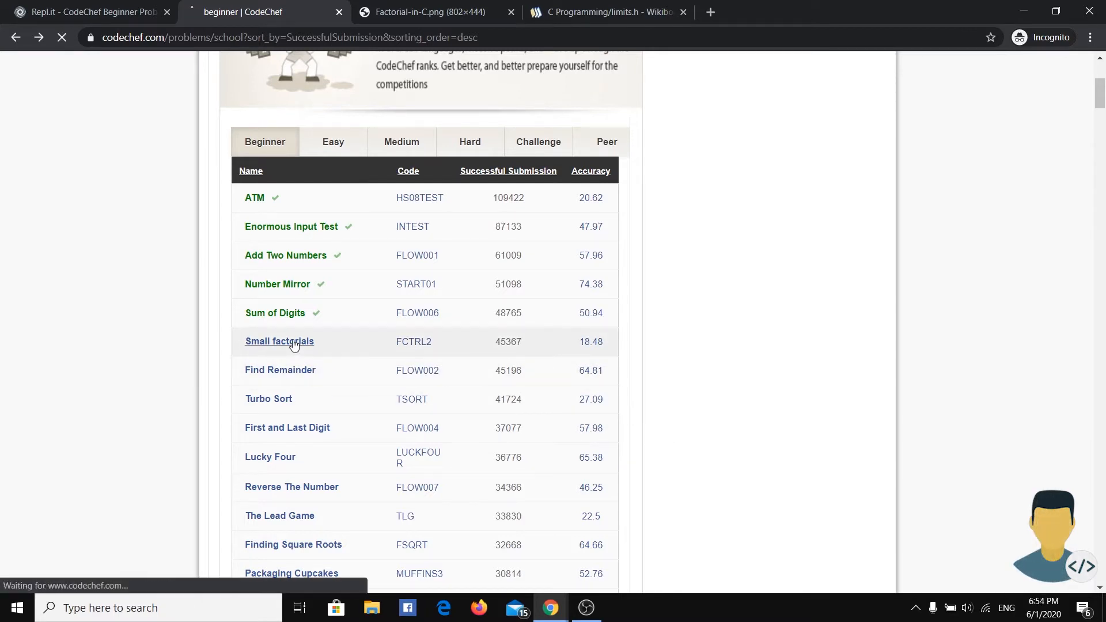
pyautogui.click(279, 342)
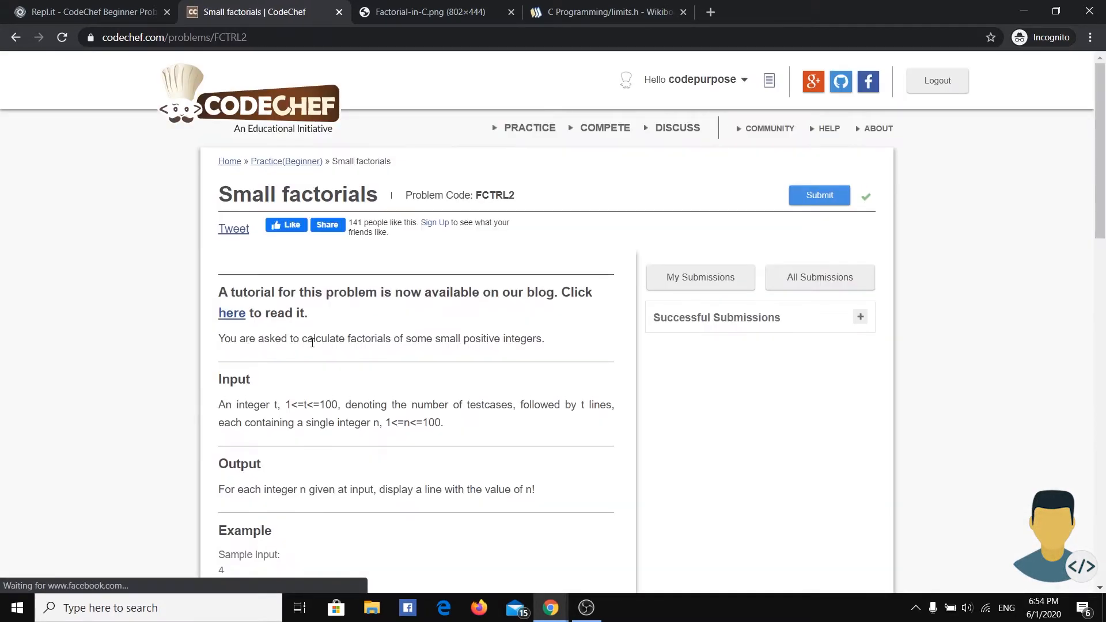
pyautogui.scroll(-3)
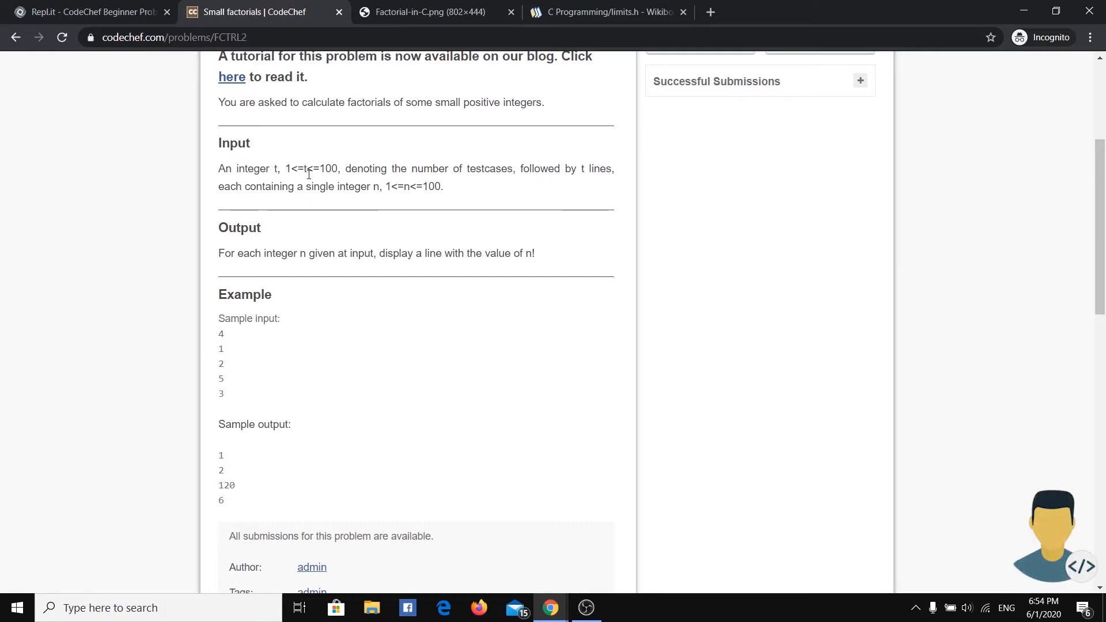
pyautogui.moveTo(505, 180)
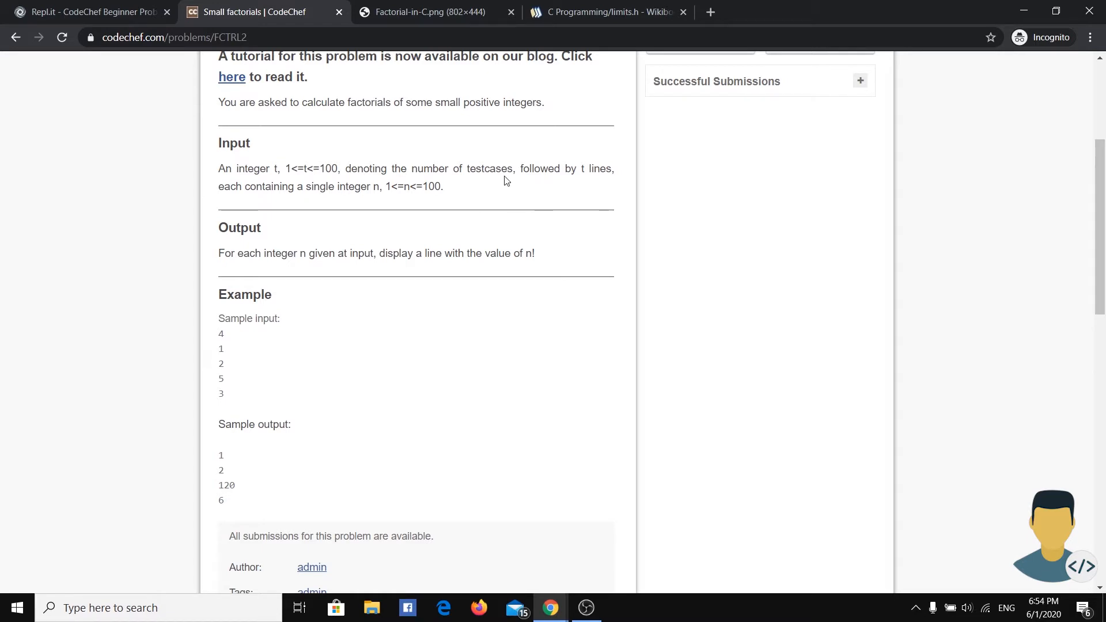
pyautogui.moveTo(367, 189)
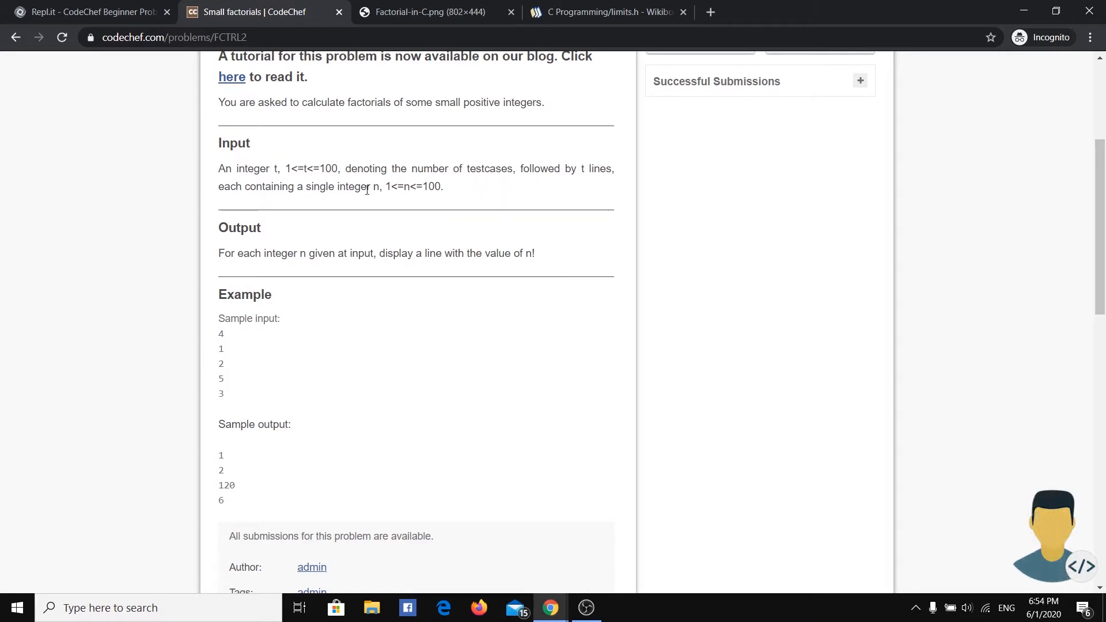
pyautogui.moveTo(382, 187); pyautogui.dragTo(416, 186)
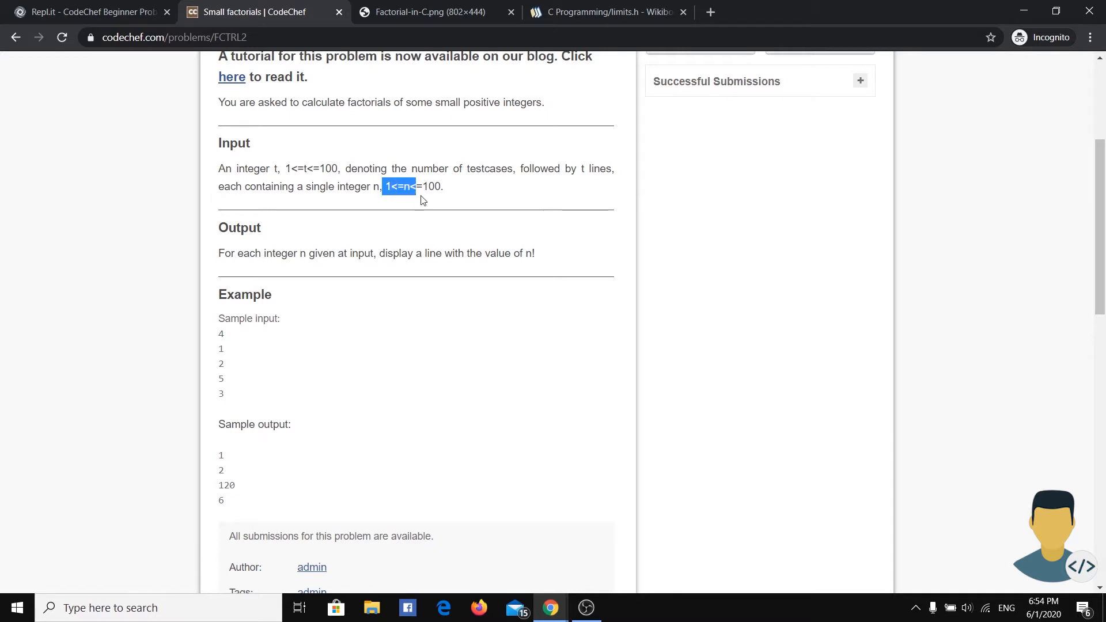
pyautogui.moveTo(399, 186); pyautogui.dragTo(443, 186)
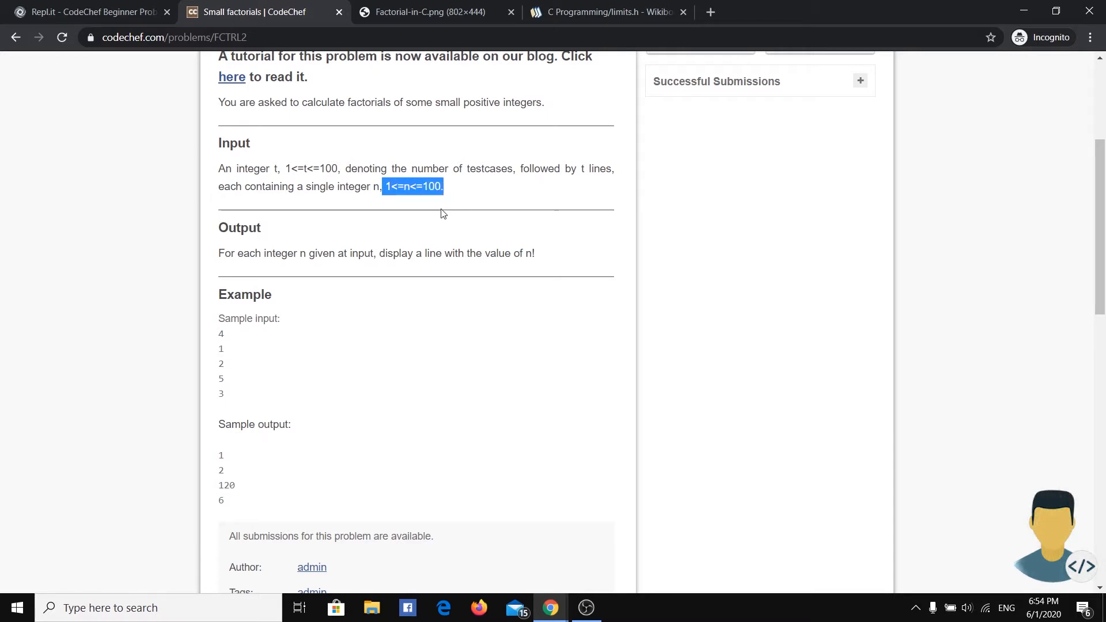
pyautogui.moveTo(422, 220)
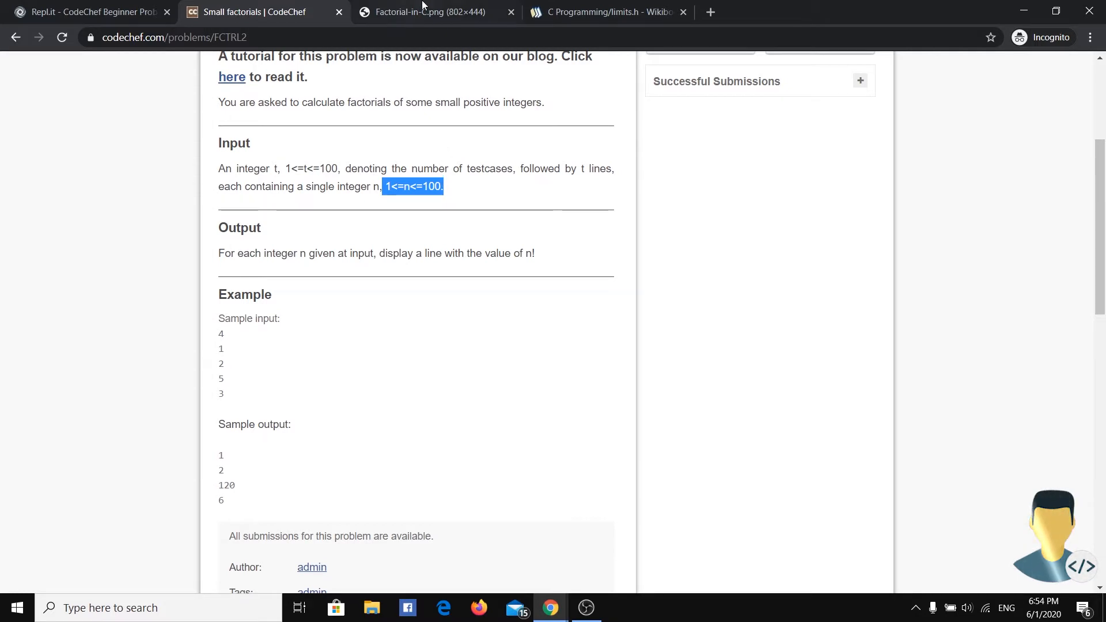
# Switch to the Factorial-in-C.png tab listing factorials 0! through 10!
pyautogui.click(424, 12)
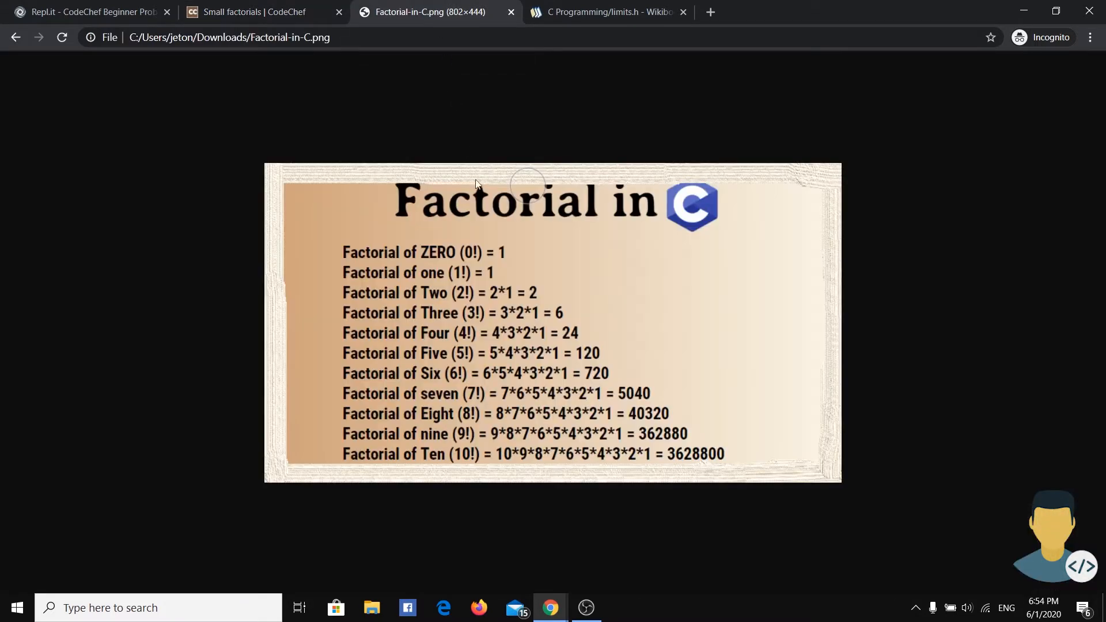
pyautogui.moveTo(584, 242)
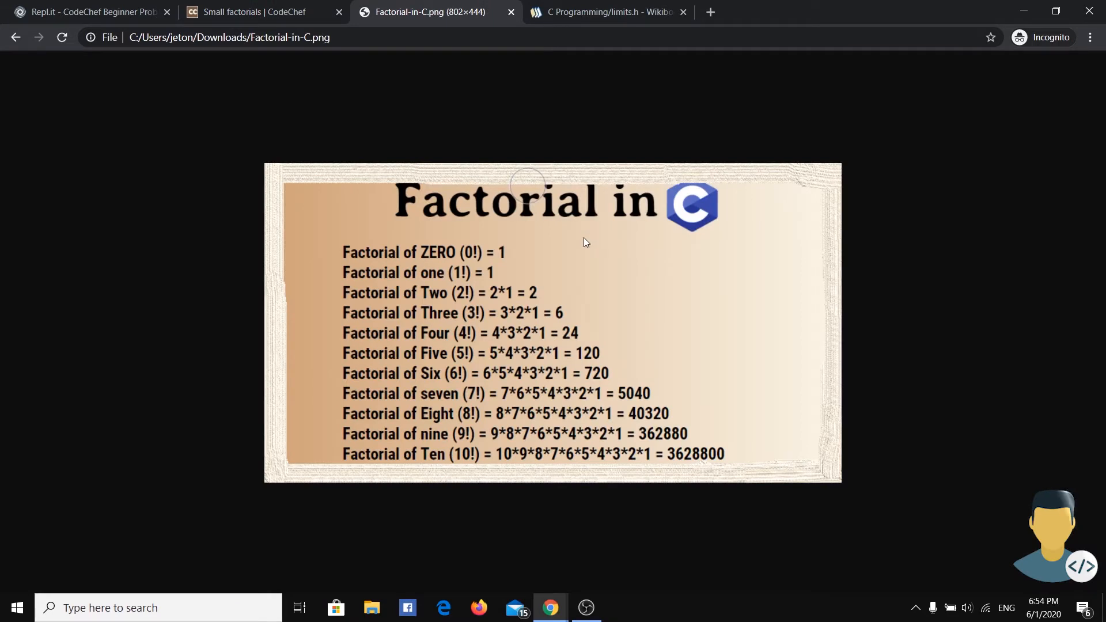
pyautogui.moveTo(427, 492)
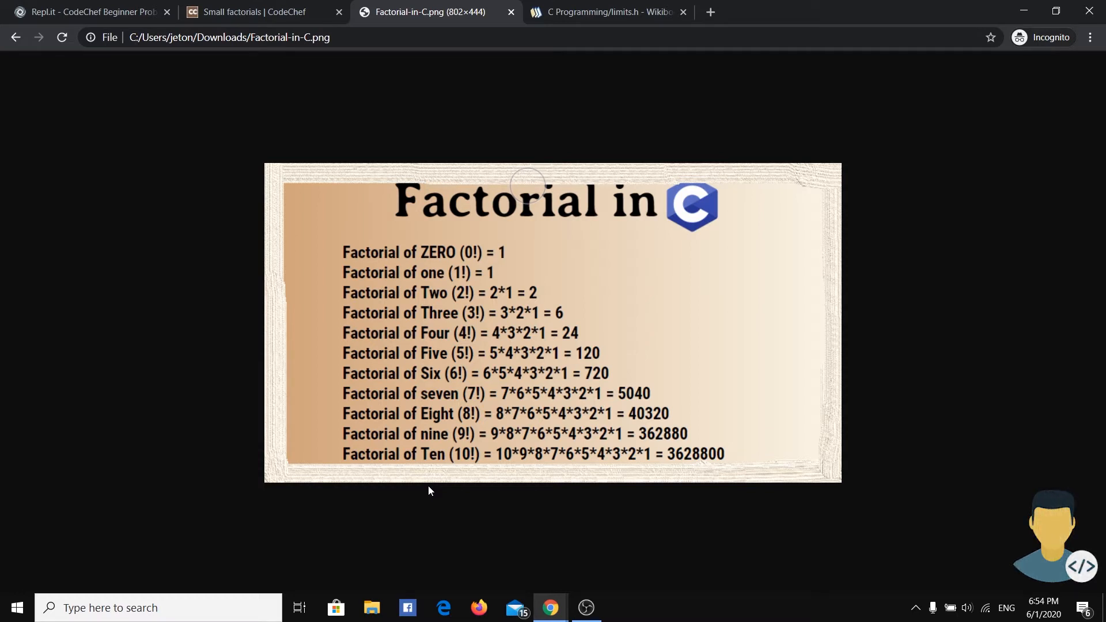
pyautogui.moveTo(465, 391)
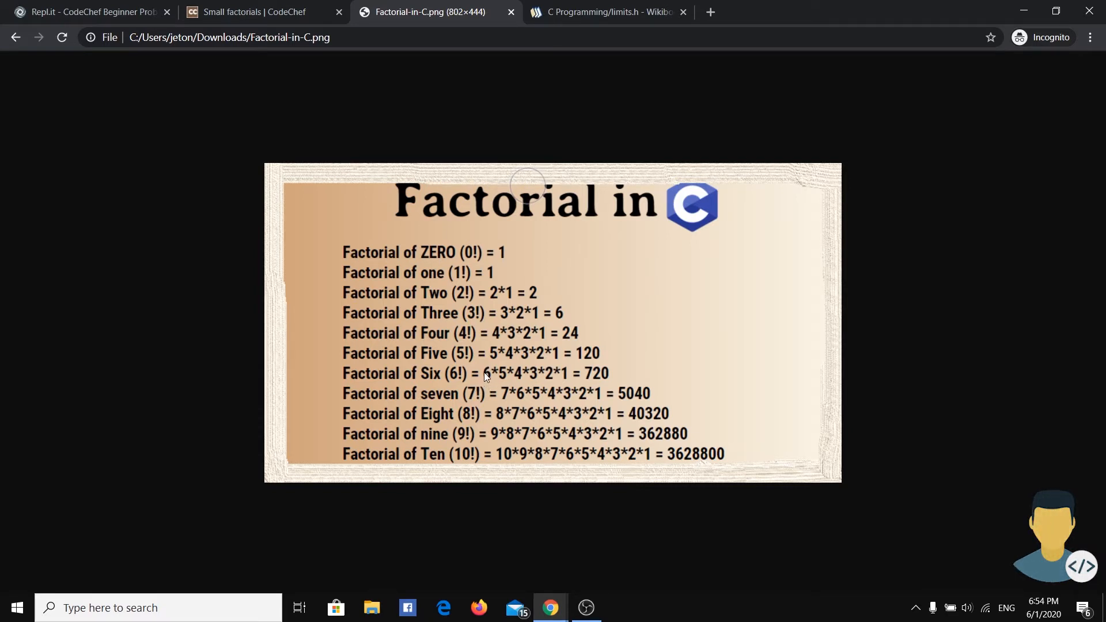
pyautogui.moveTo(524, 373)
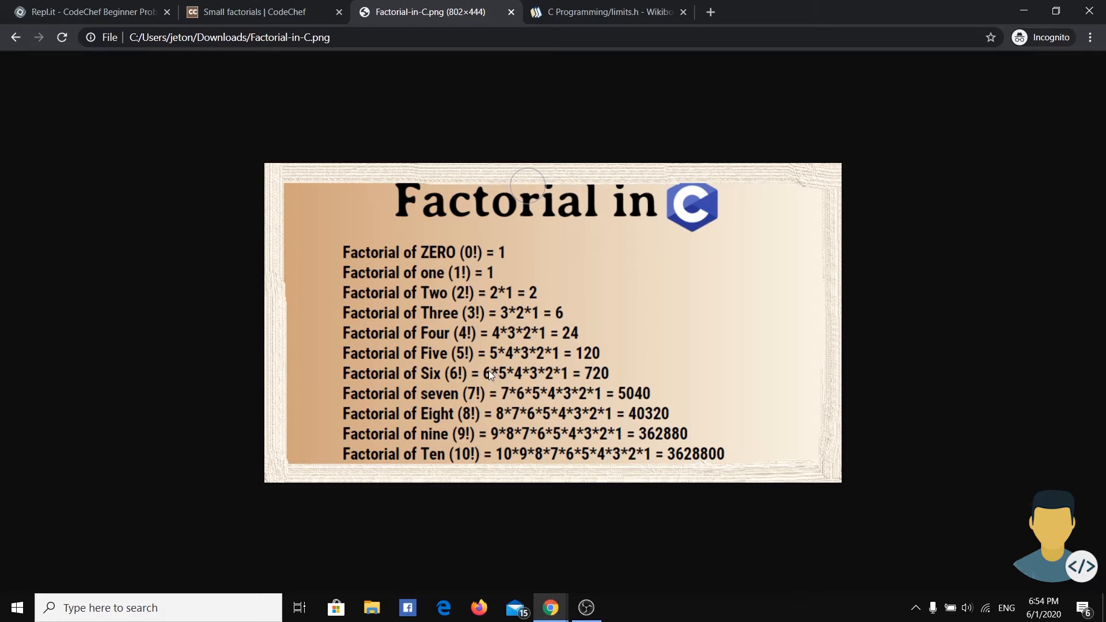
pyautogui.moveTo(496, 391)
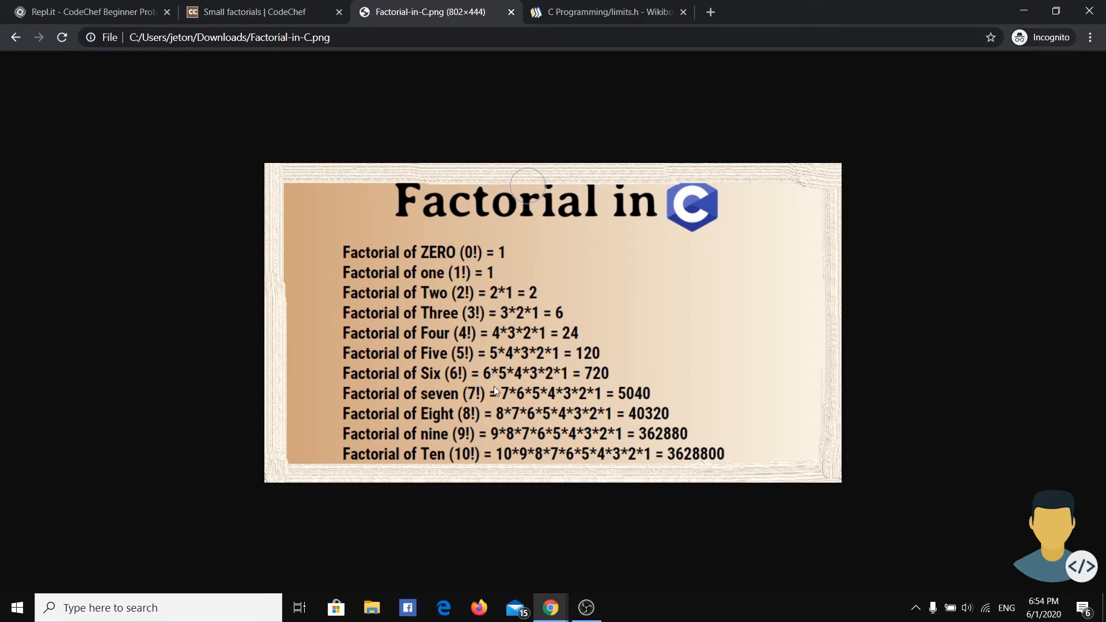
pyautogui.moveTo(512, 393)
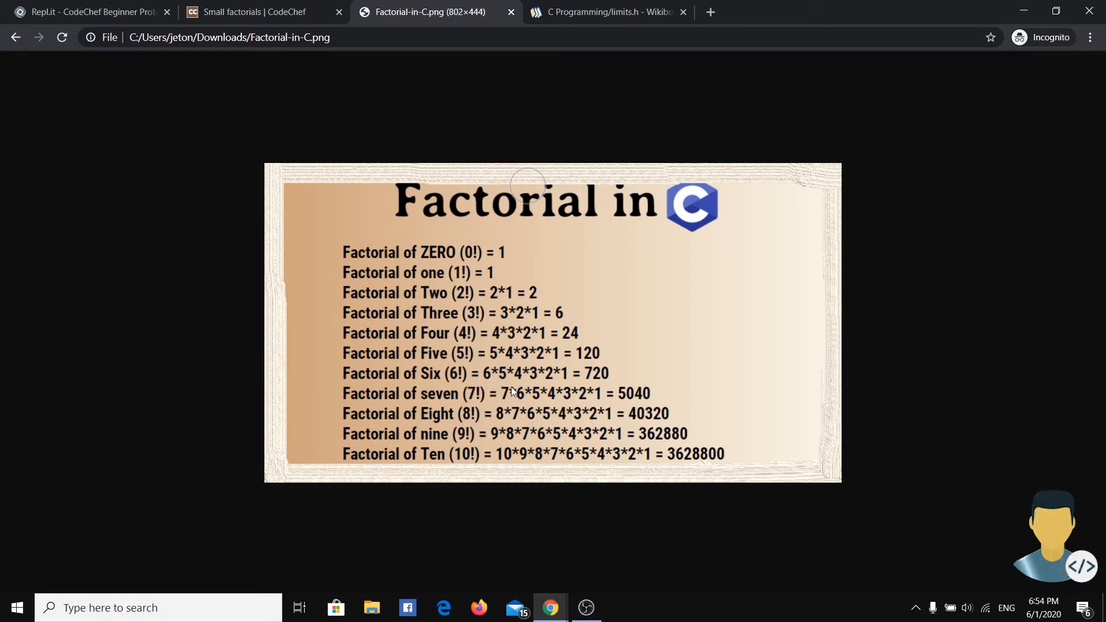
pyautogui.moveTo(582, 365)
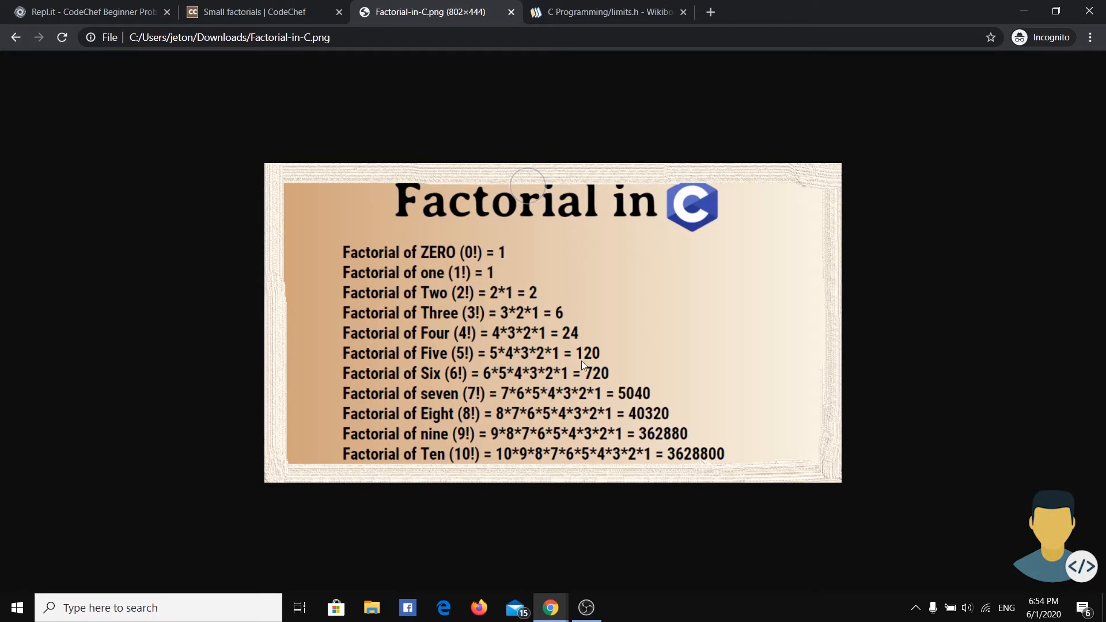
pyautogui.moveTo(528, 390)
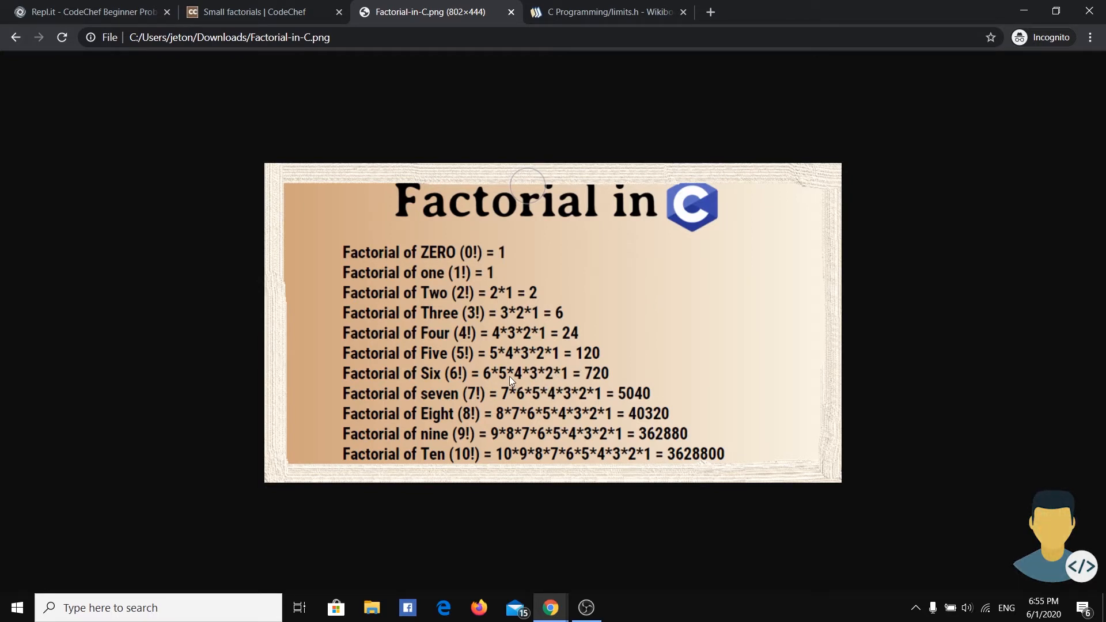
pyautogui.moveTo(513, 413)
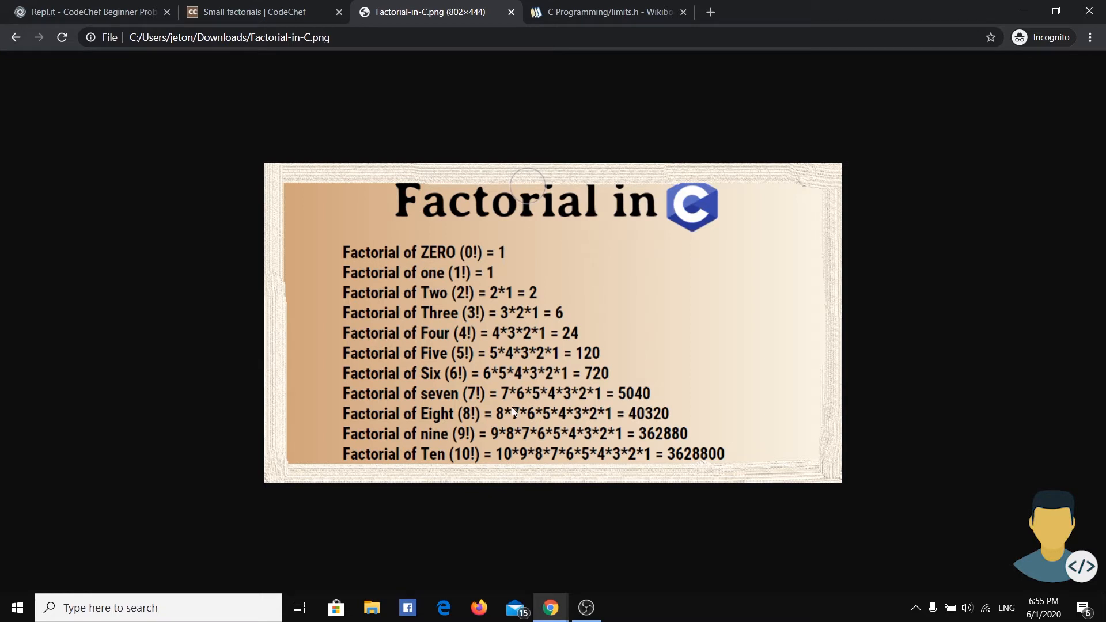
pyautogui.moveTo(506, 402)
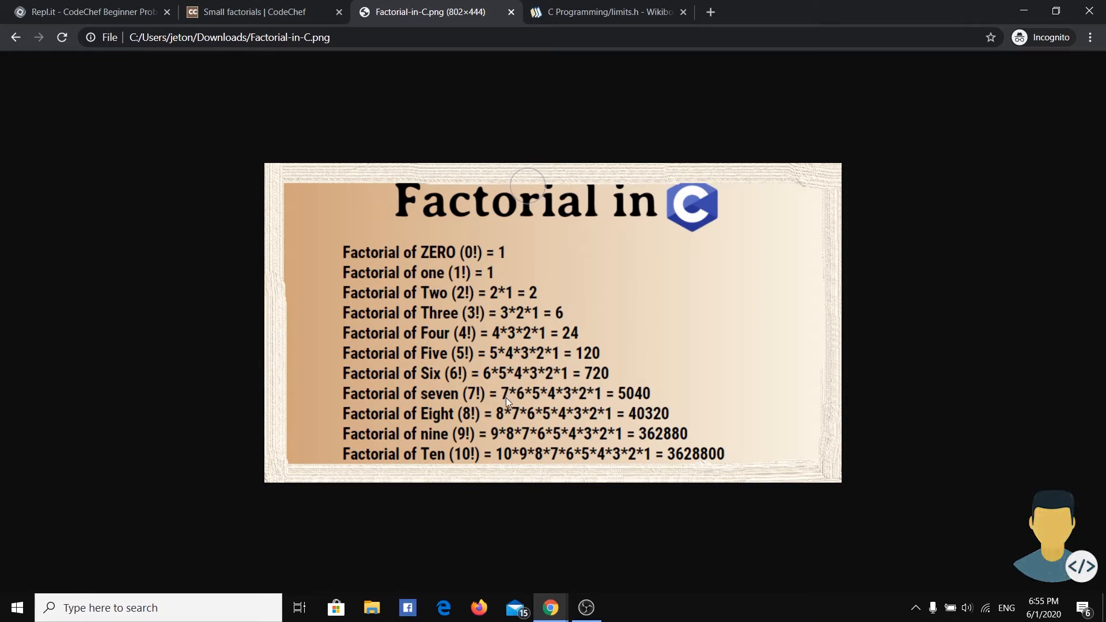
pyautogui.moveTo(503, 395)
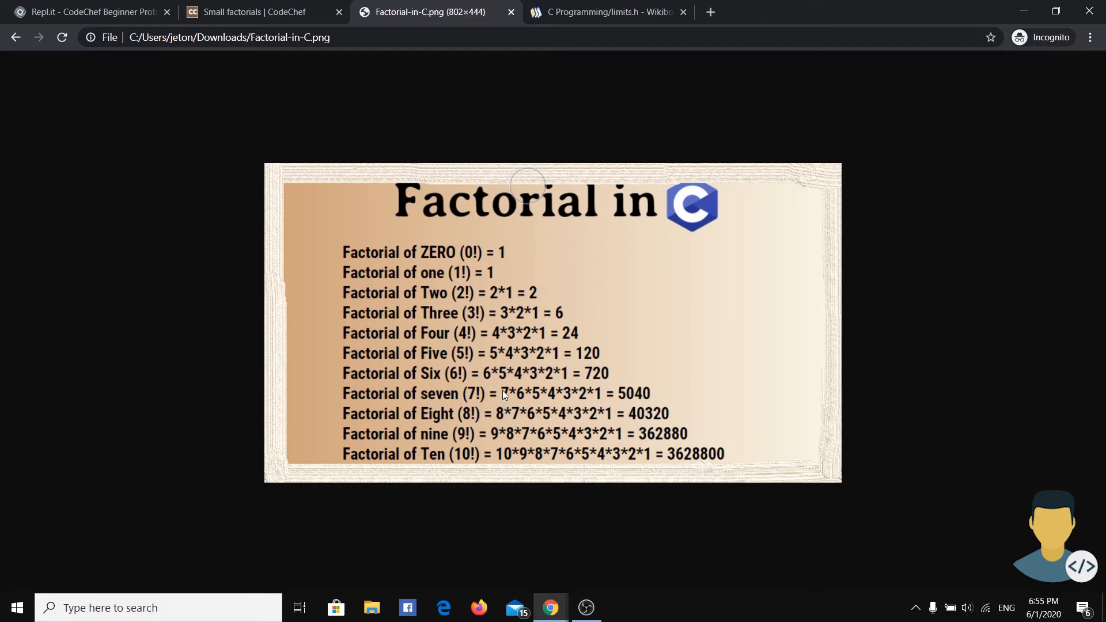
pyautogui.moveTo(529, 386)
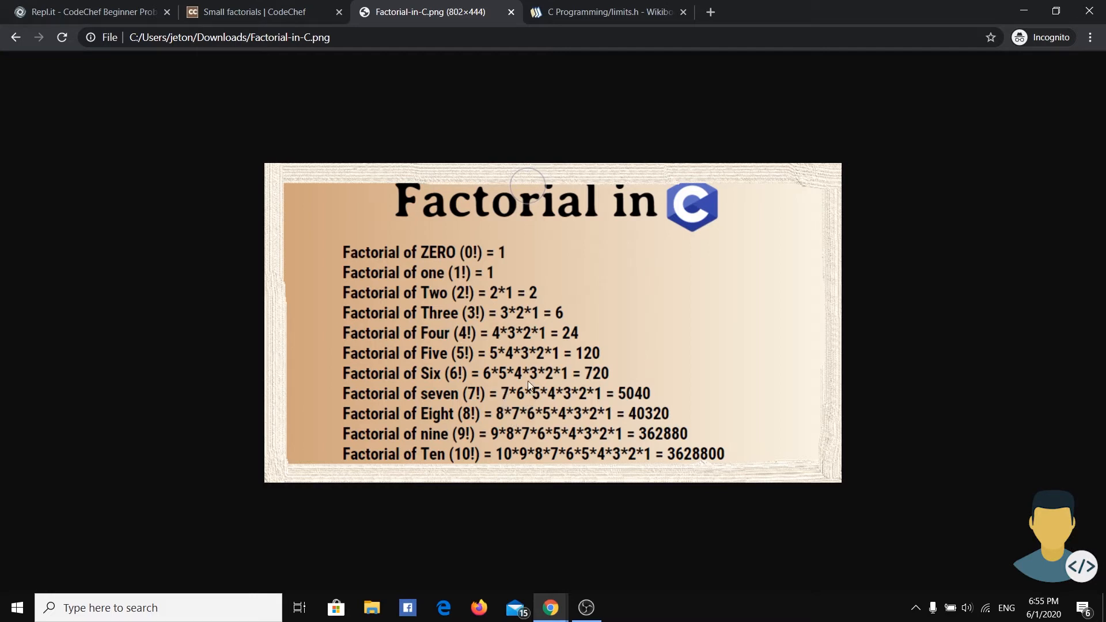
pyautogui.moveTo(546, 413)
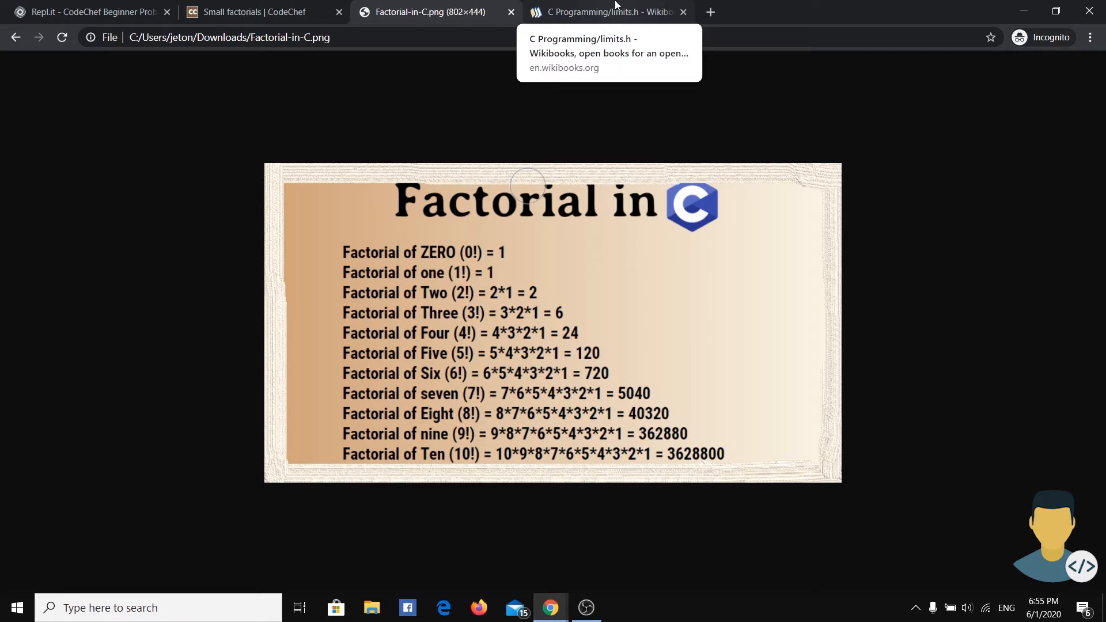
# Switch back to the 'Small factorials | CodeChef' problem tab
pyautogui.click(254, 12)
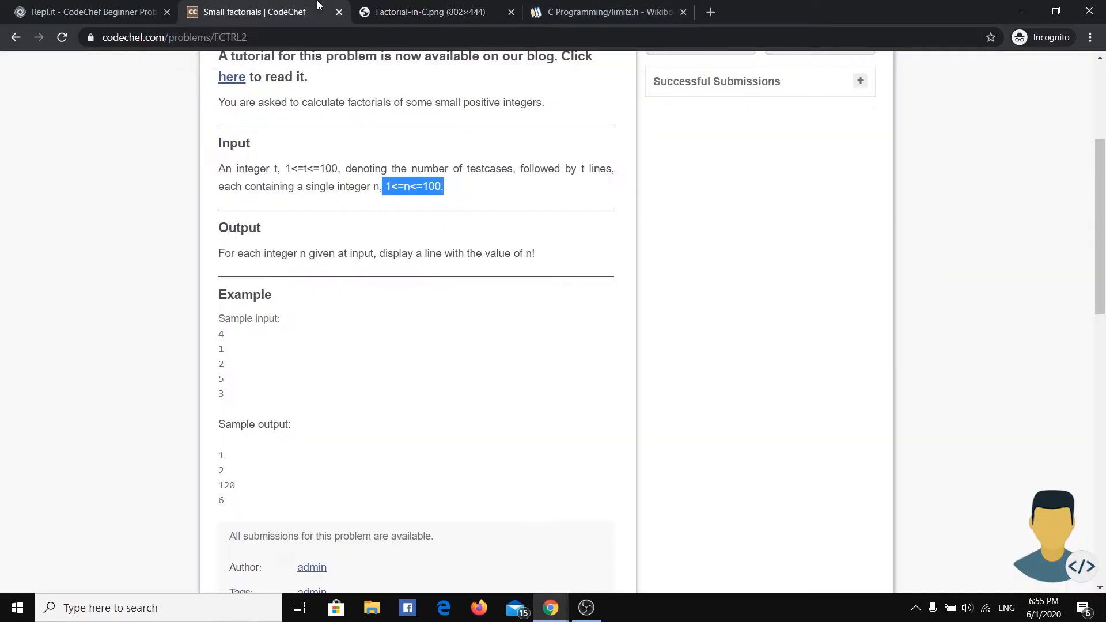
pyautogui.moveTo(434, 245)
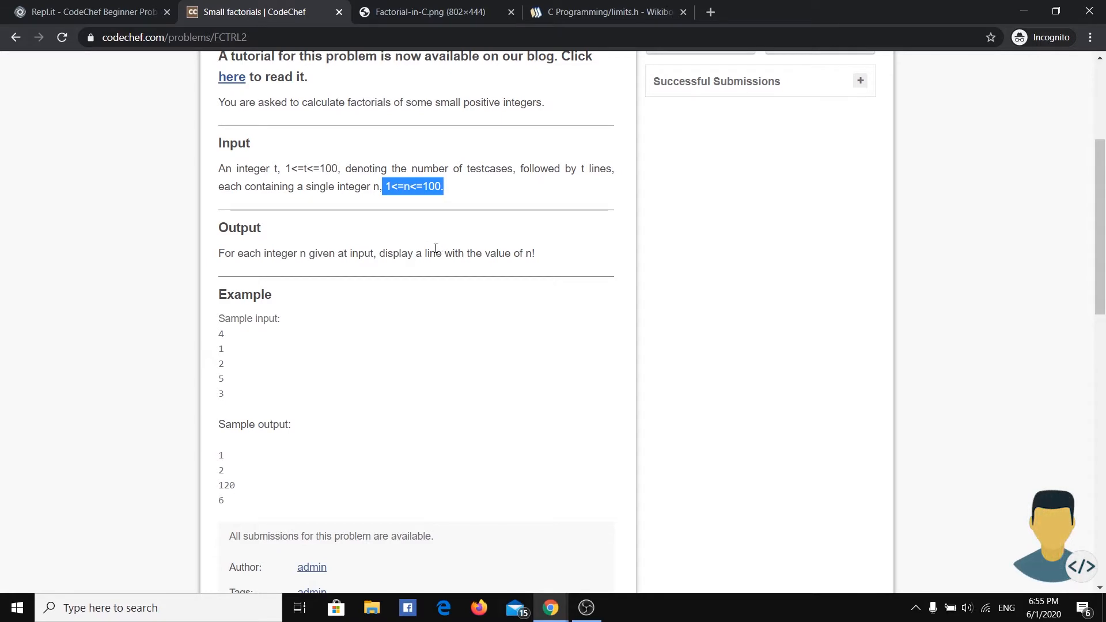
pyautogui.moveTo(428, 281)
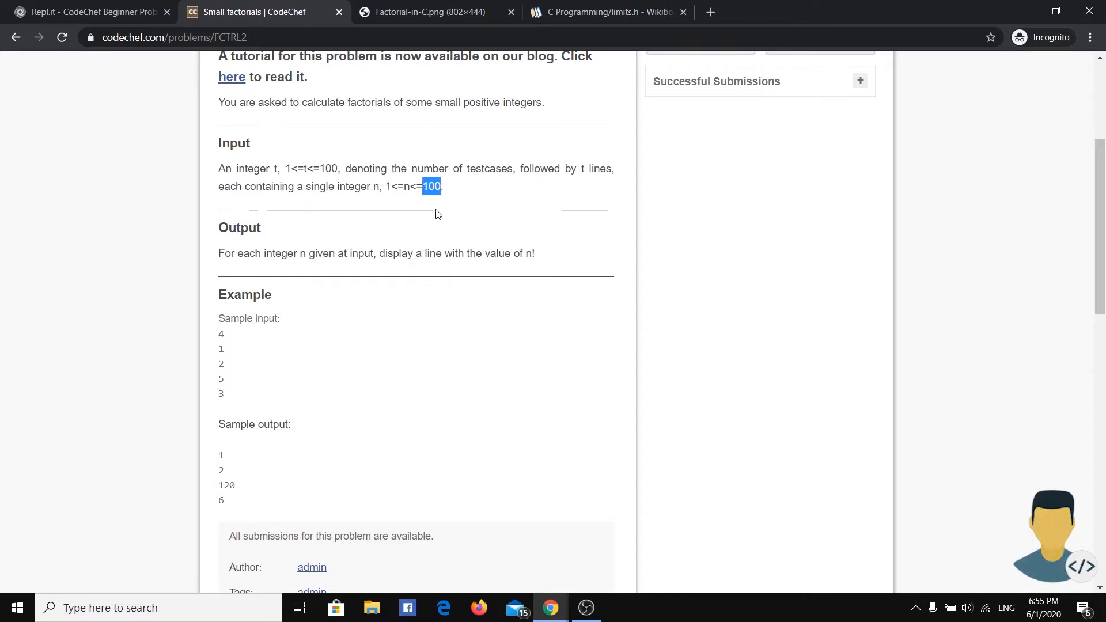
pyautogui.moveTo(431, 201)
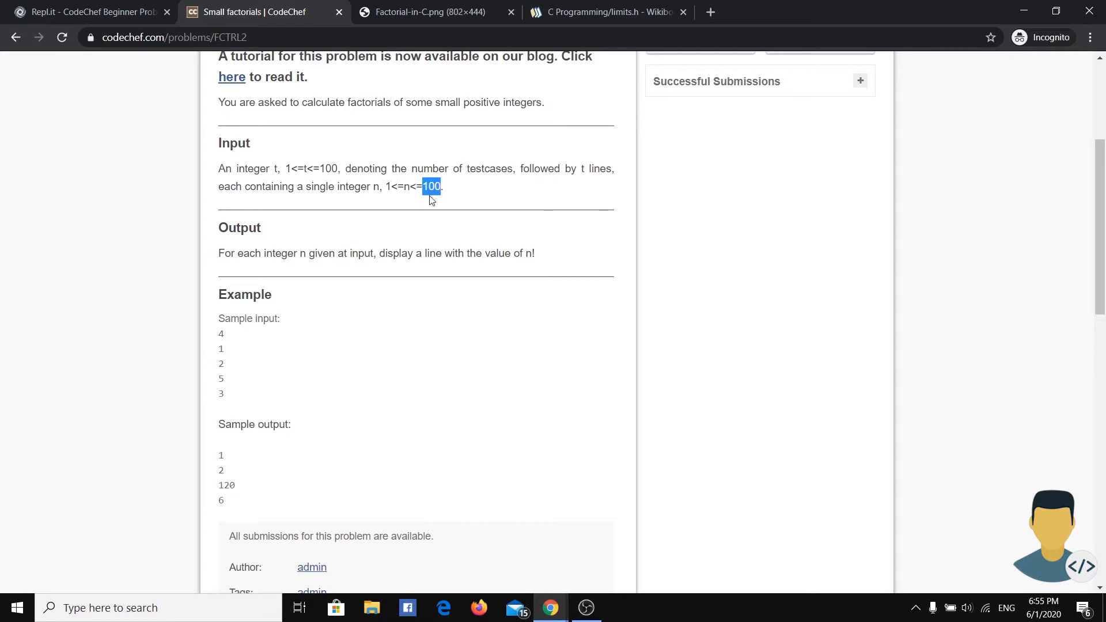
pyautogui.moveTo(554, 255)
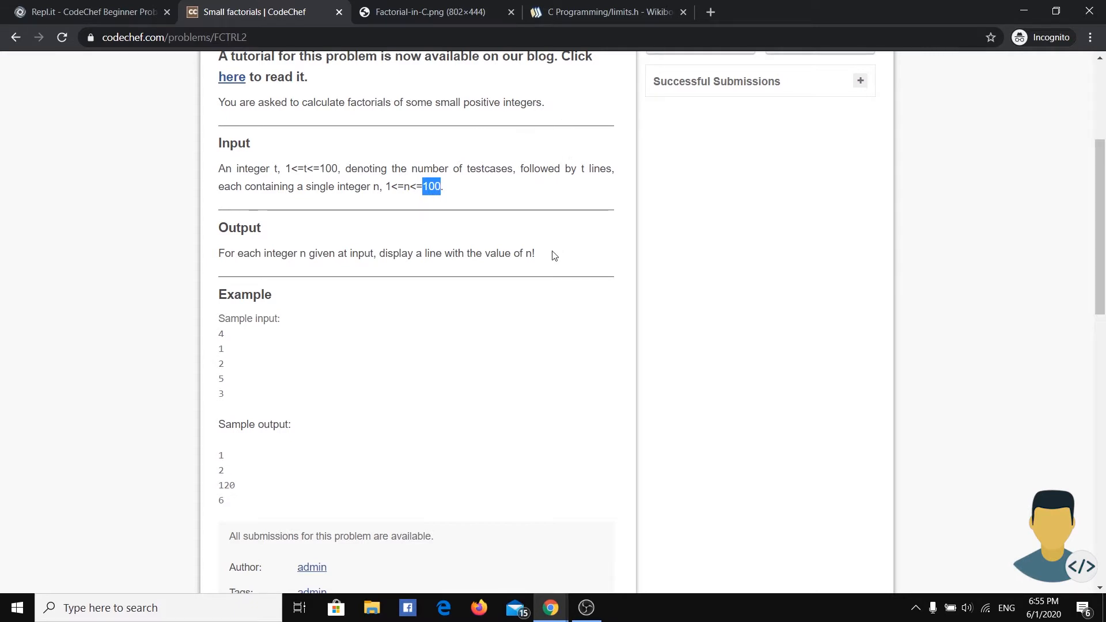
pyautogui.click(607, 12)
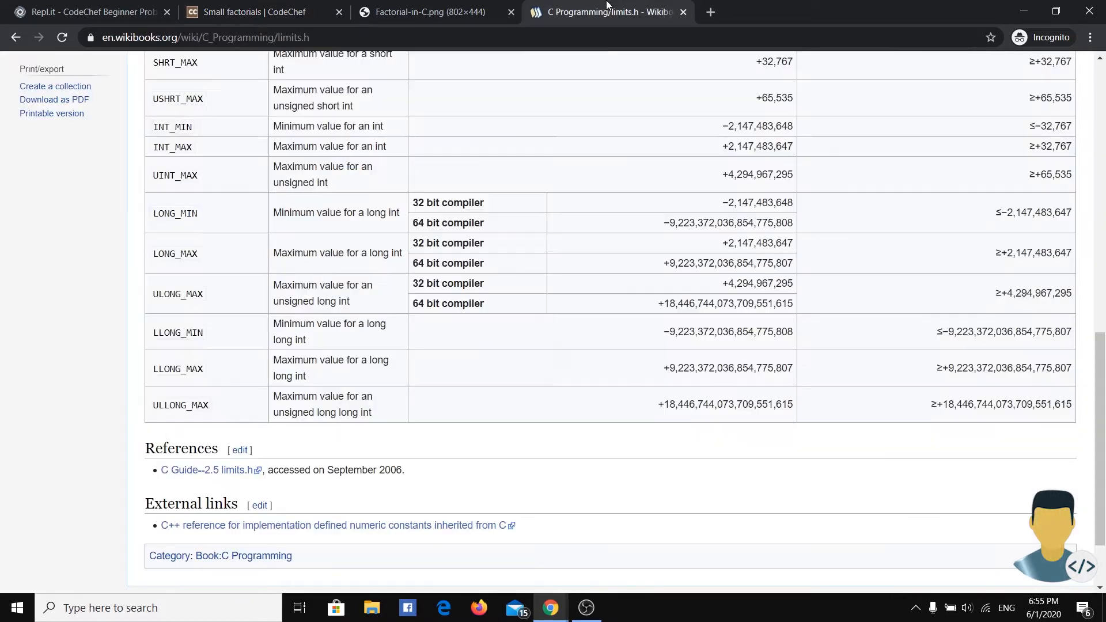
pyautogui.moveTo(427, 263)
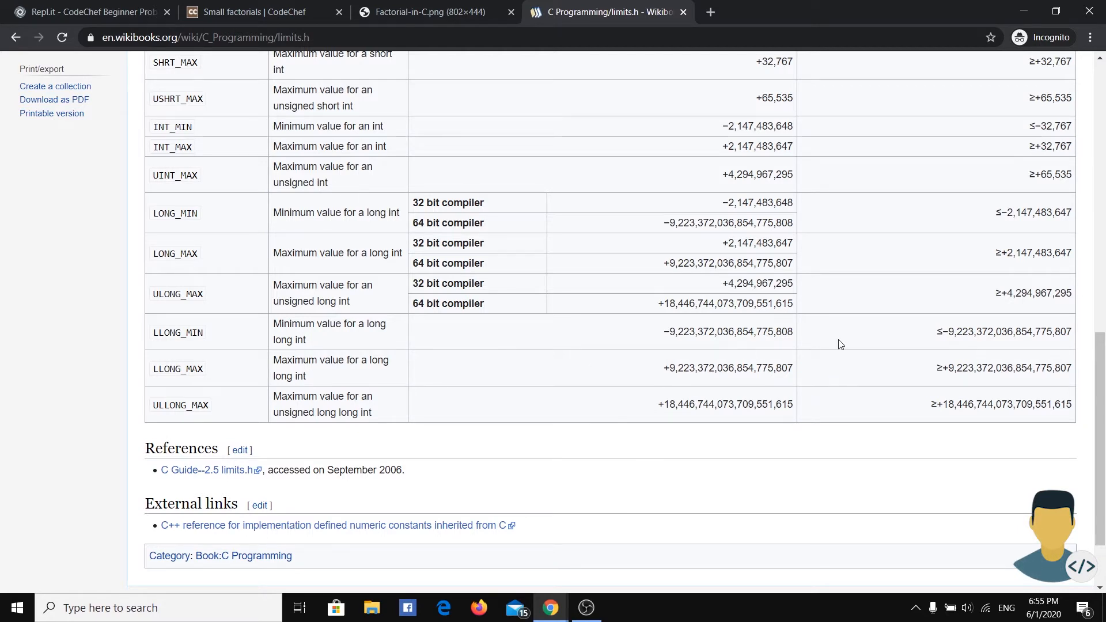
pyautogui.moveTo(880, 408)
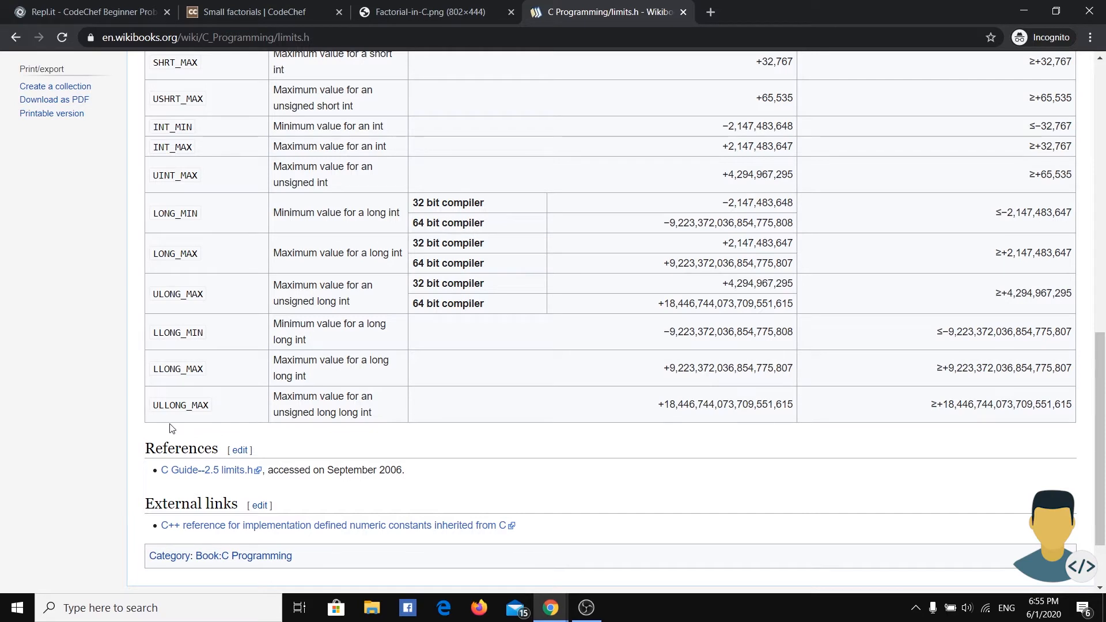
pyautogui.doubleClick(179, 405)
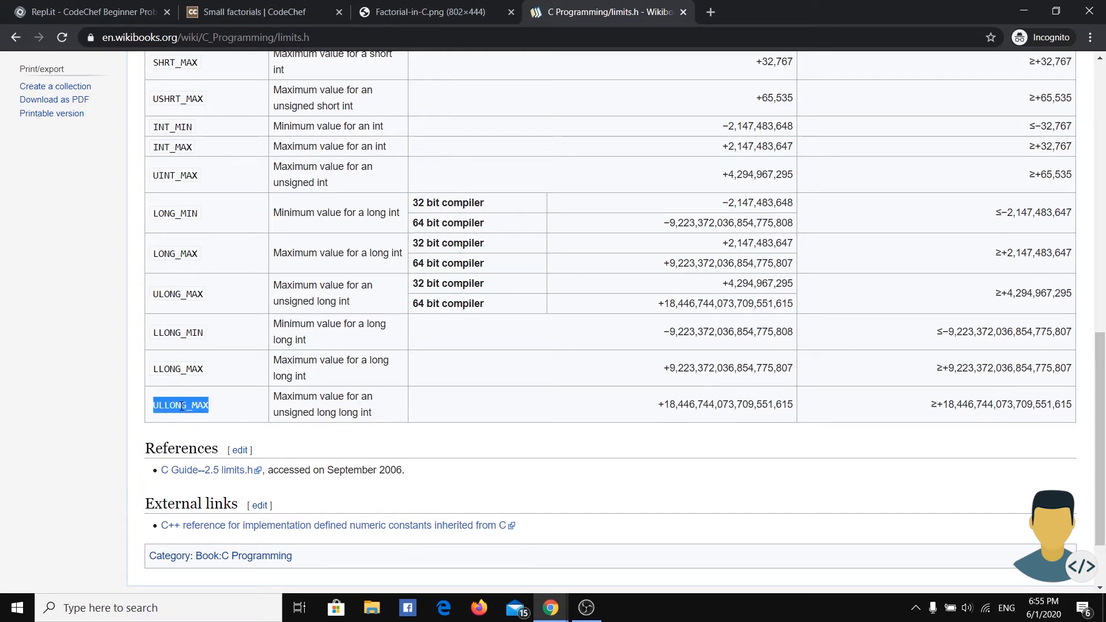
pyautogui.moveTo(451, 409)
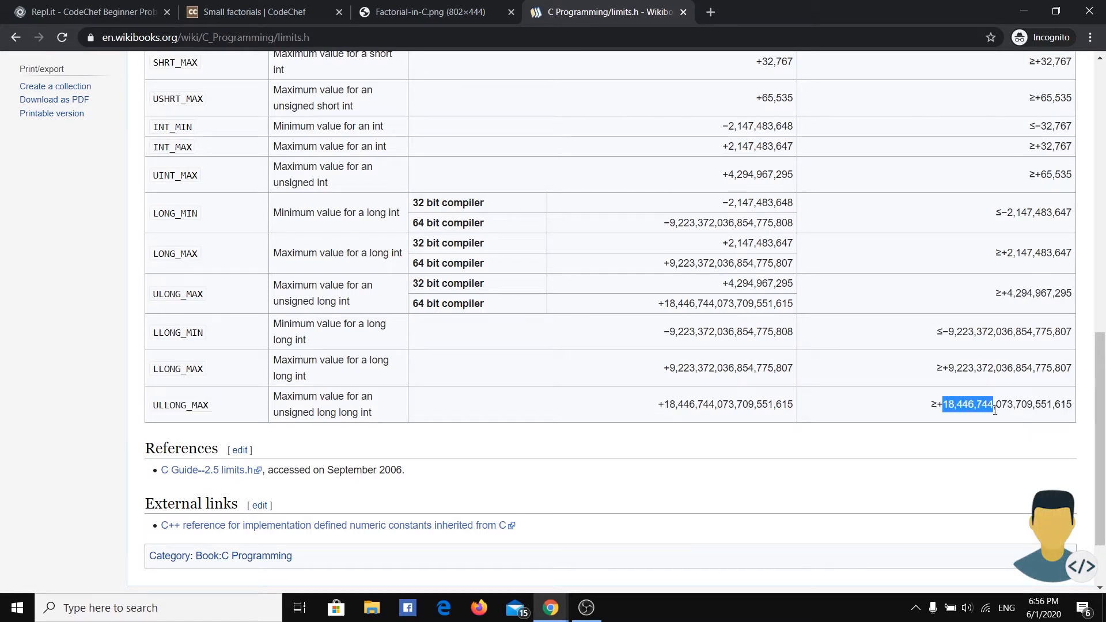
pyautogui.moveTo(992, 404); pyautogui.dragTo(1071, 404)
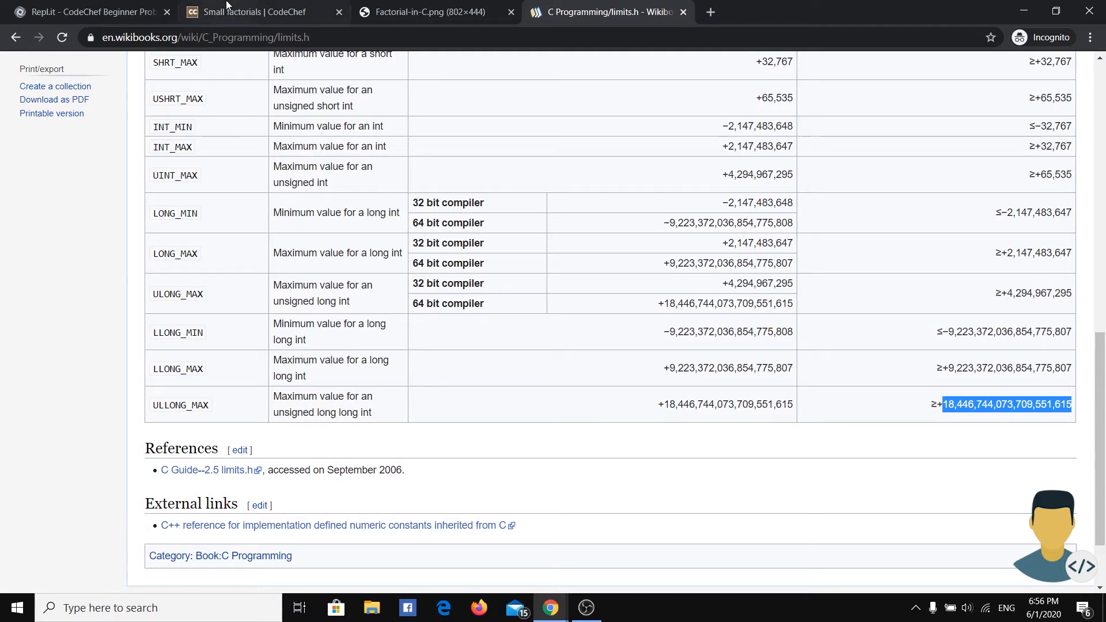
pyautogui.moveTo(91, 12)
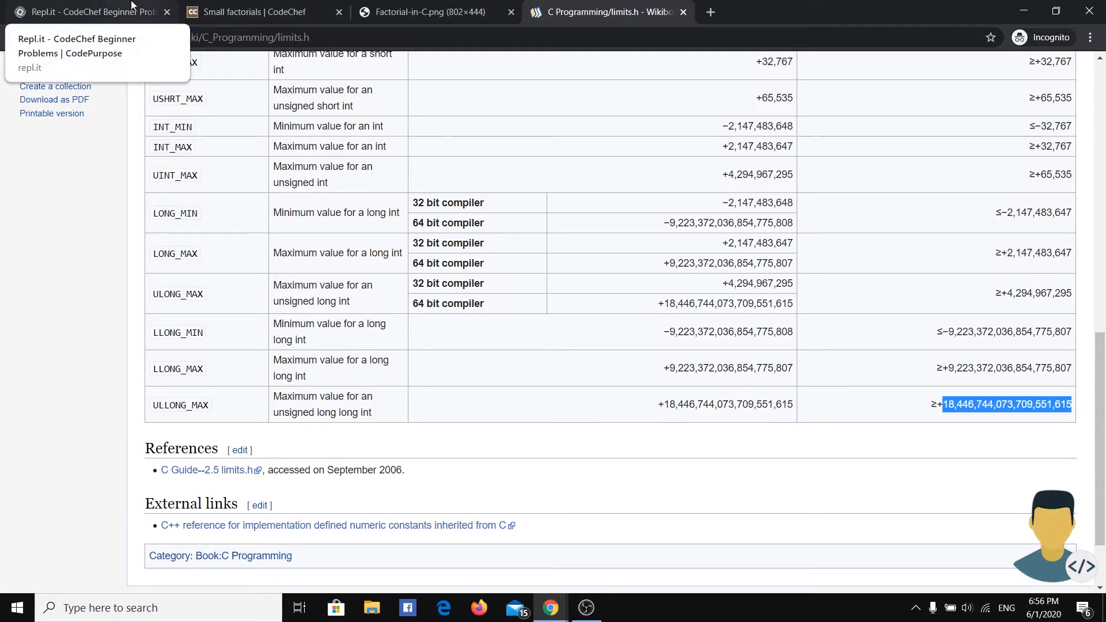
# Switch to the Repl.it tab showing the main.cpp skeleton
pyautogui.click(92, 12)
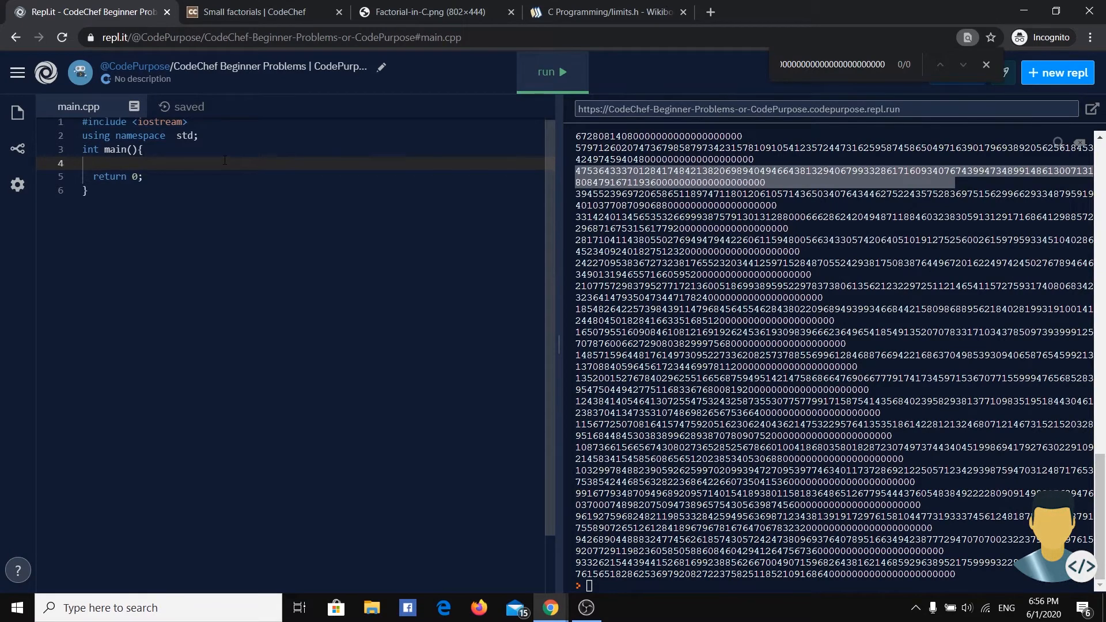
pyautogui.moveTo(1078, 142)
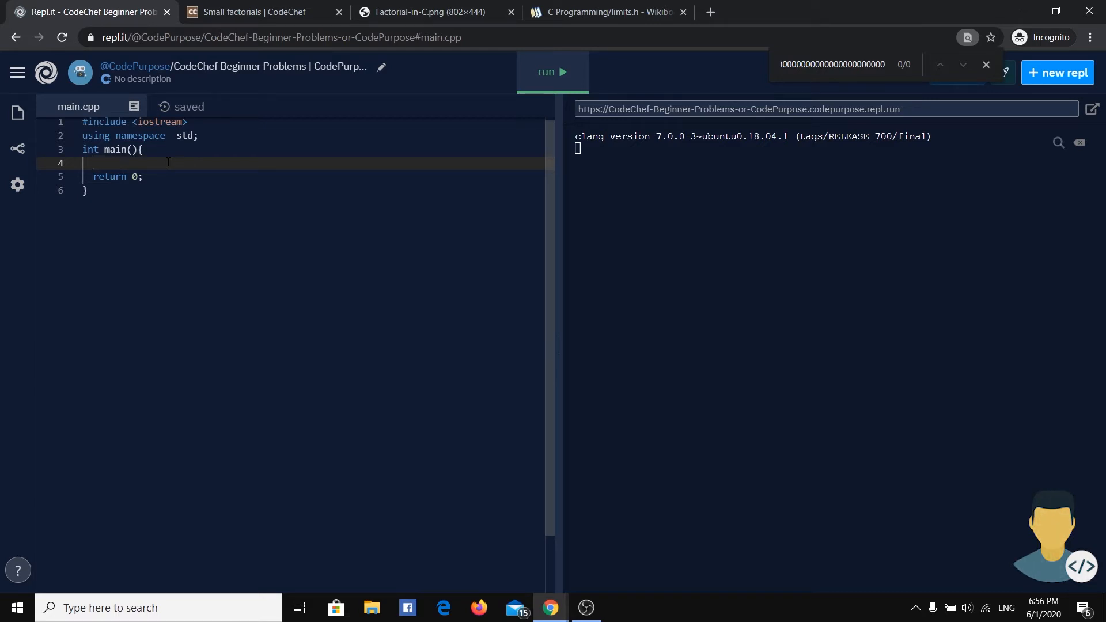
# Read the test count t and open a loop for(int i=0;i<t;i++)
pyautogui.write('int')
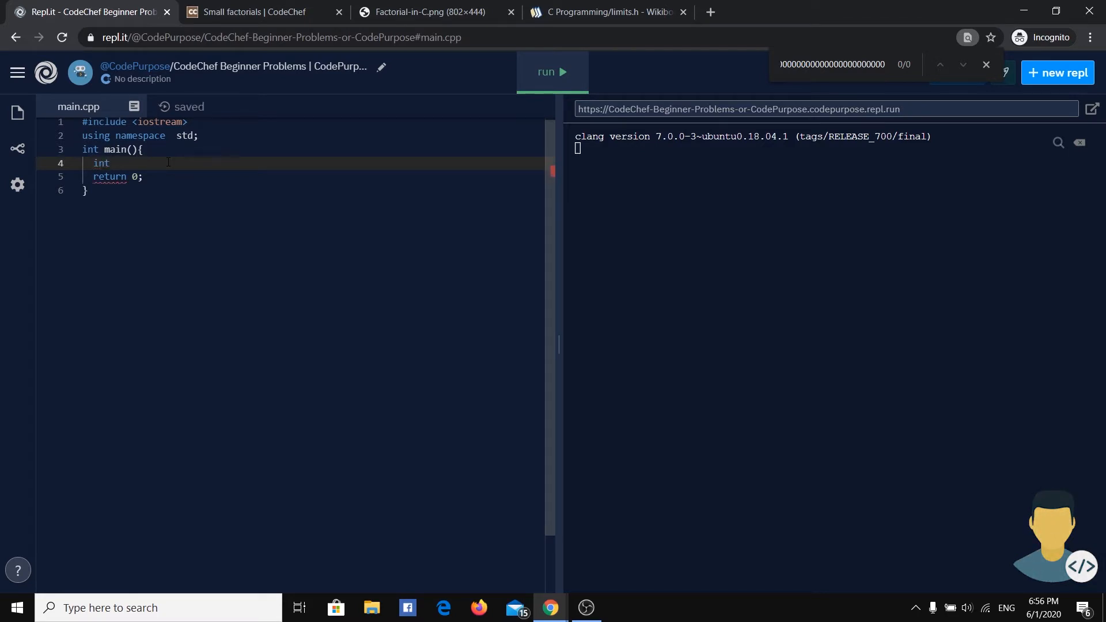
pyautogui.write('t;')
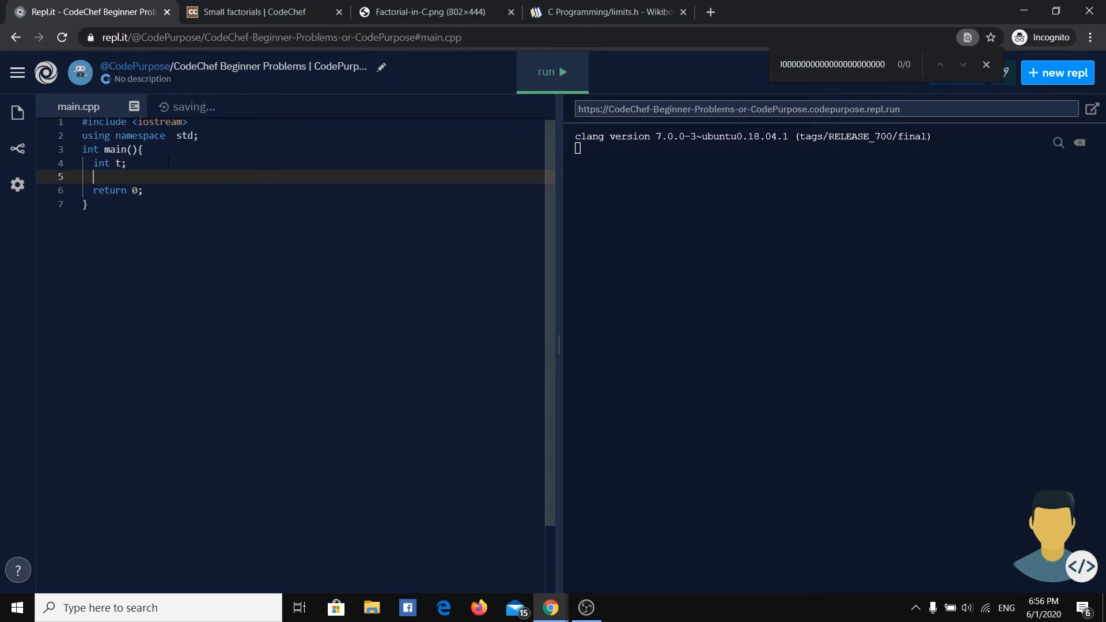
pyautogui.write('cin>>t;')
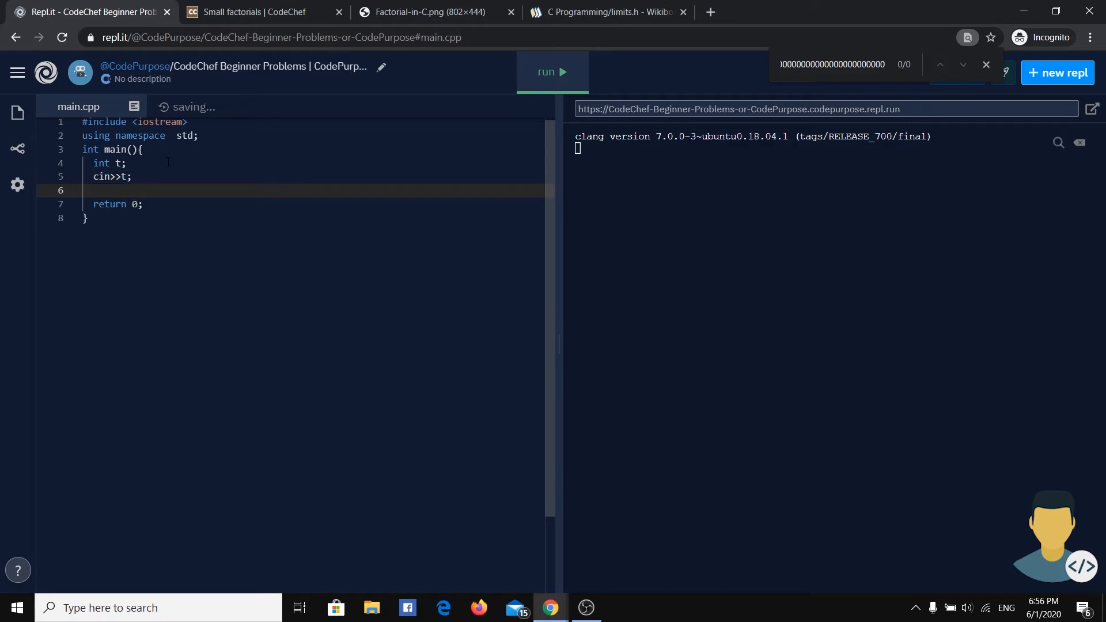
pyautogui.write('fo')
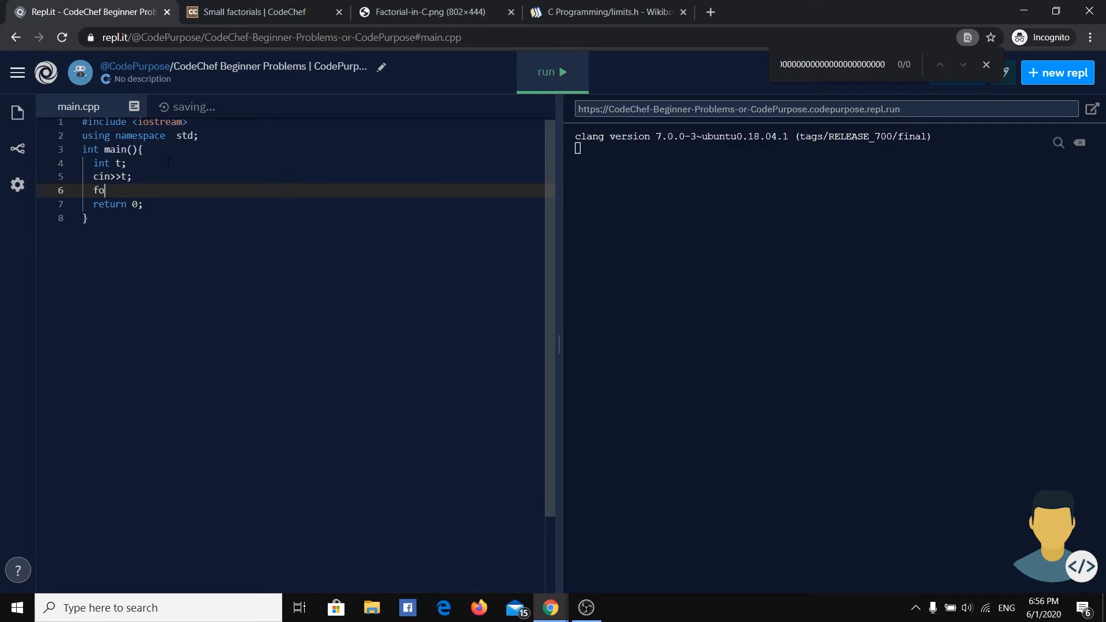
pyautogui.write('r(int i=')
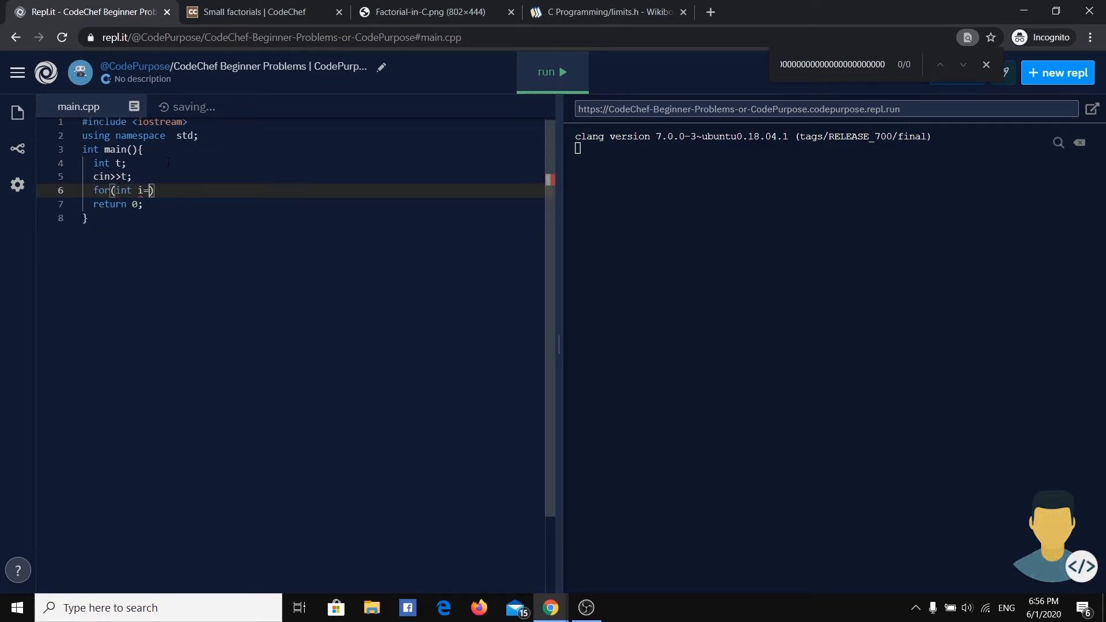
pyautogui.write('0;i<')
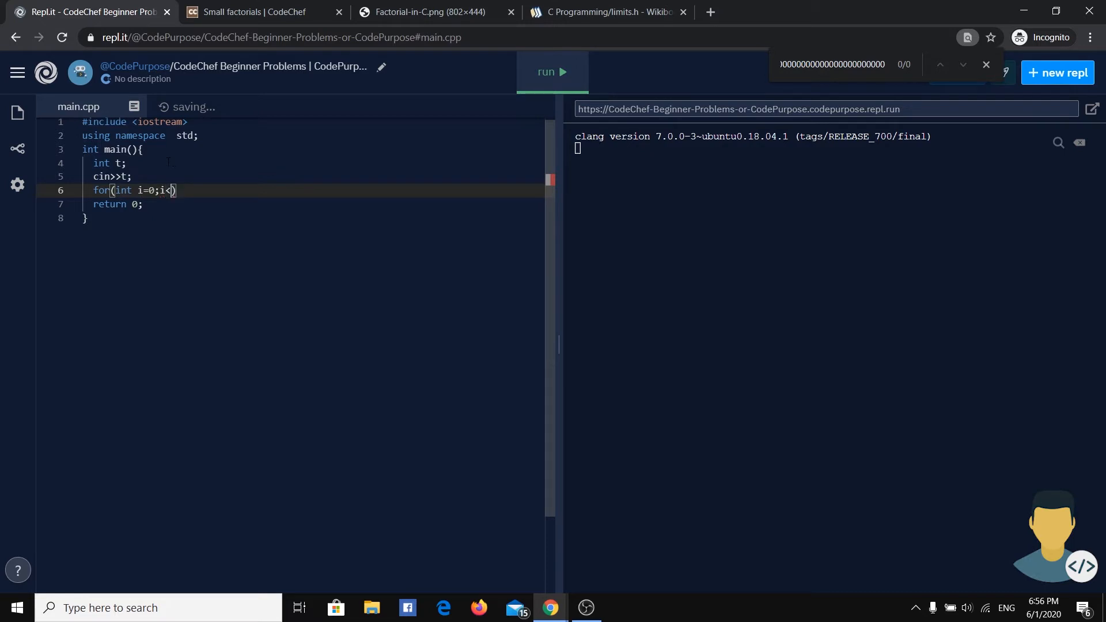
pyautogui.write('t;i++')
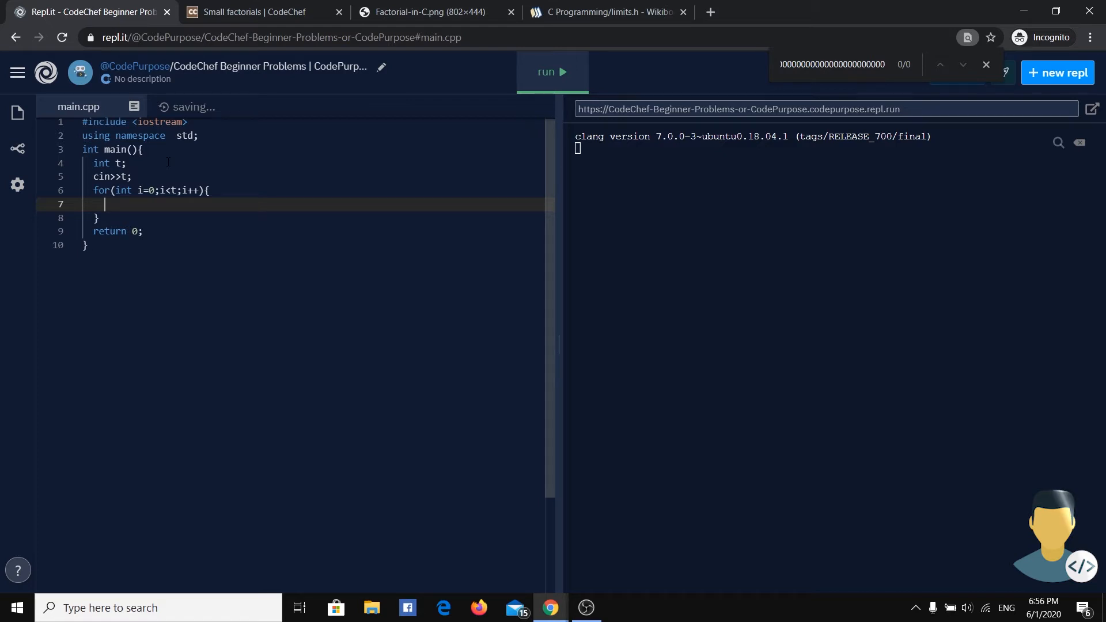
# Inside the loop declare num and fact[200], and read num with cin
pyautogui.write('int num;')
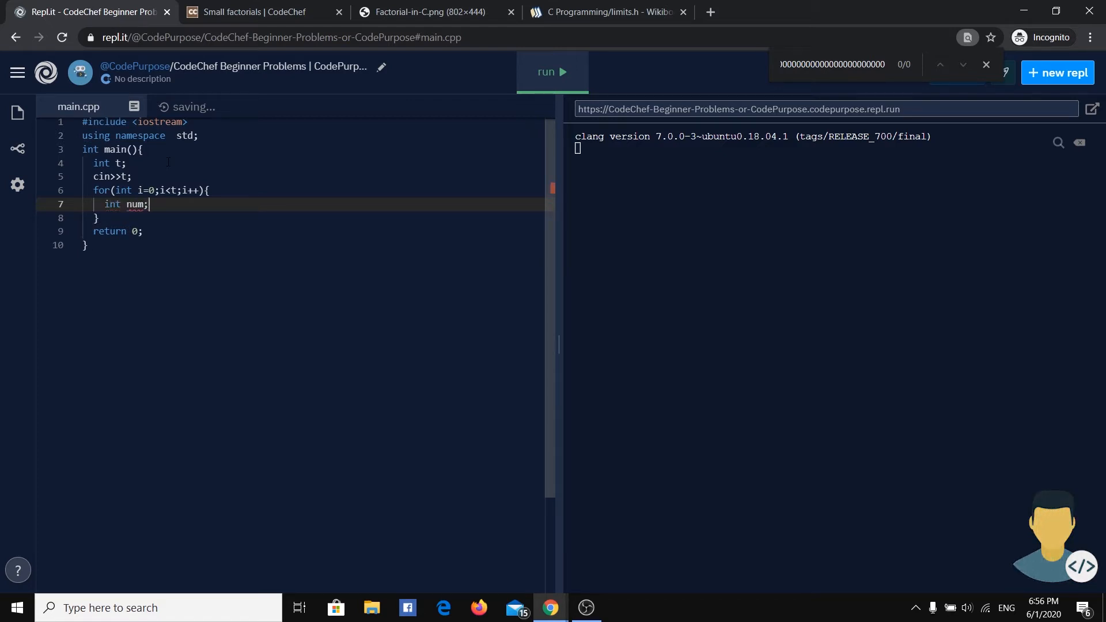
pyautogui.press('enter')
pyautogui.write('int')
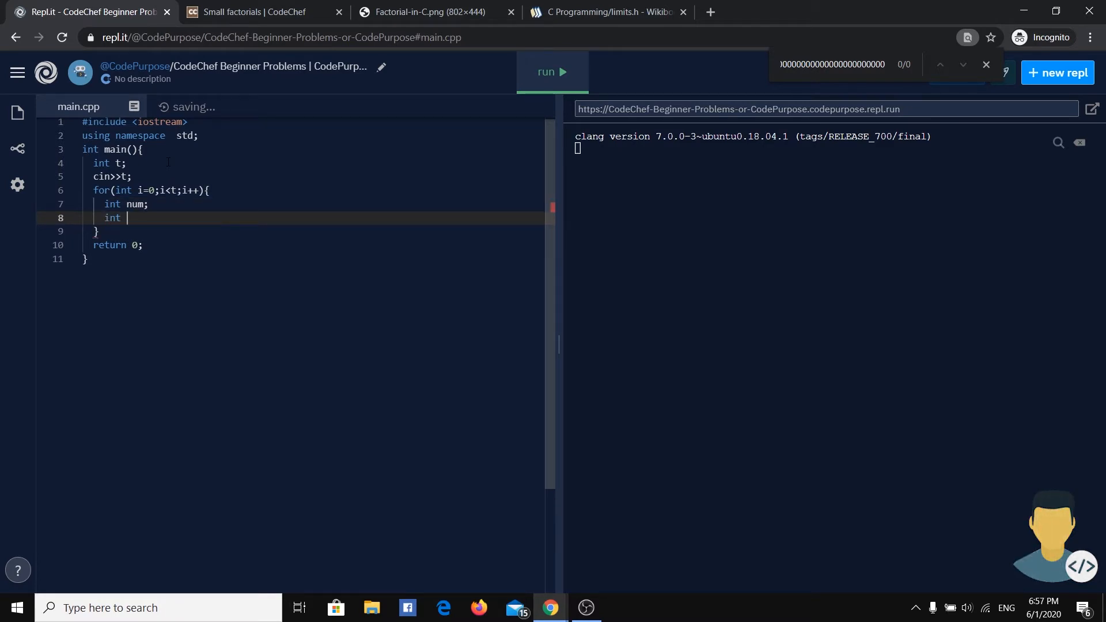
pyautogui.press('BackSpace')
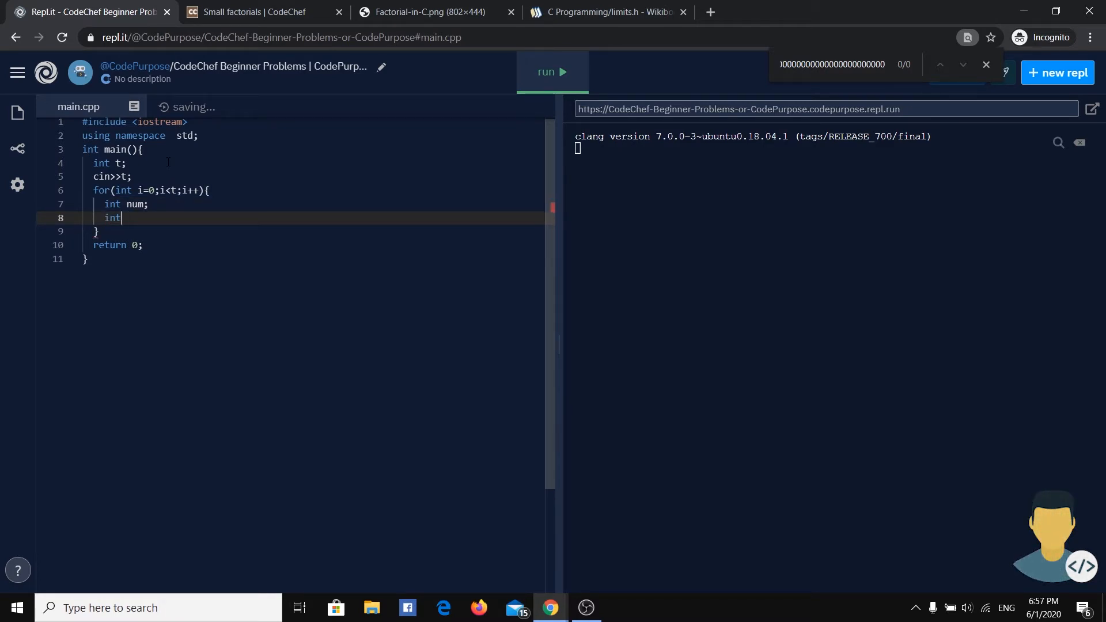
pyautogui.write('cin>>')
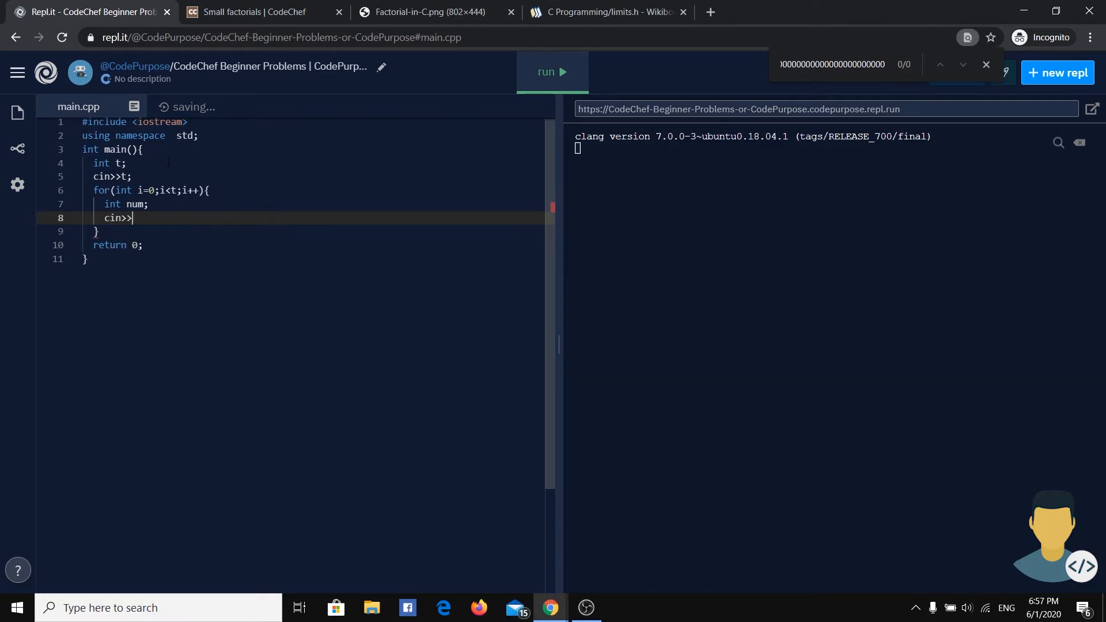
pyautogui.write('num;')
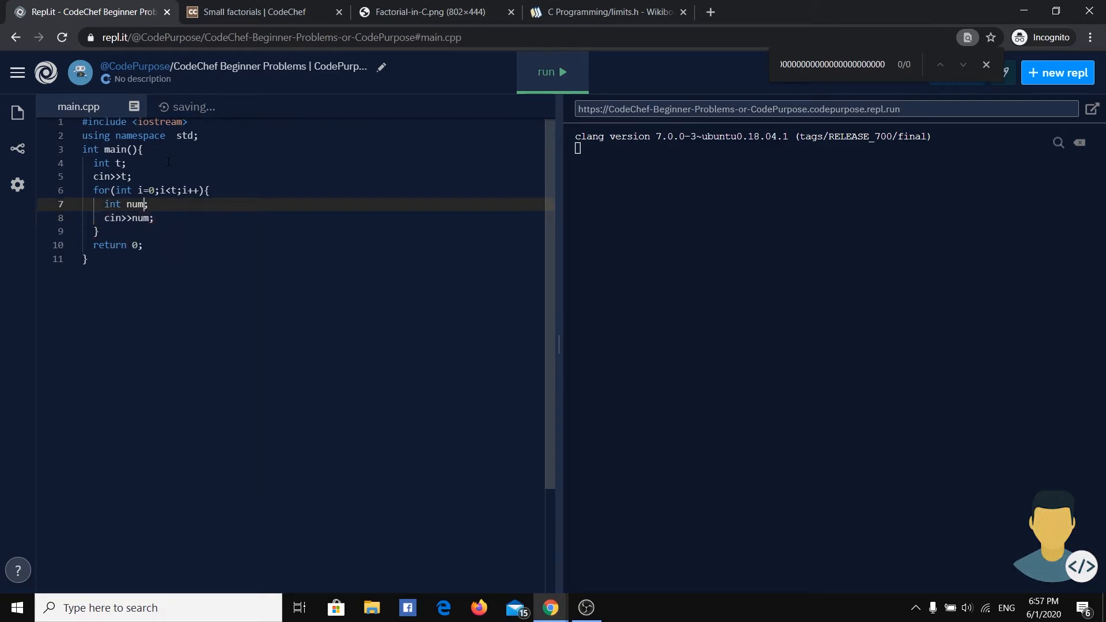
pyautogui.write(',')
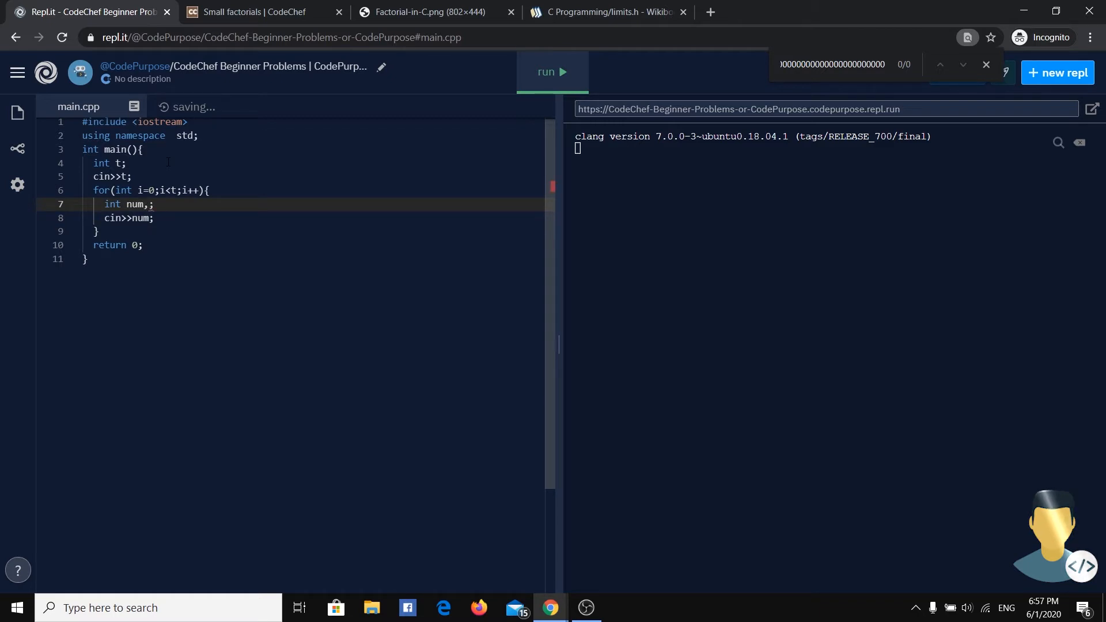
pyautogui.write('fact')
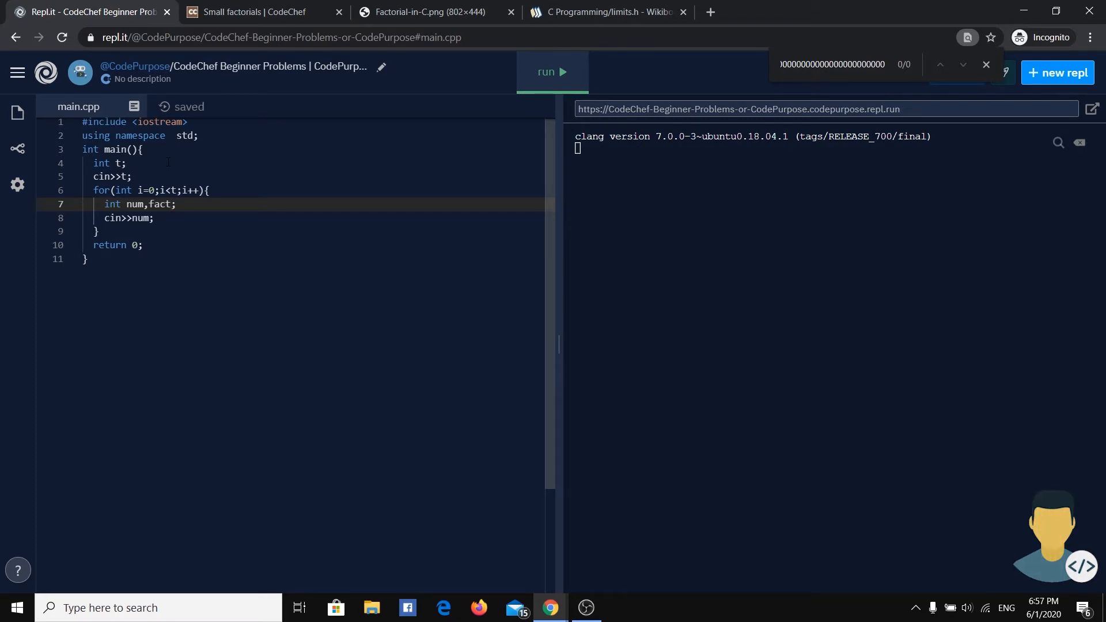
pyautogui.write('[2')
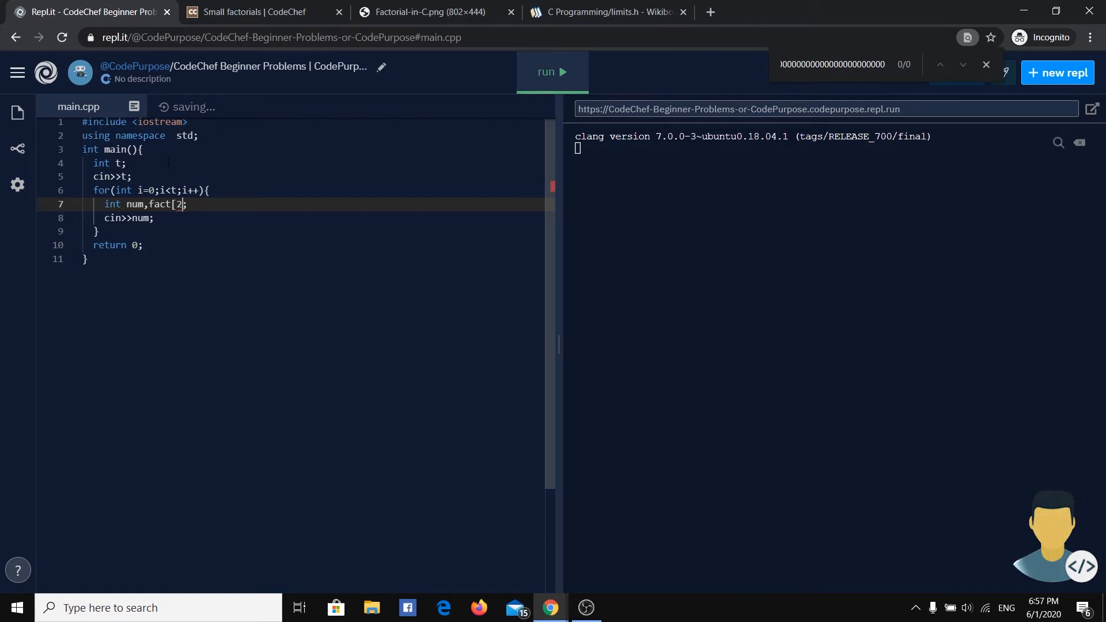
pyautogui.press('Backspace')
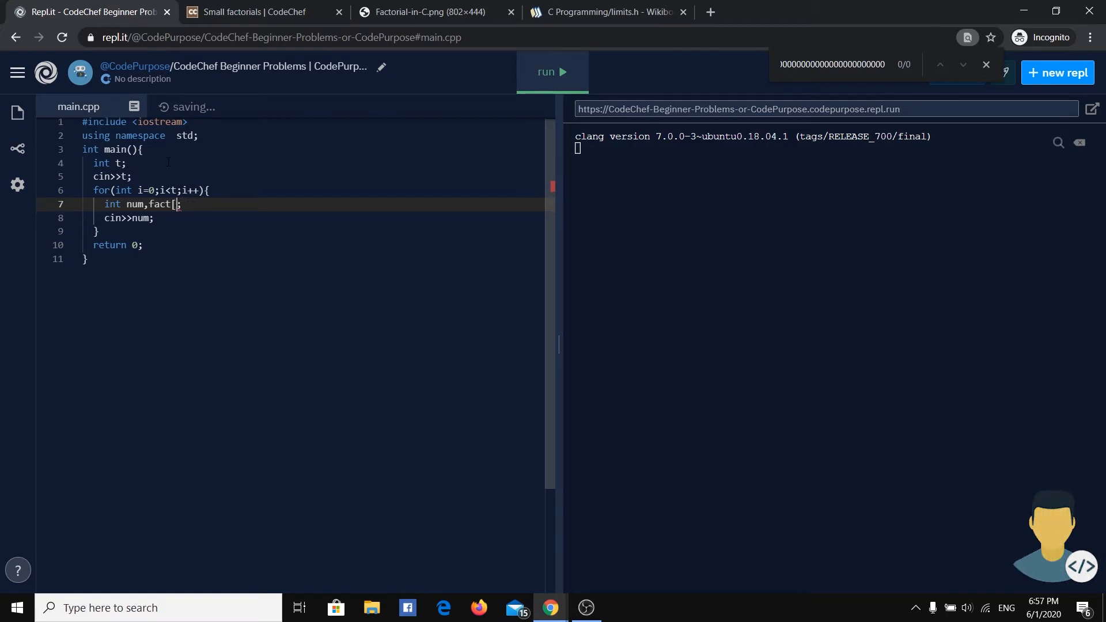
pyautogui.write('200')
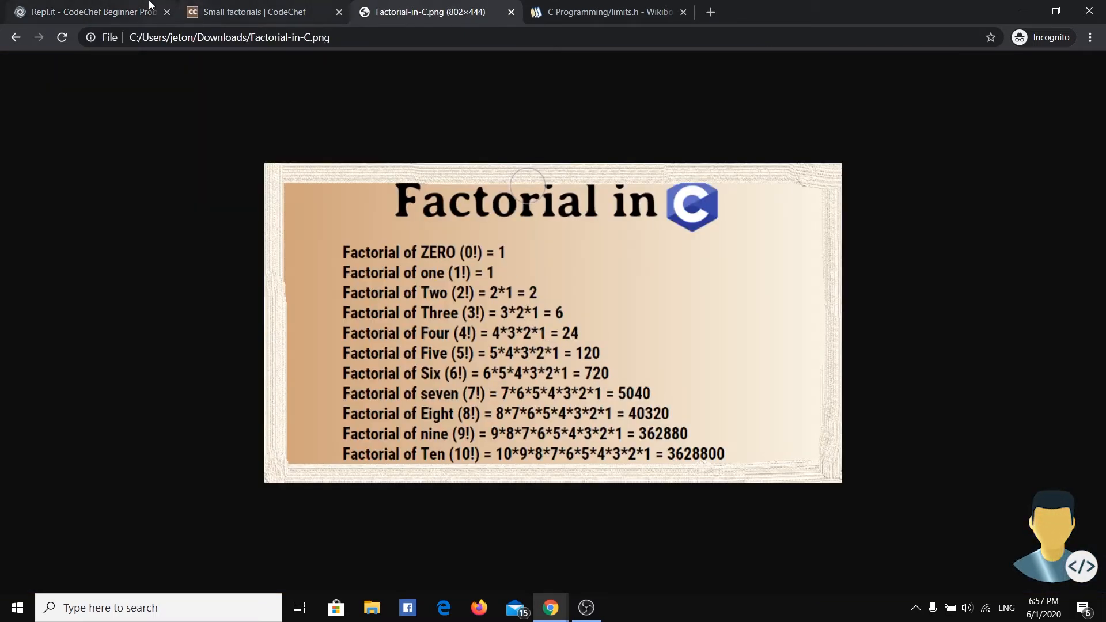
pyautogui.click(84, 12)
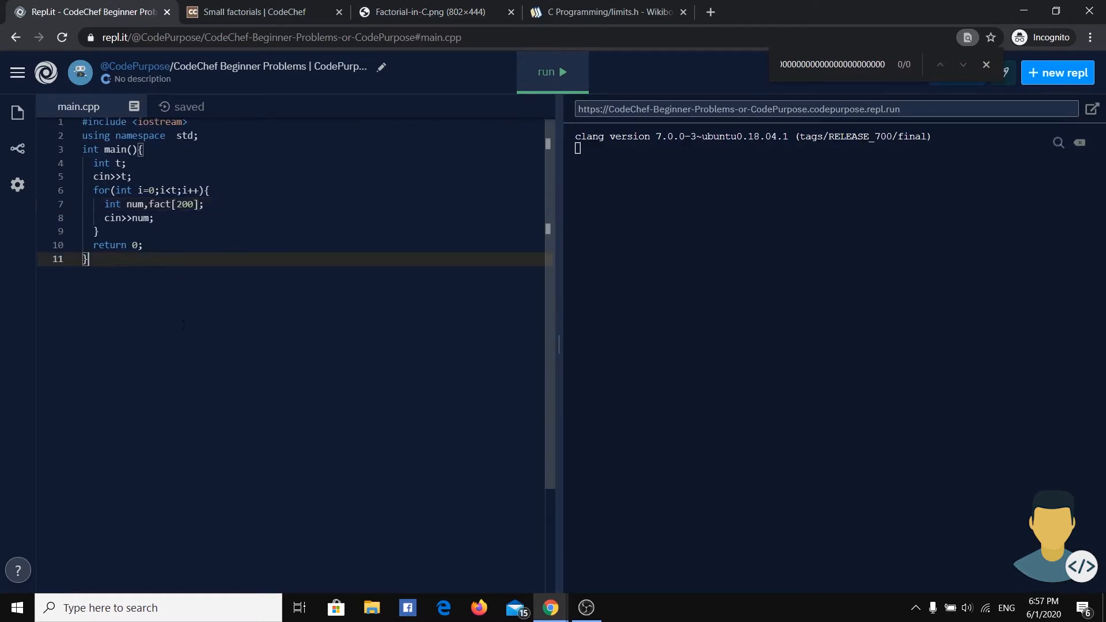
# Write a /* comment noting example entries fact[0]=0, fact[1]=2, fact[2]=1
pyautogui.write('/*')
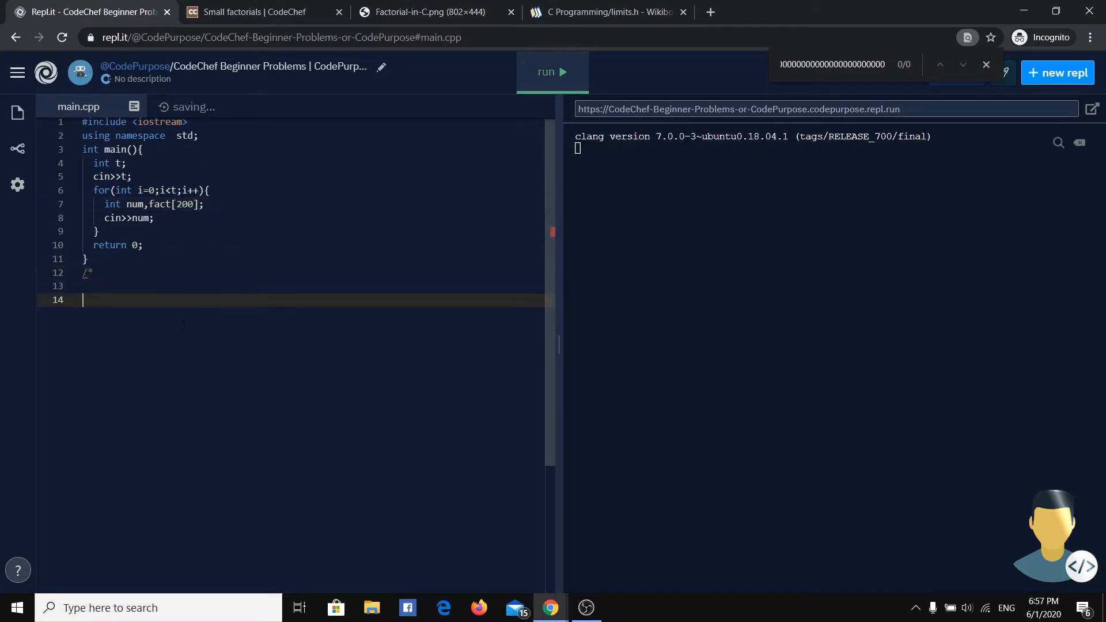
pyautogui.write('a')
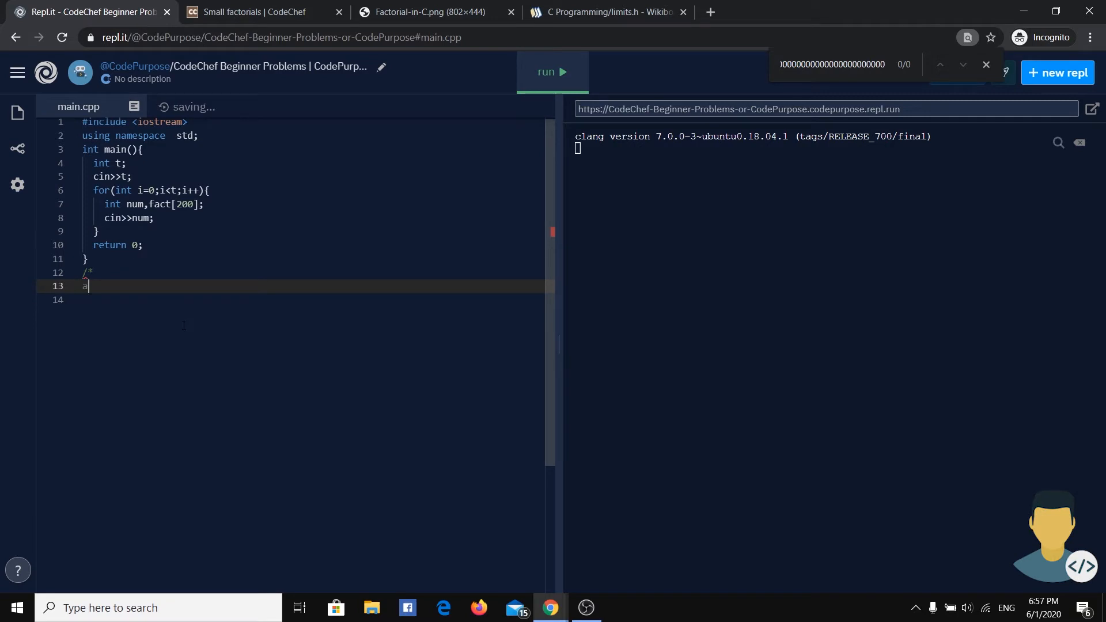
pyautogui.write('fact[]')
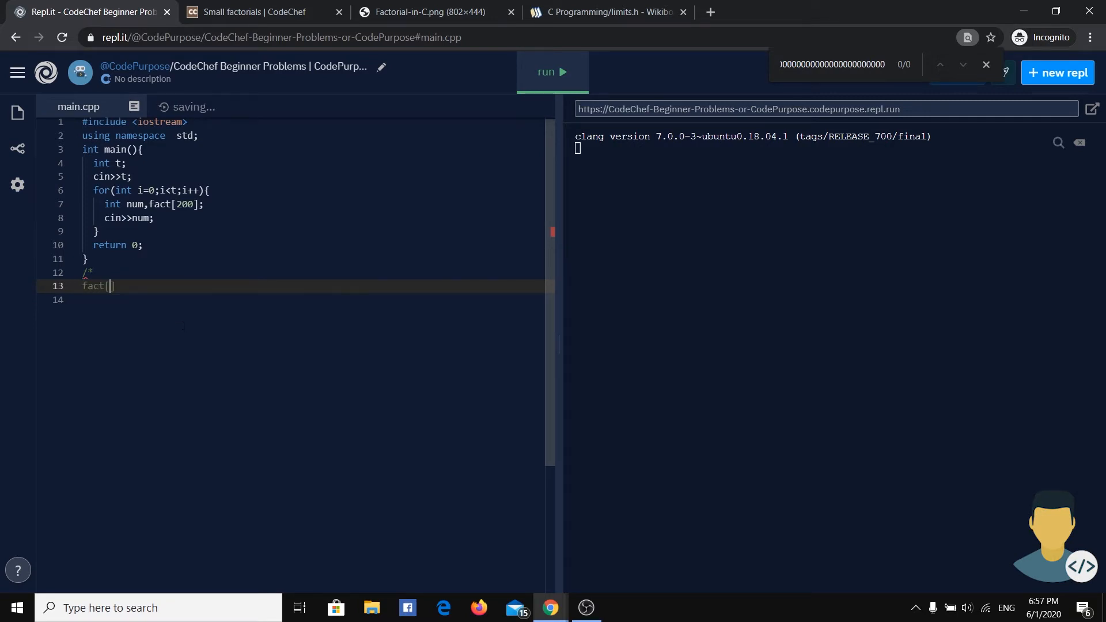
pyautogui.write('0')
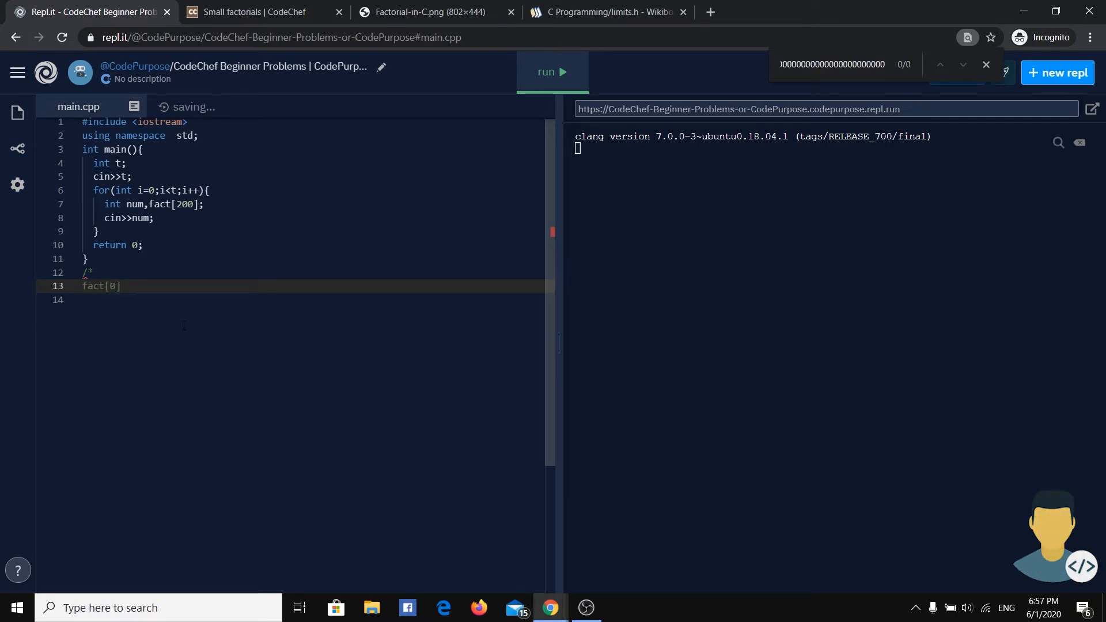
pyautogui.write('=0')
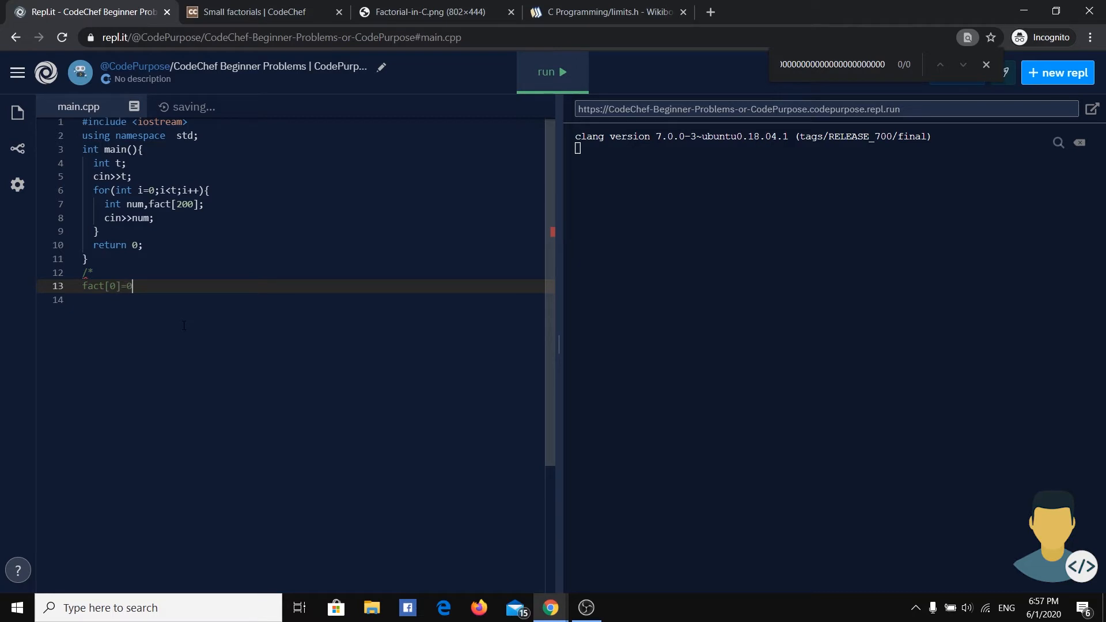
pyautogui.write('fact[1]=2')
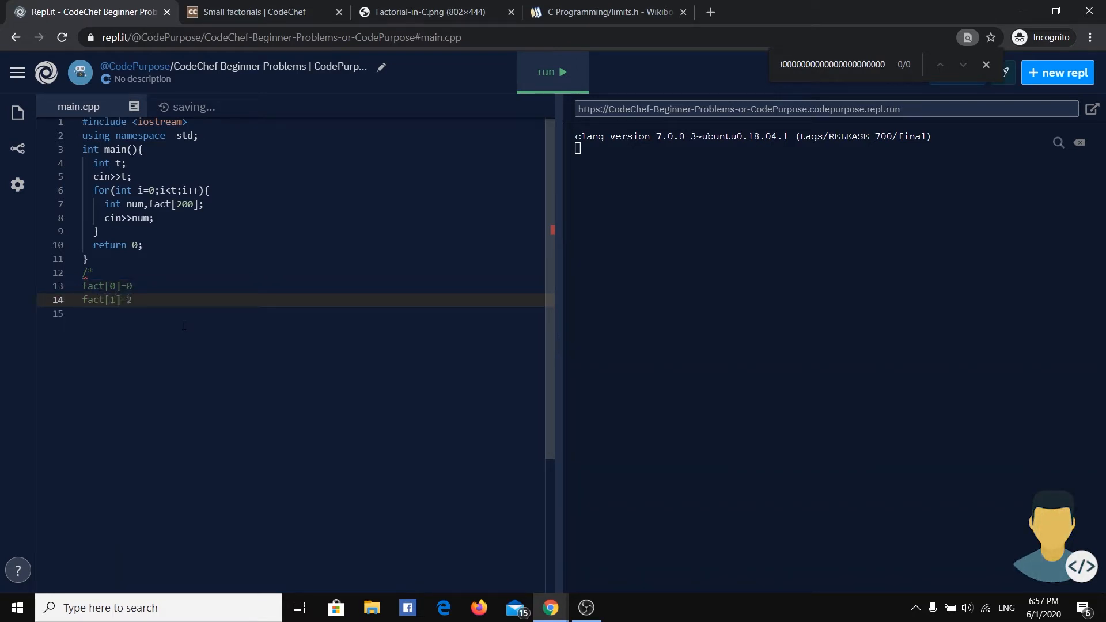
pyautogui.write('fact')
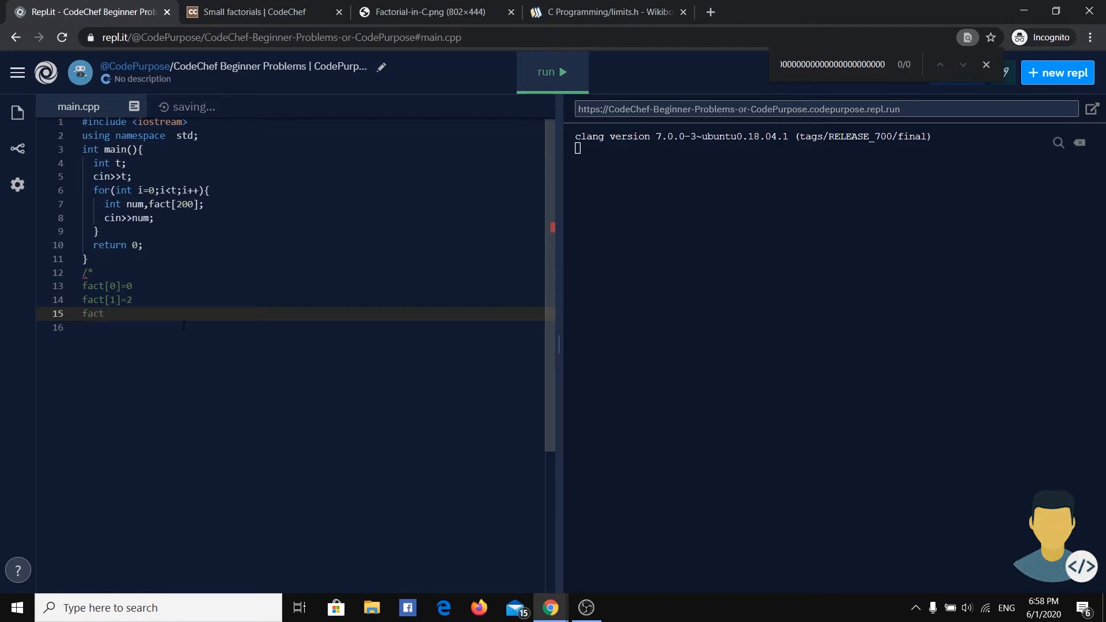
pyautogui.write('[2')
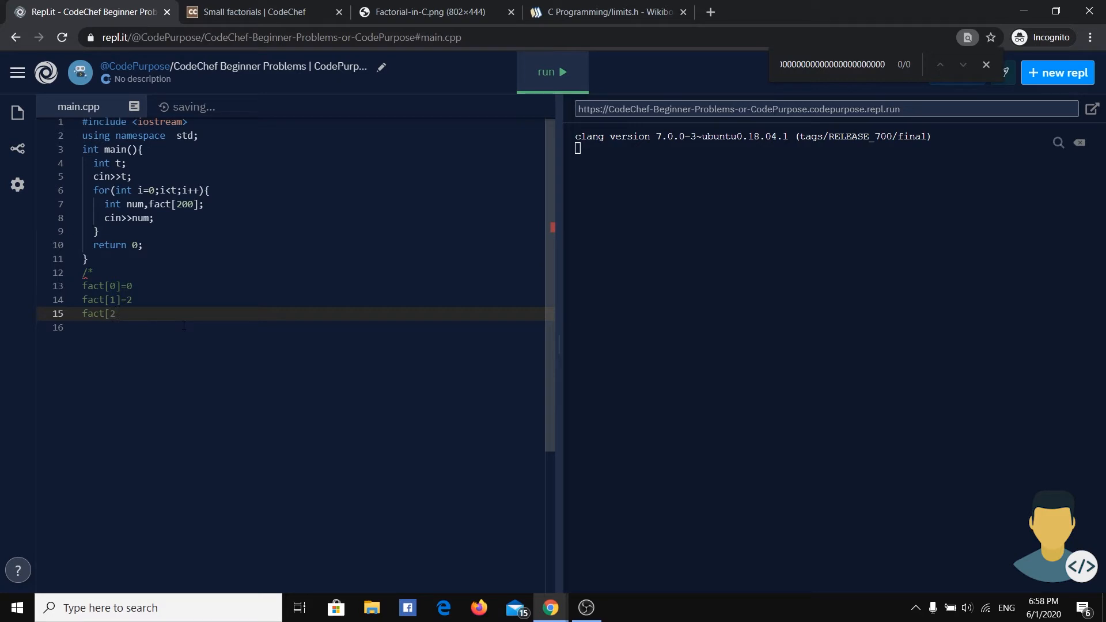
pyautogui.write(']=1')
pyautogui.click(316, 327)
pyautogui.write('*/')
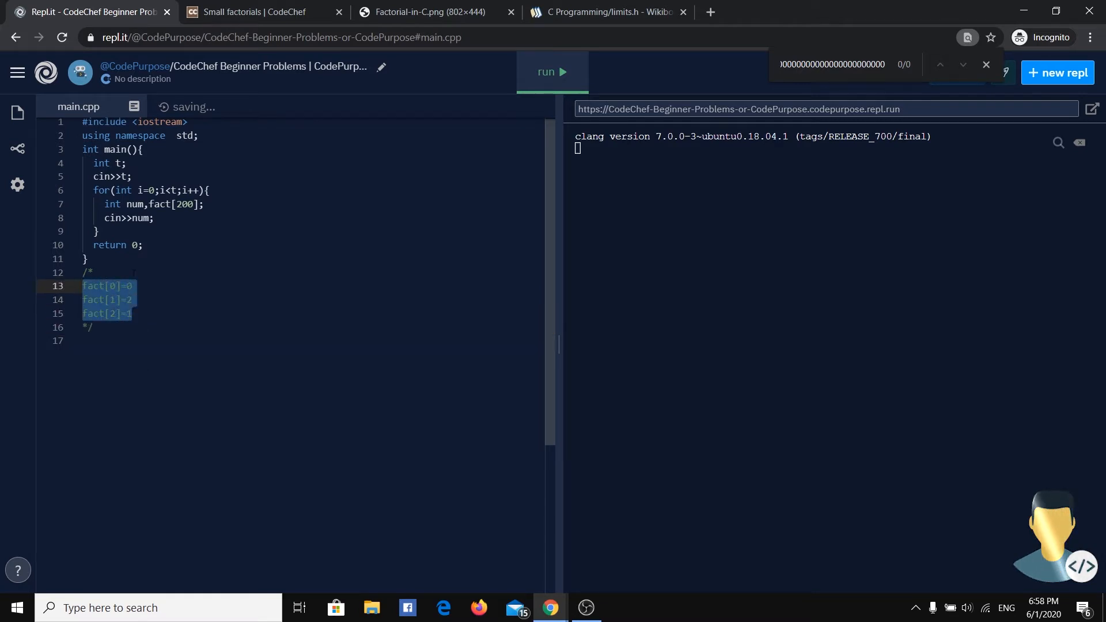
pyautogui.click(201, 204)
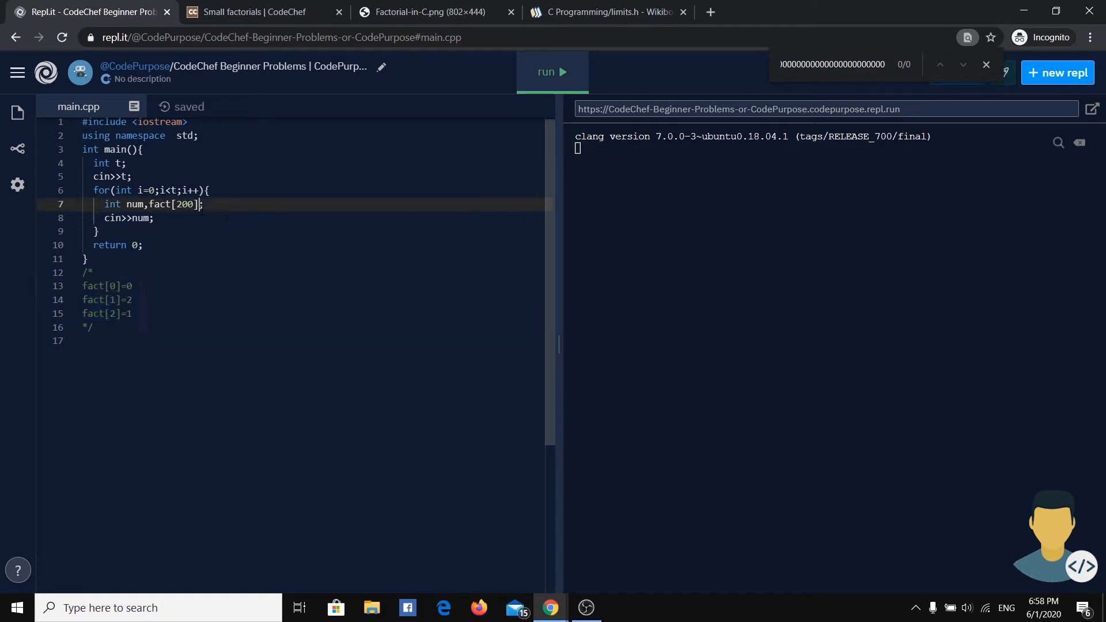
# Add rem=0 to the num and fact[200] declaration, then start a new line
pyautogui.write(',')
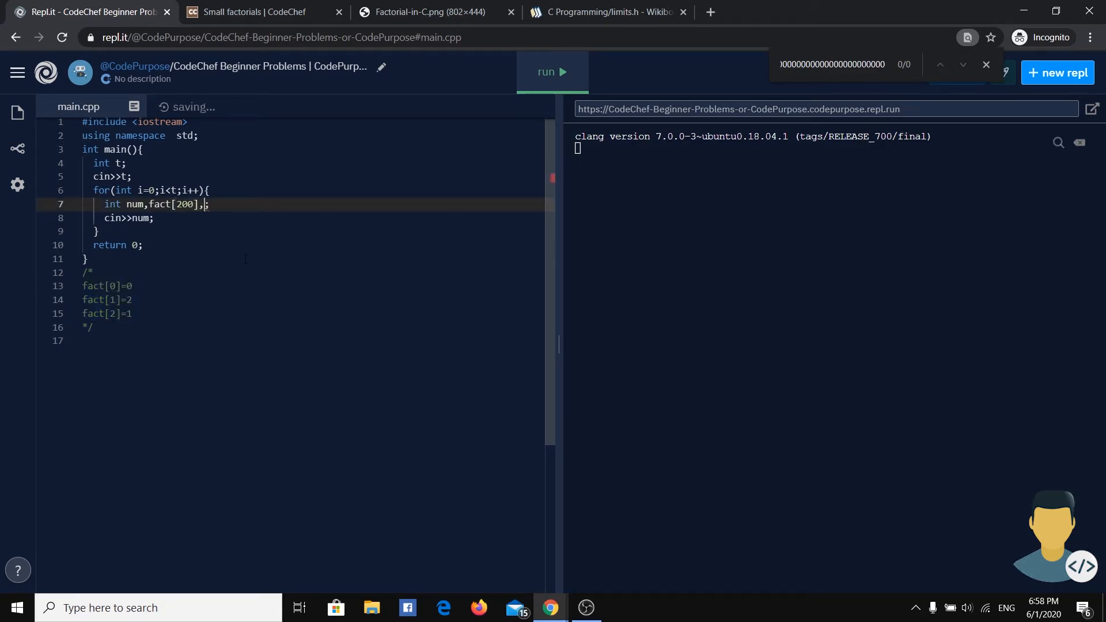
pyautogui.write('fac')
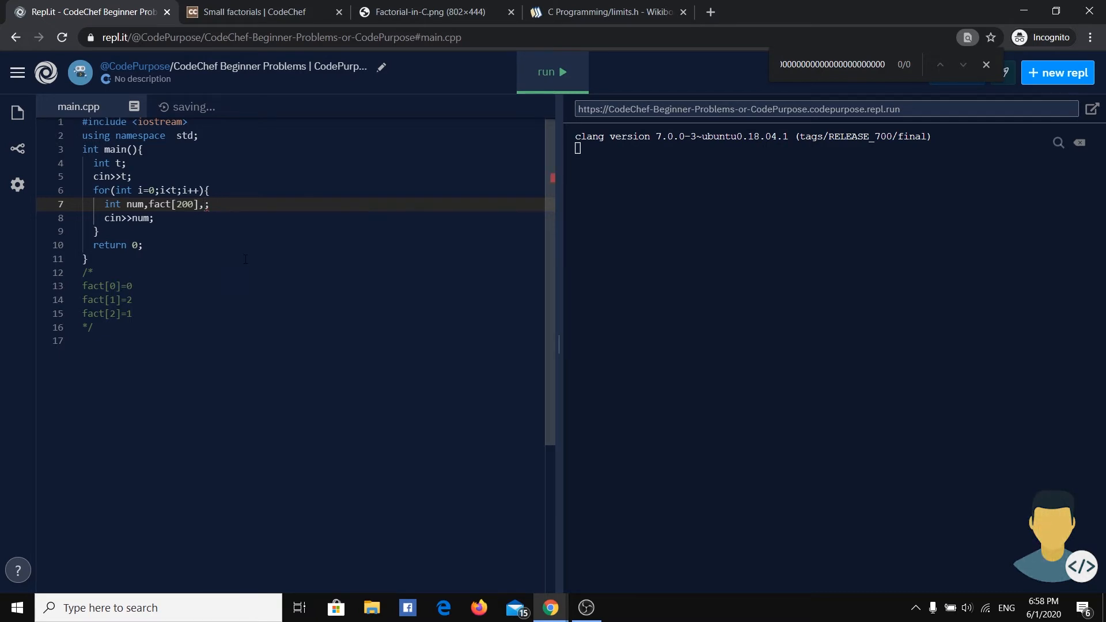
pyautogui.write('r')
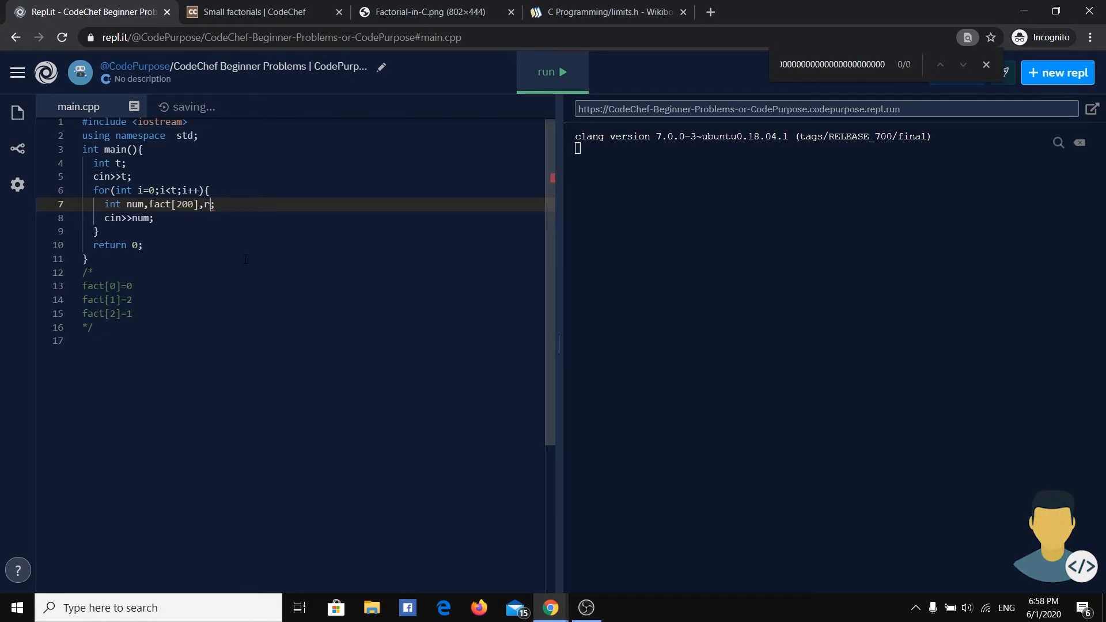
pyautogui.write('em')
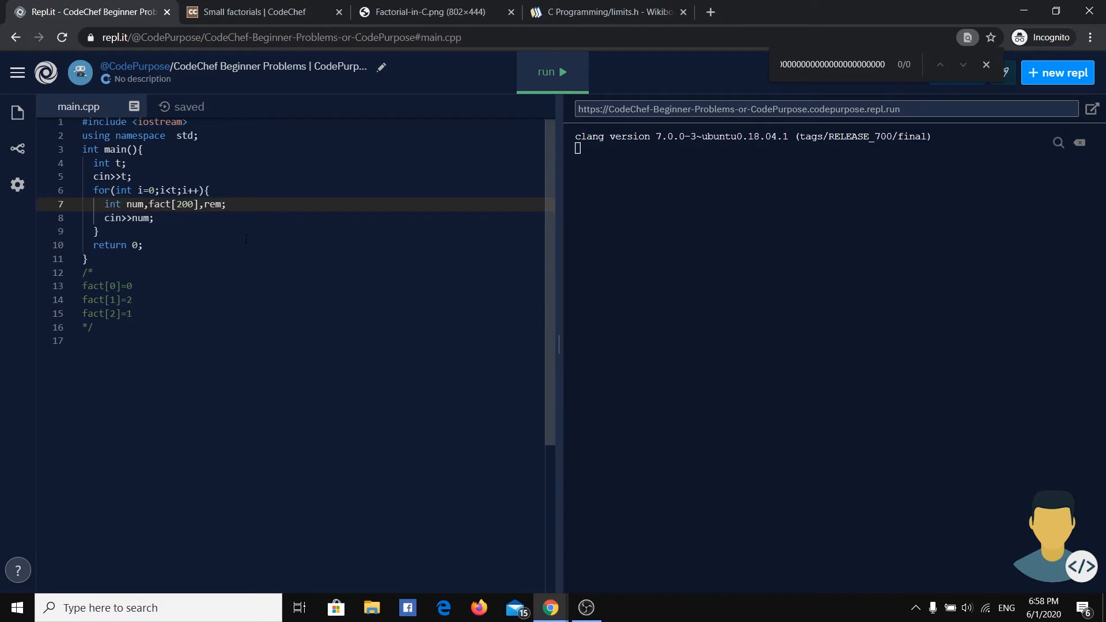
pyautogui.write('=0')
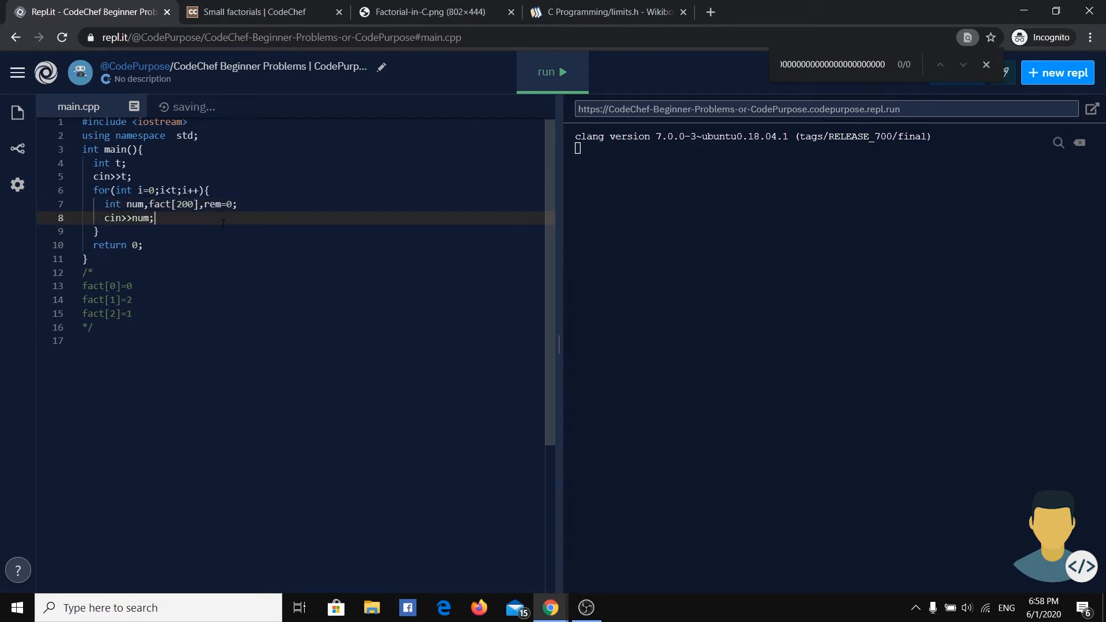
pyautogui.press('Enter')
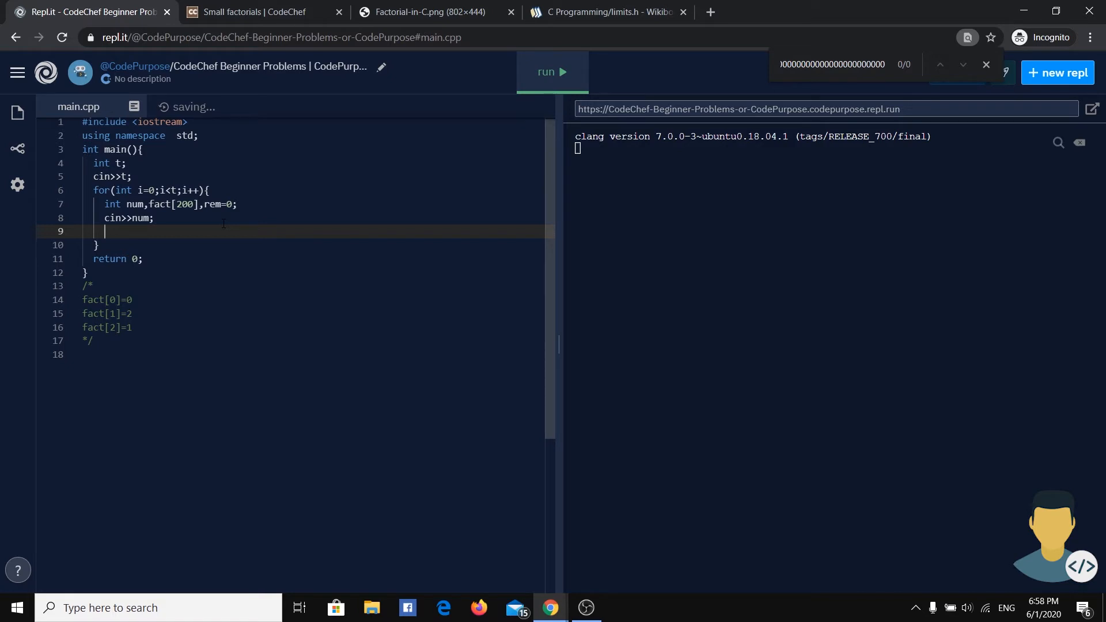
# Write the countdown loop for(;num>=1;num--) with an empty body
pyautogui.write('for(')
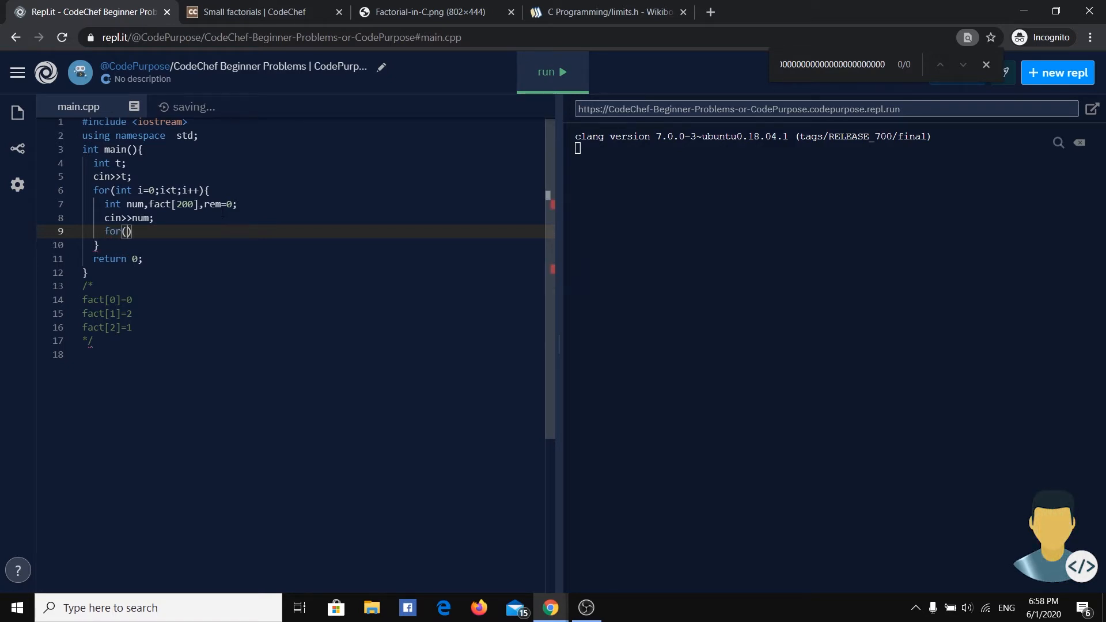
pyautogui.write(';;')
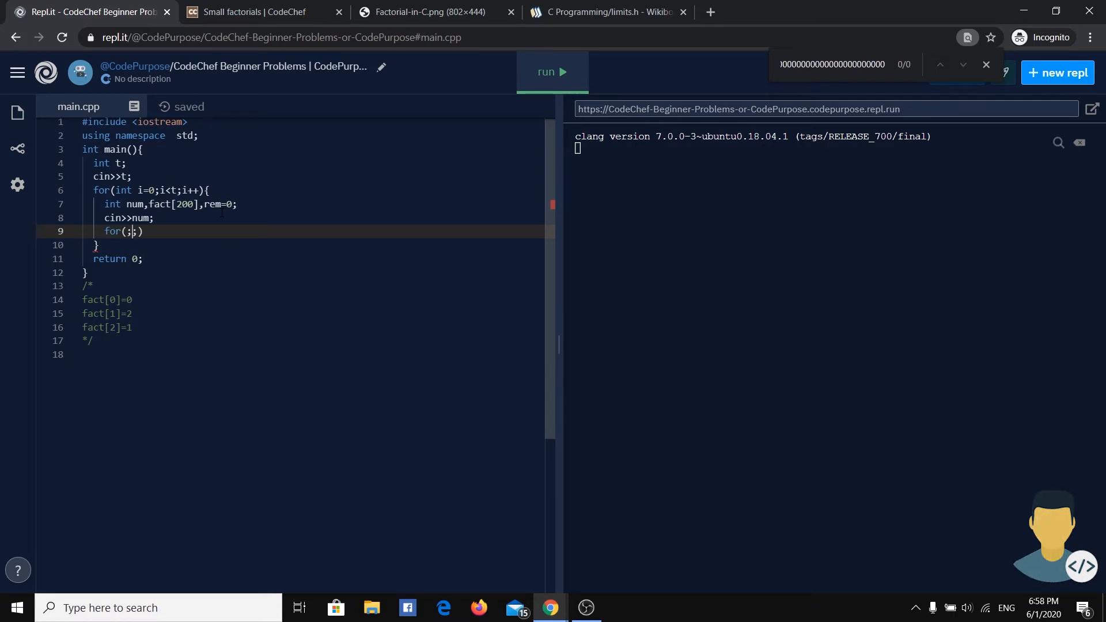
pyautogui.write('num>')
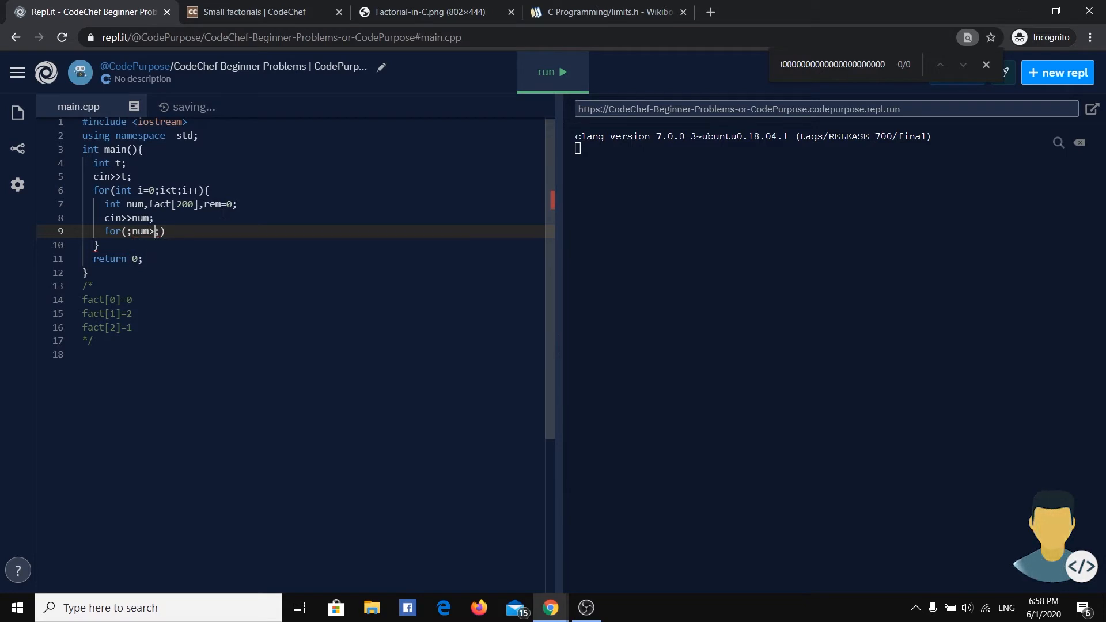
pyautogui.write('=1')
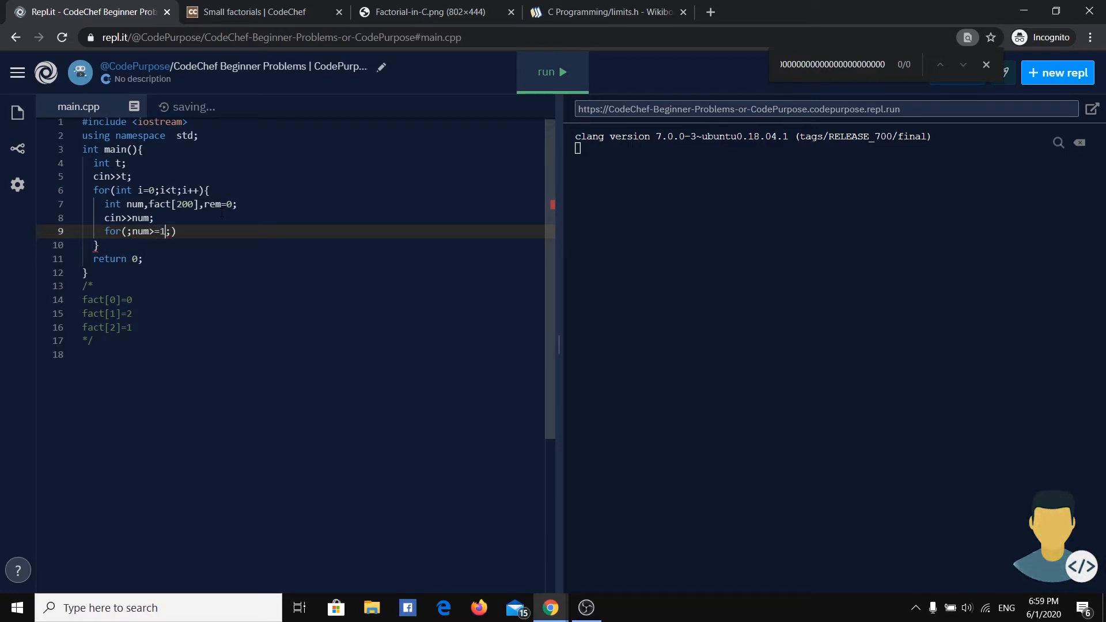
pyautogui.write(';num--')
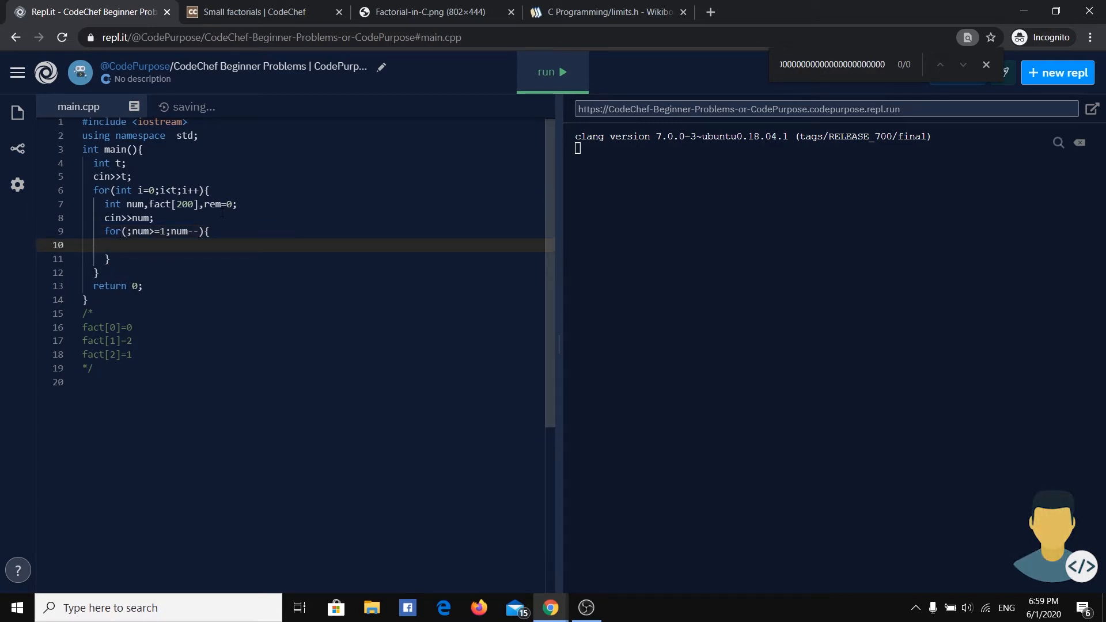
pyautogui.write('f')
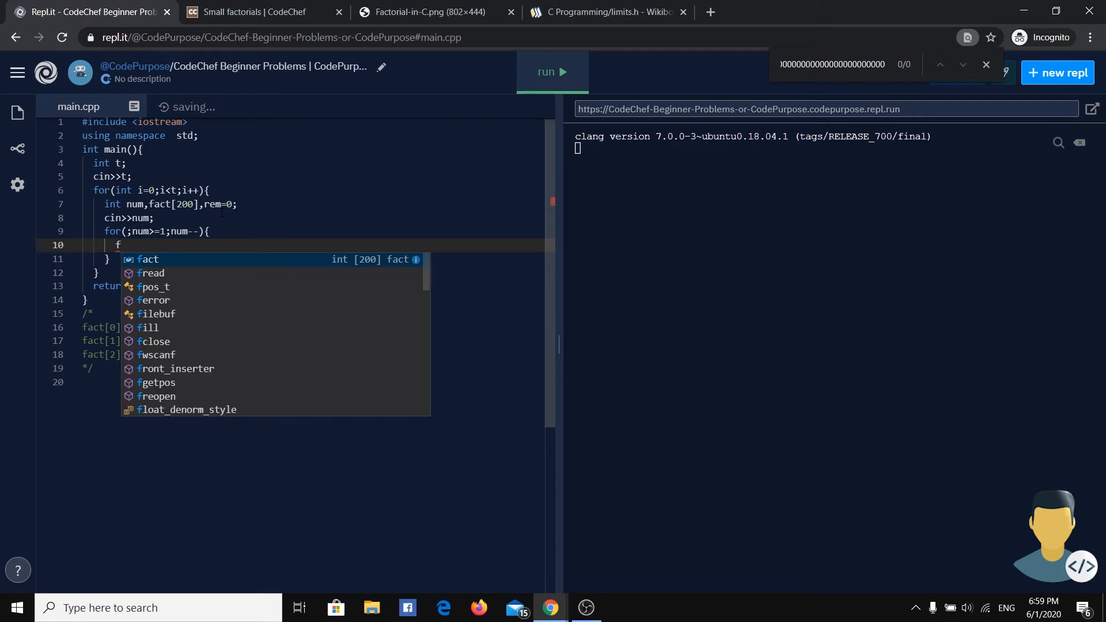
pyautogui.press('backspace')
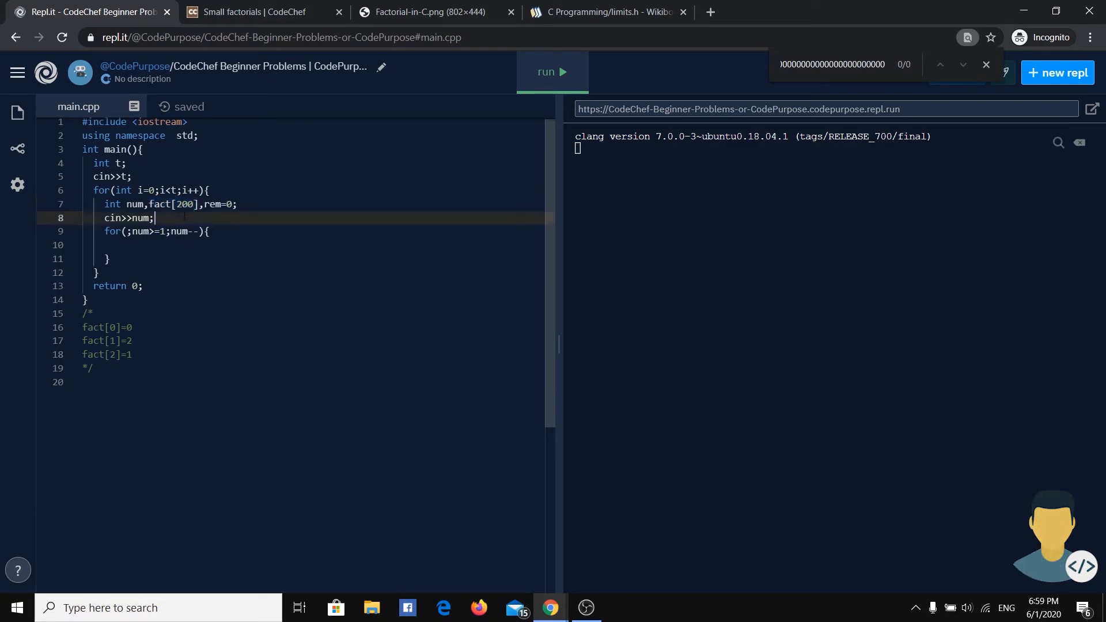
pyautogui.press('enter')
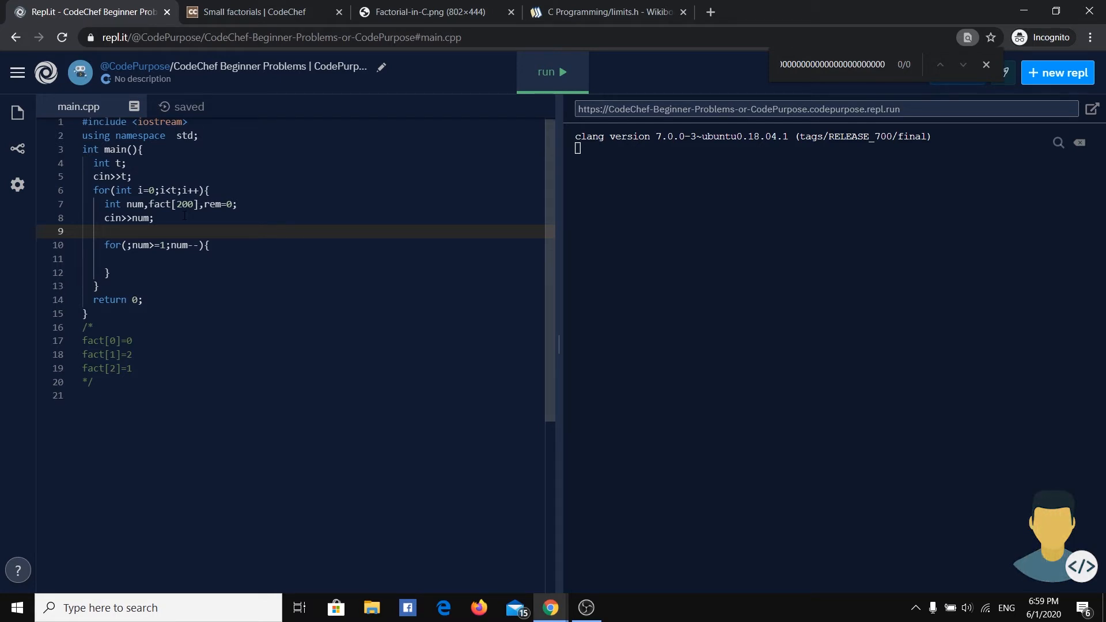
# Insert fact[0]=1; between reading num and the countdown loop
pyautogui.write('fact[0]')
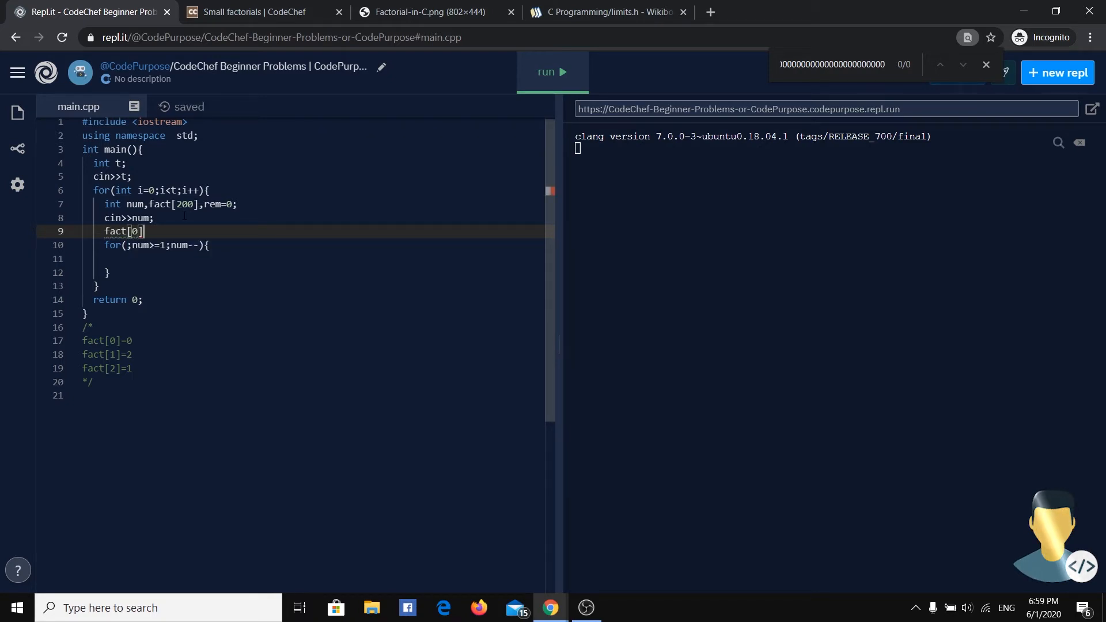
pyautogui.write('=1;')
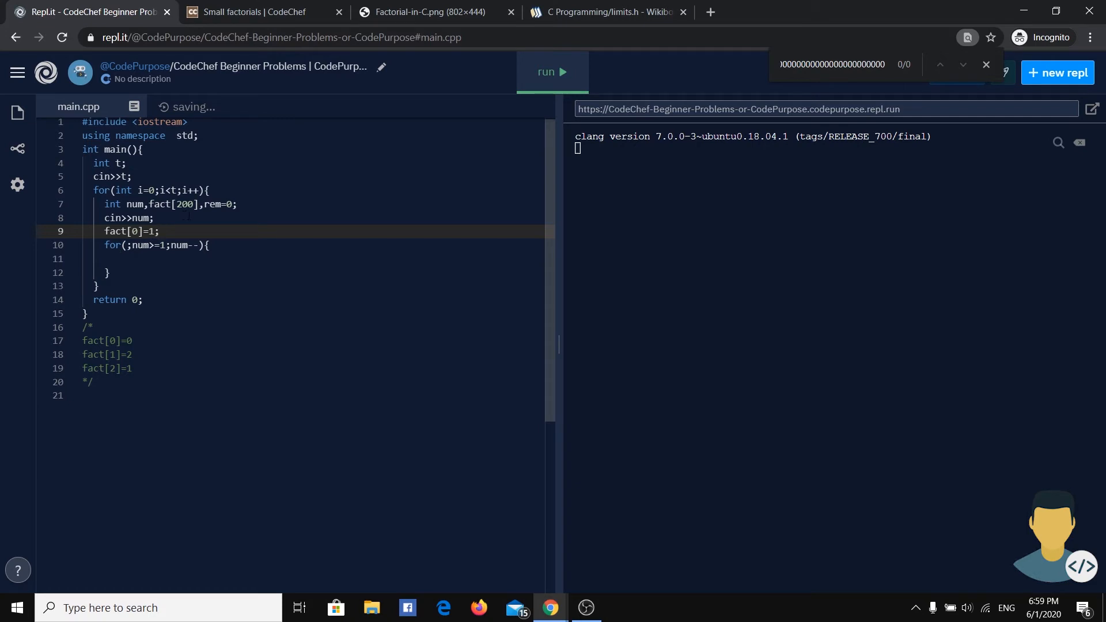
pyautogui.click(233, 204)
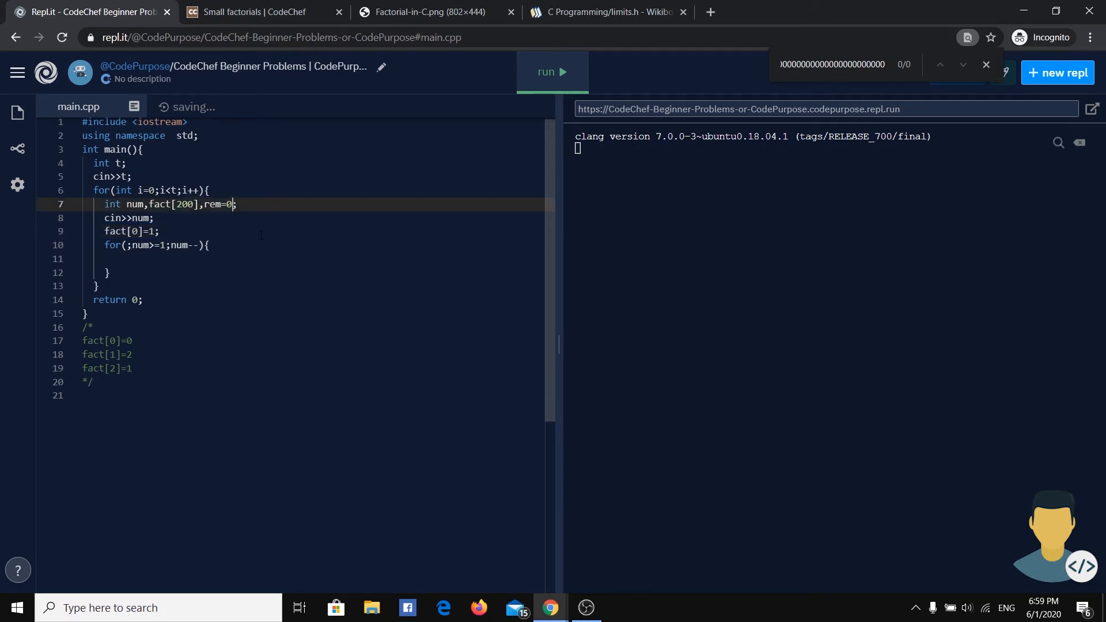
pyautogui.moveTo(82, 340); pyautogui.dragTo(132, 368)
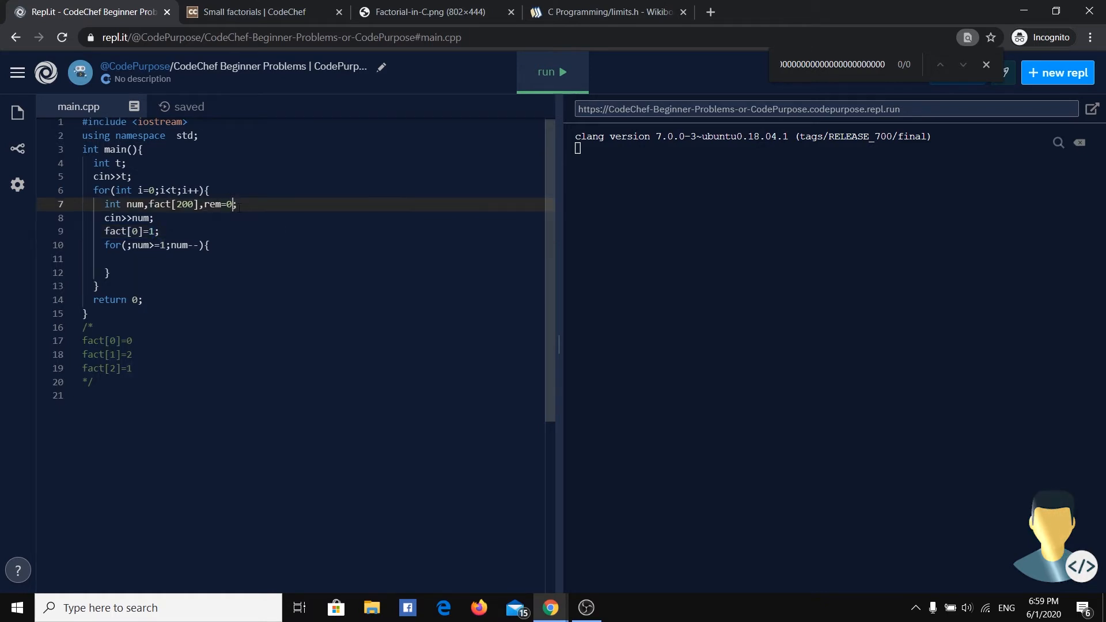
# Declare digts=1 and add an empty inner loop for(int j=0;j<digts;j++)
pyautogui.write('digt')
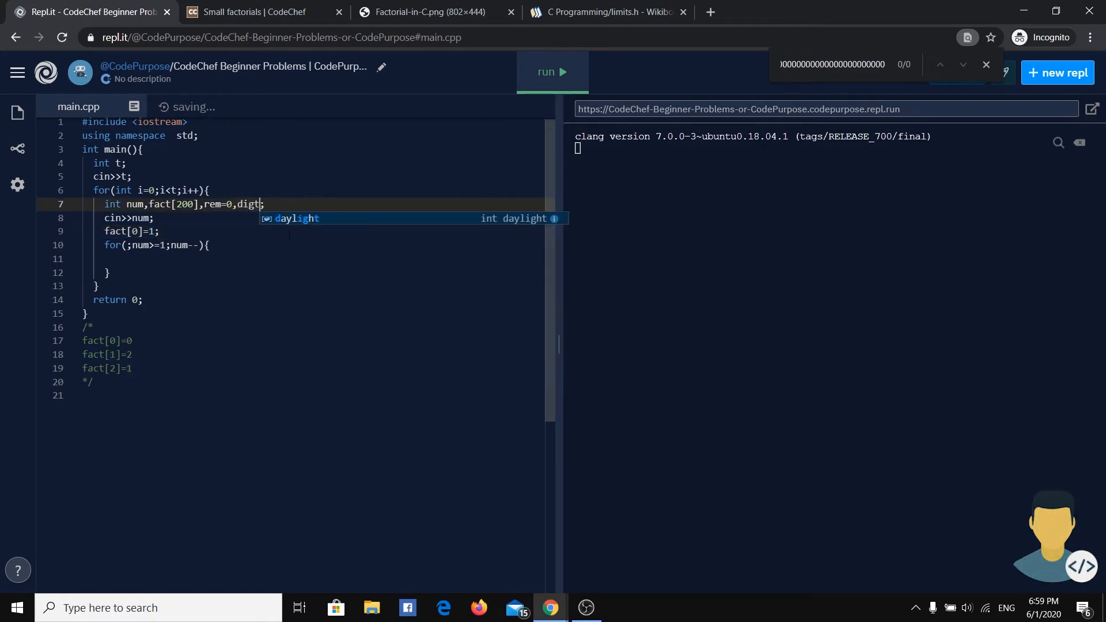
pyautogui.write('s=1')
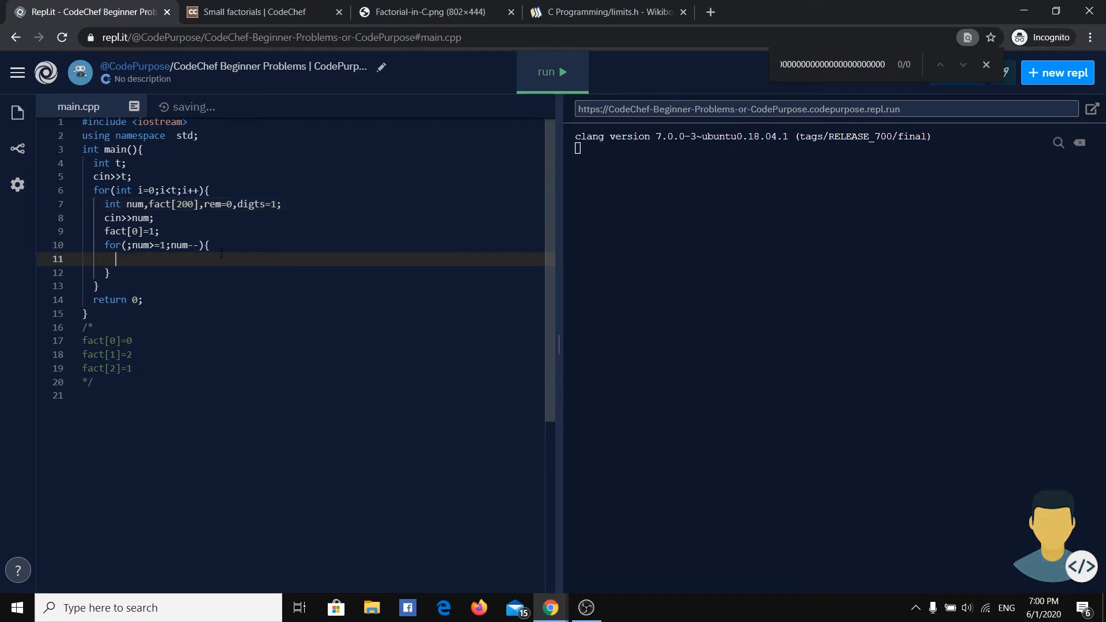
pyautogui.write('f')
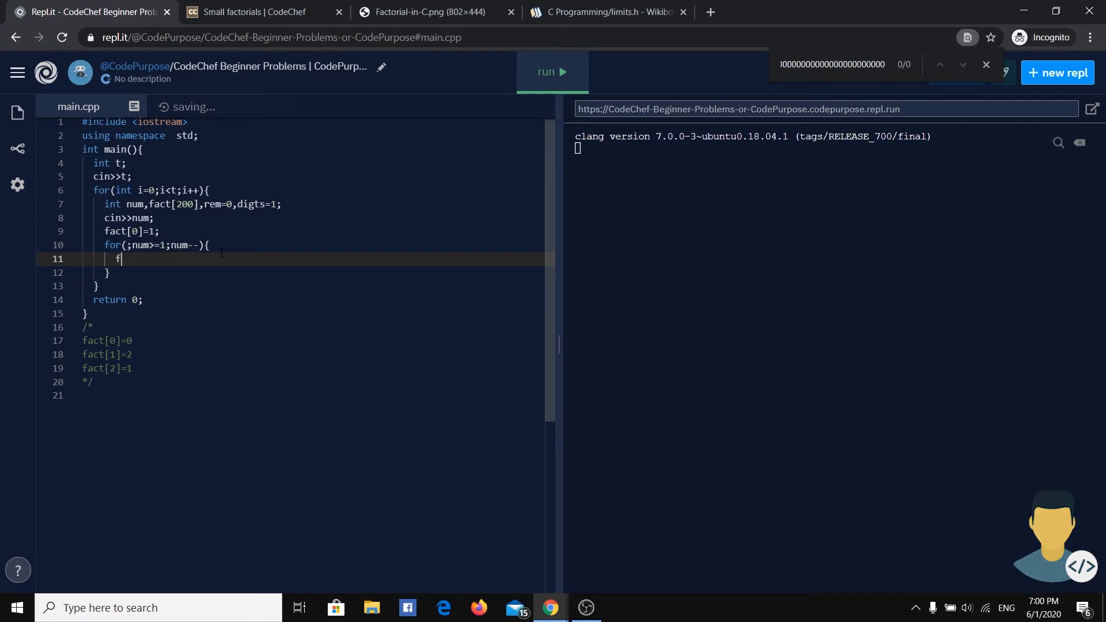
pyautogui.write('or(int i=0')
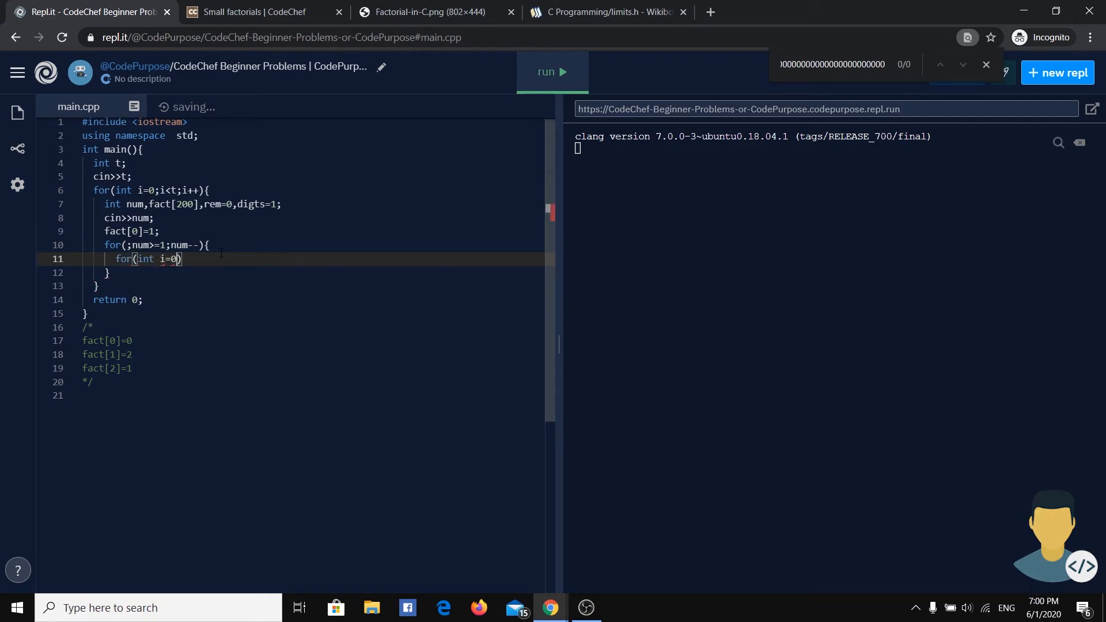
pyautogui.write('j')
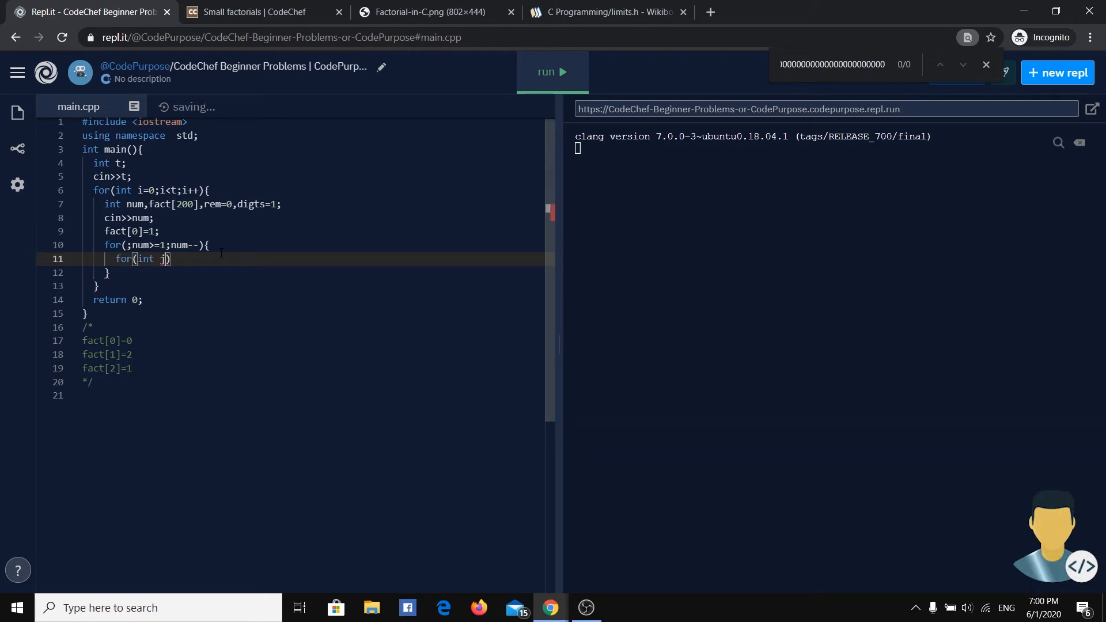
pyautogui.write('=0;')
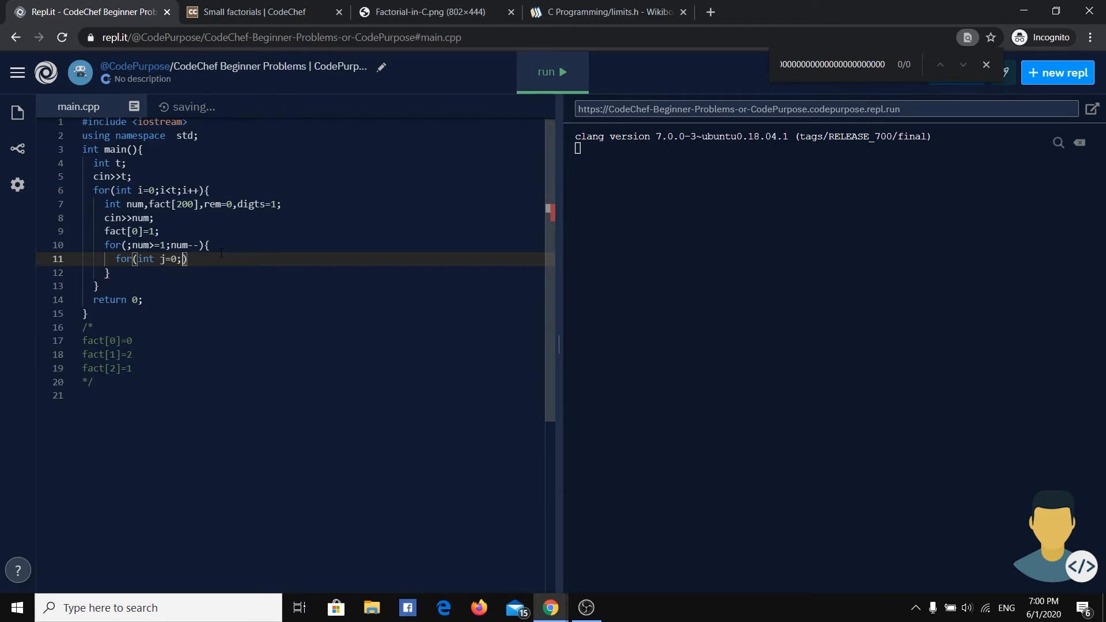
pyautogui.write('<')
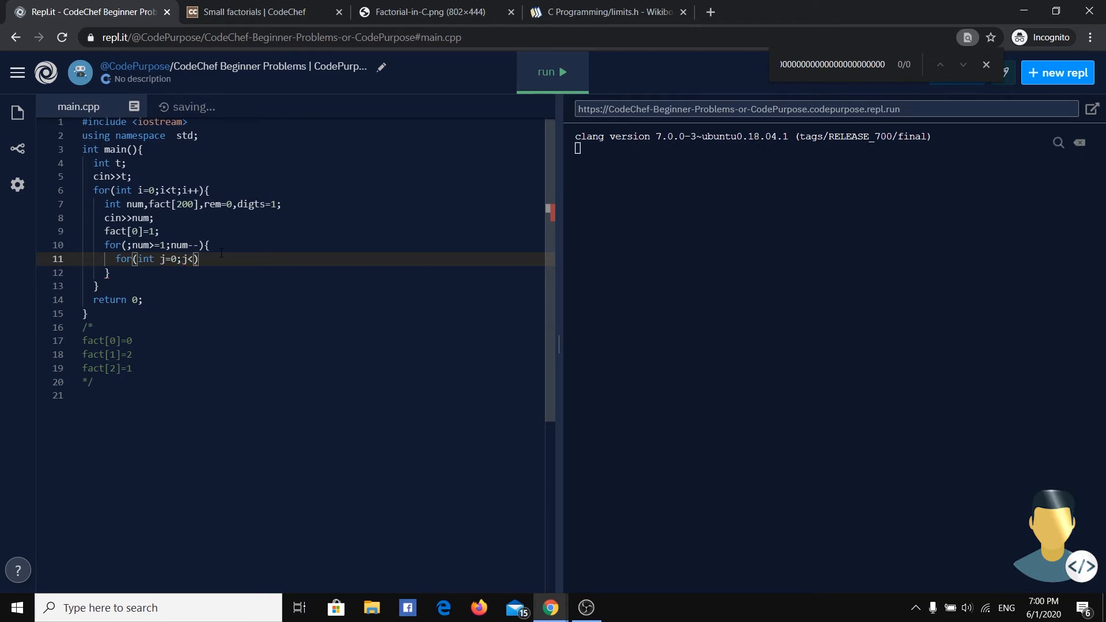
pyautogui.write('digts')
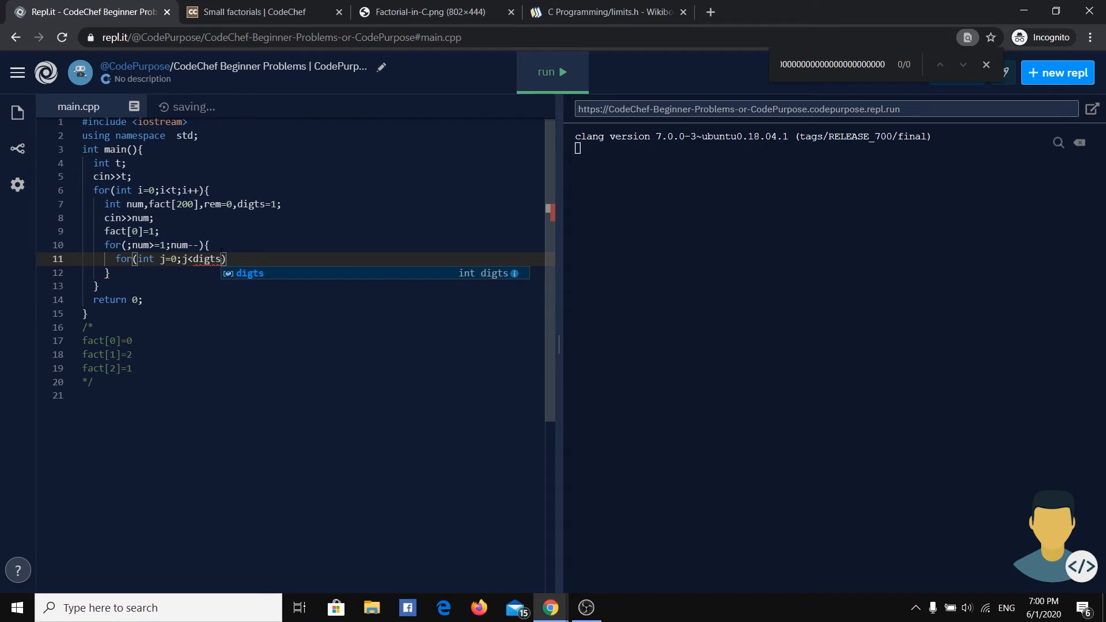
pyautogui.write(';')
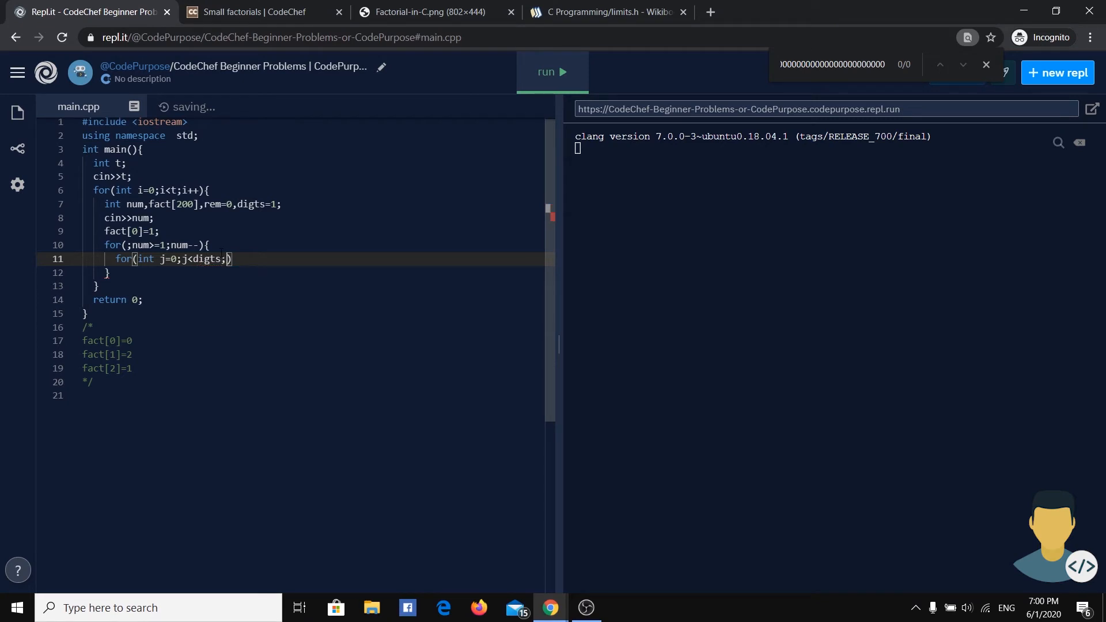
pyautogui.write('j++')
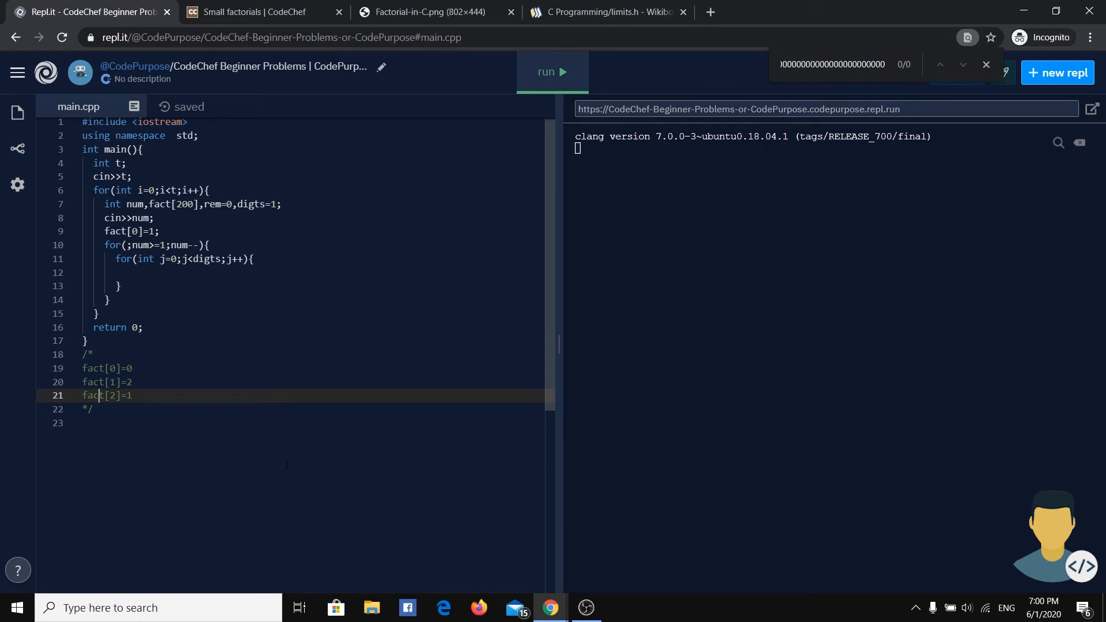
pyautogui.press('enter')
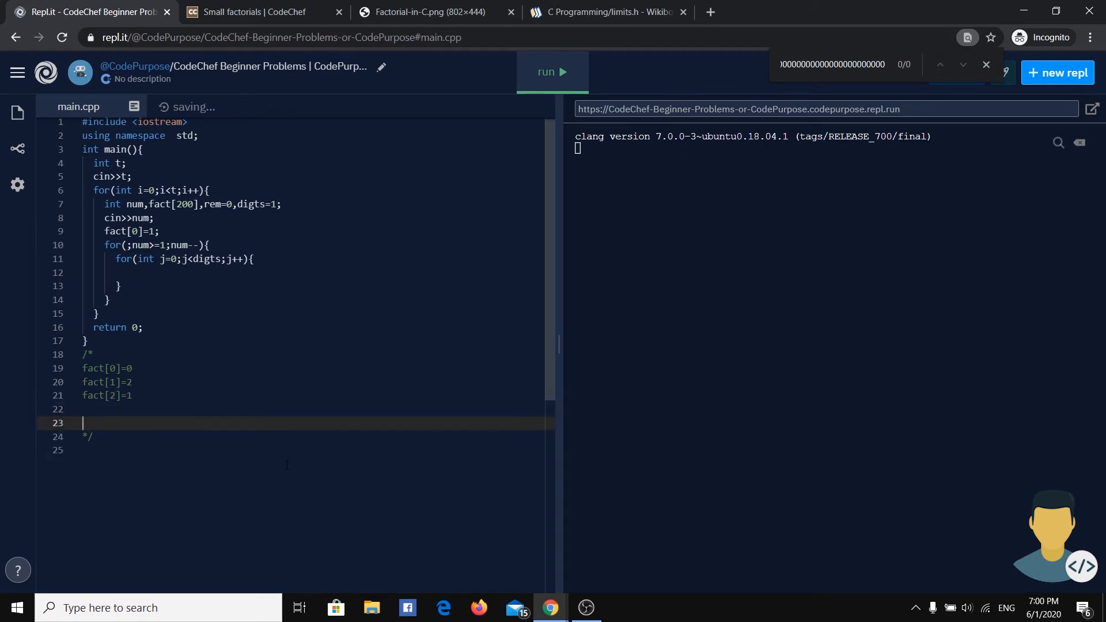
# Write the worked example '123 * 25 = ... reminder=7' in the comment notes
pyautogui.write('1')
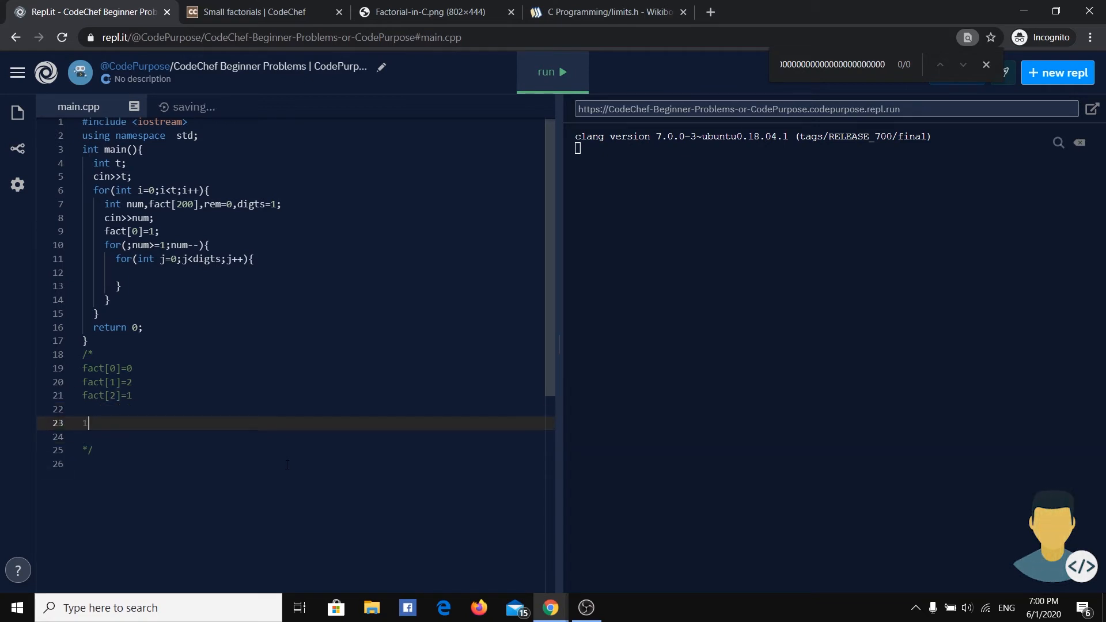
pyautogui.write('23 * 25')
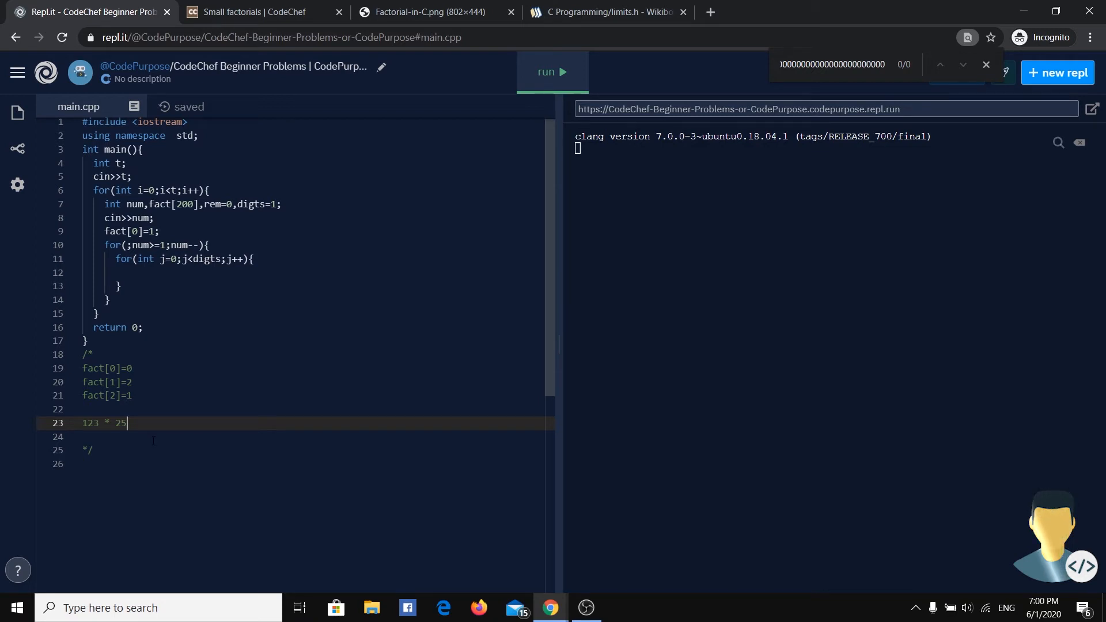
pyautogui.click(101, 423)
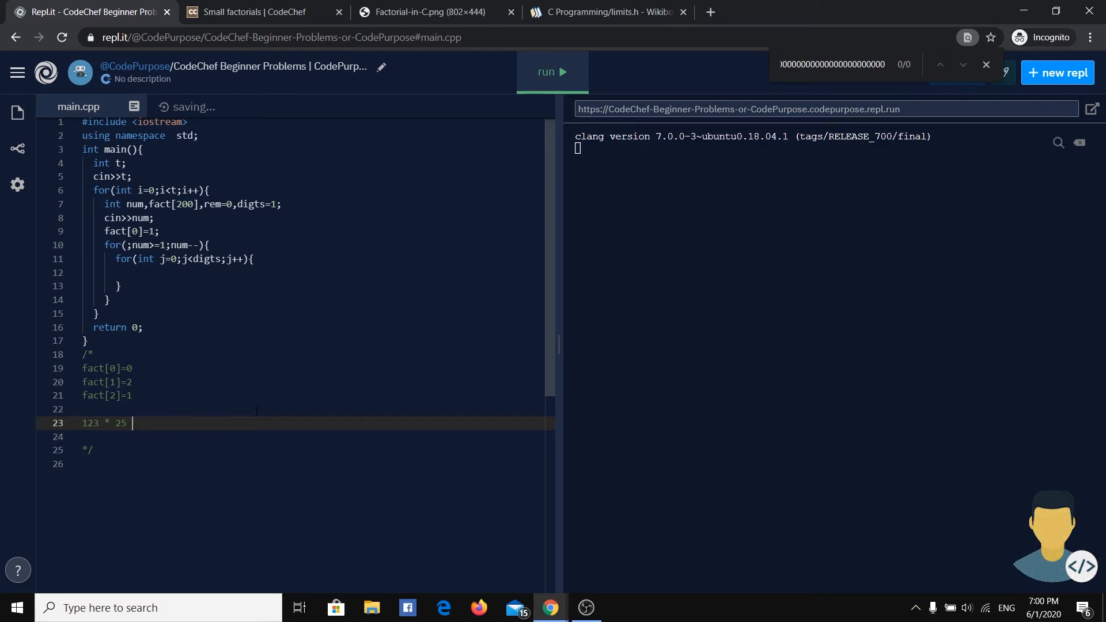
pyautogui.write('=')
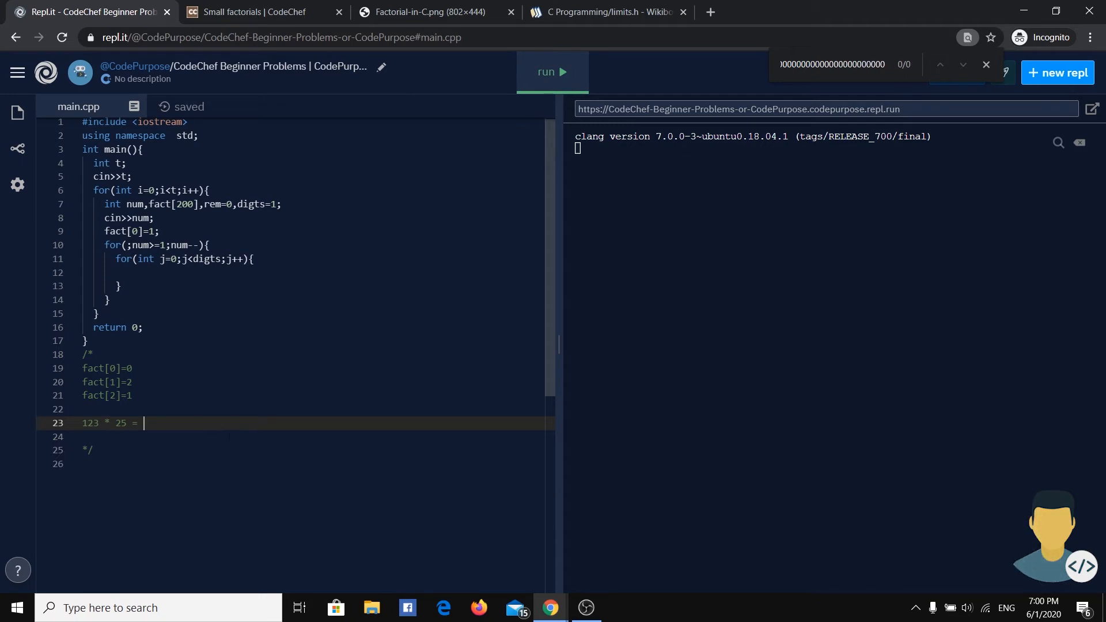
pyautogui.write('5')
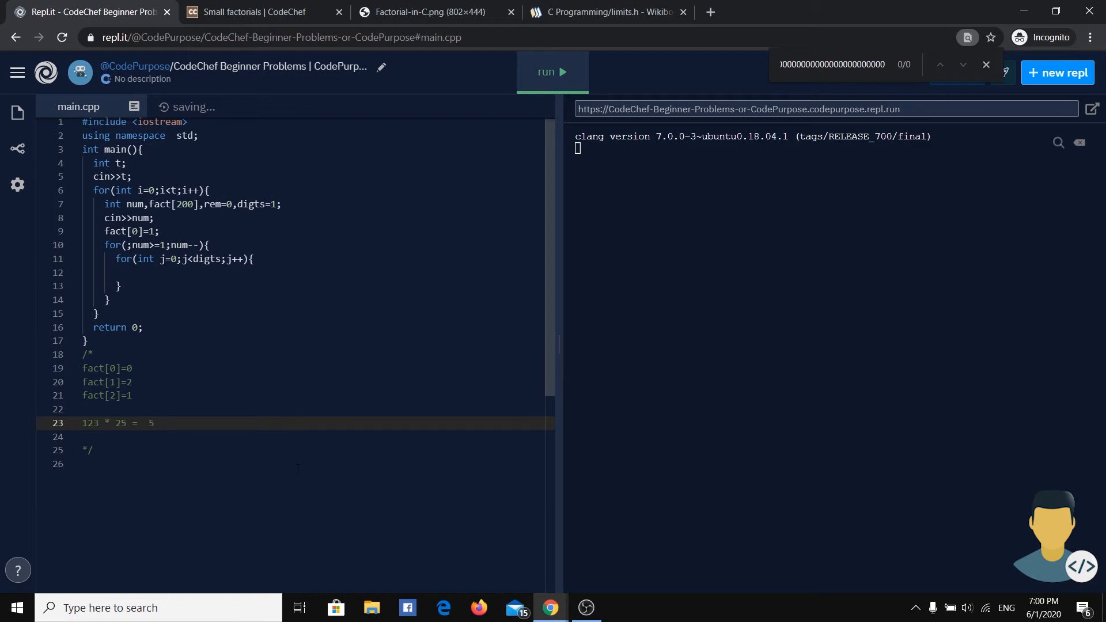
pyautogui.write('remi')
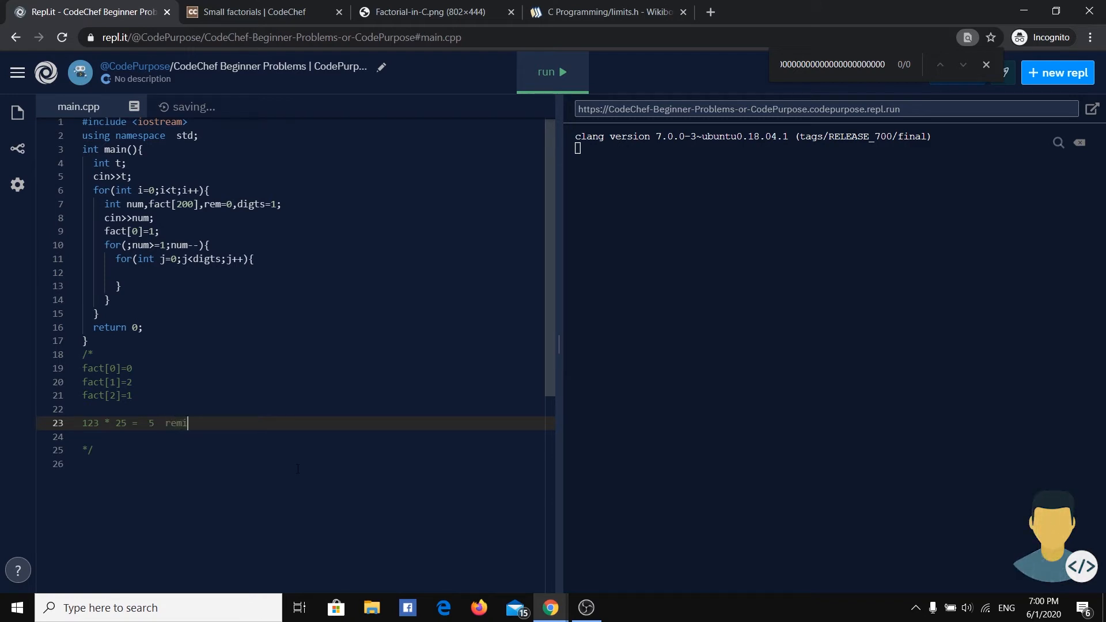
pyautogui.write('nder=')
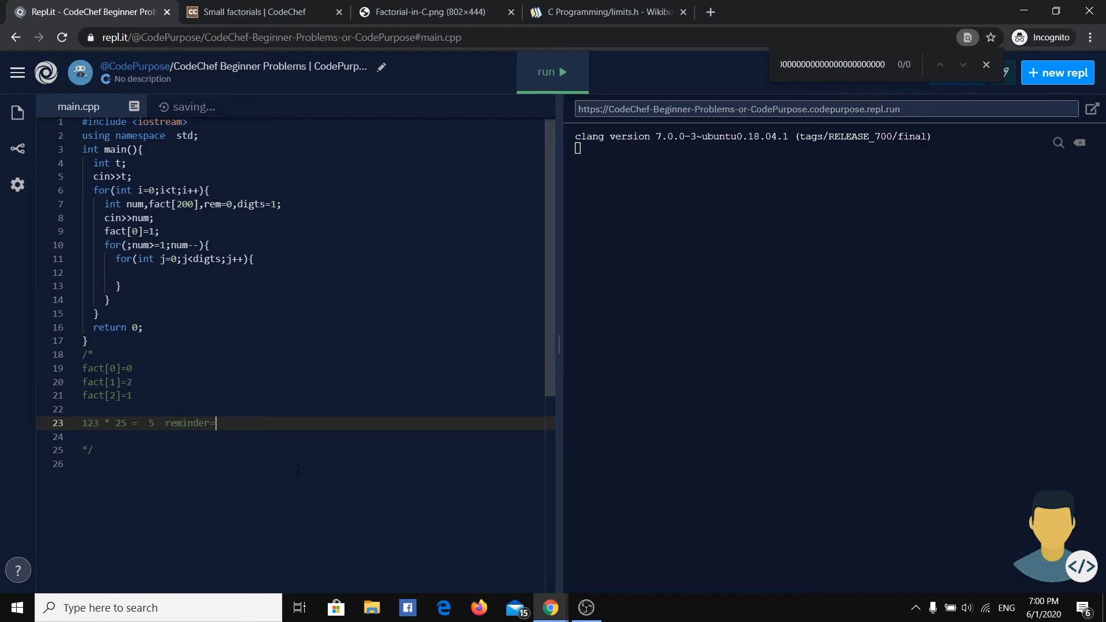
pyautogui.write('7')
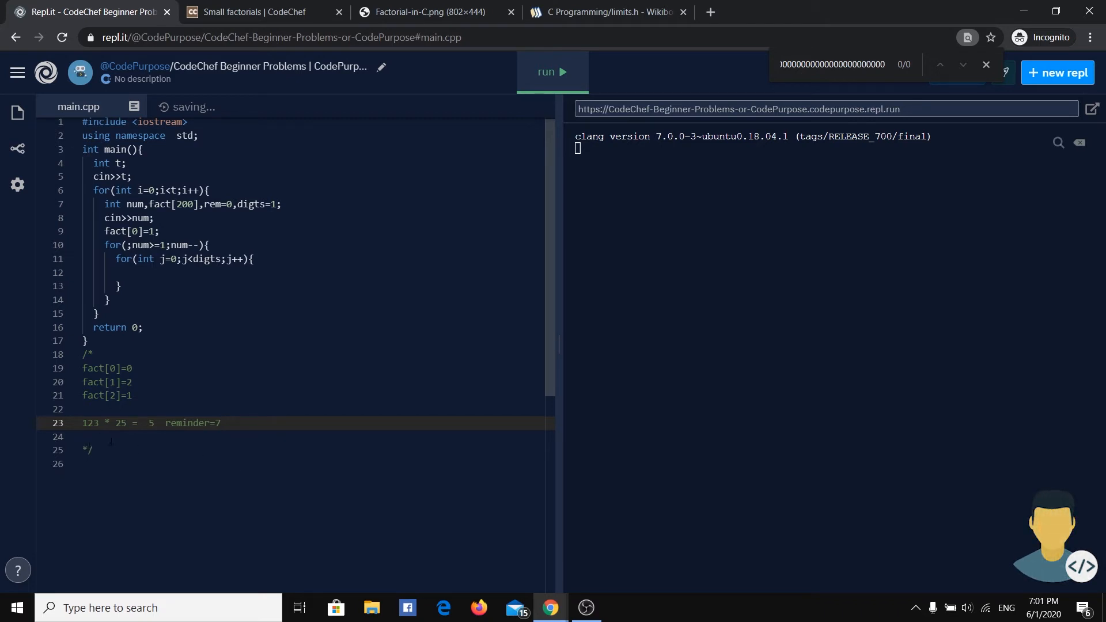
# Correct the example's digits so it reads 123 * 25 =3075 reminder=5
pyautogui.doubleClick(120, 422)
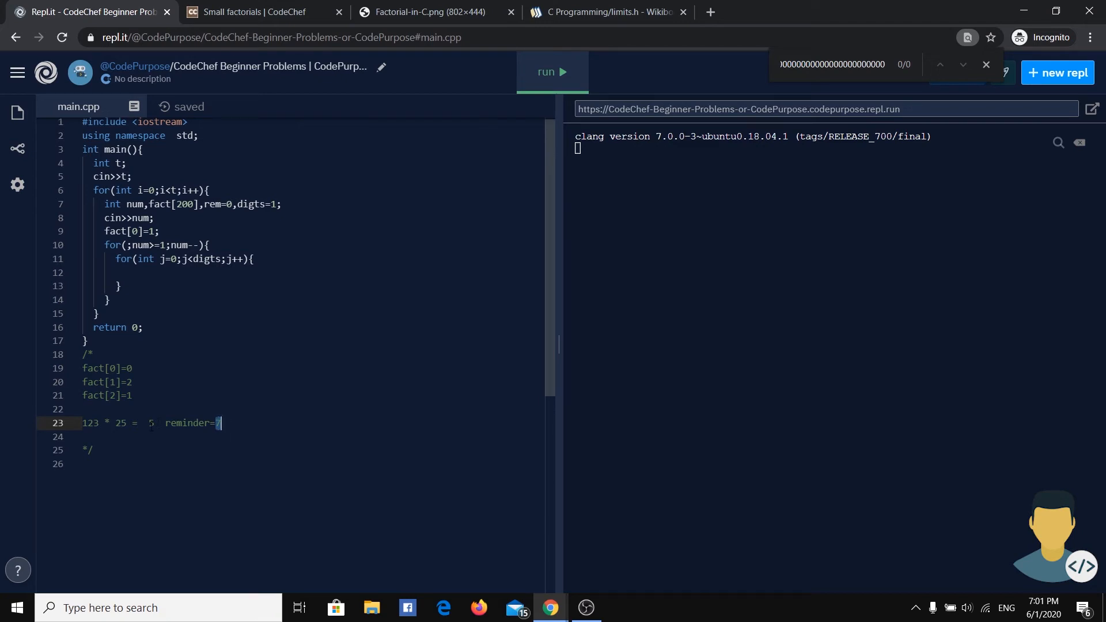
pyautogui.write('7')
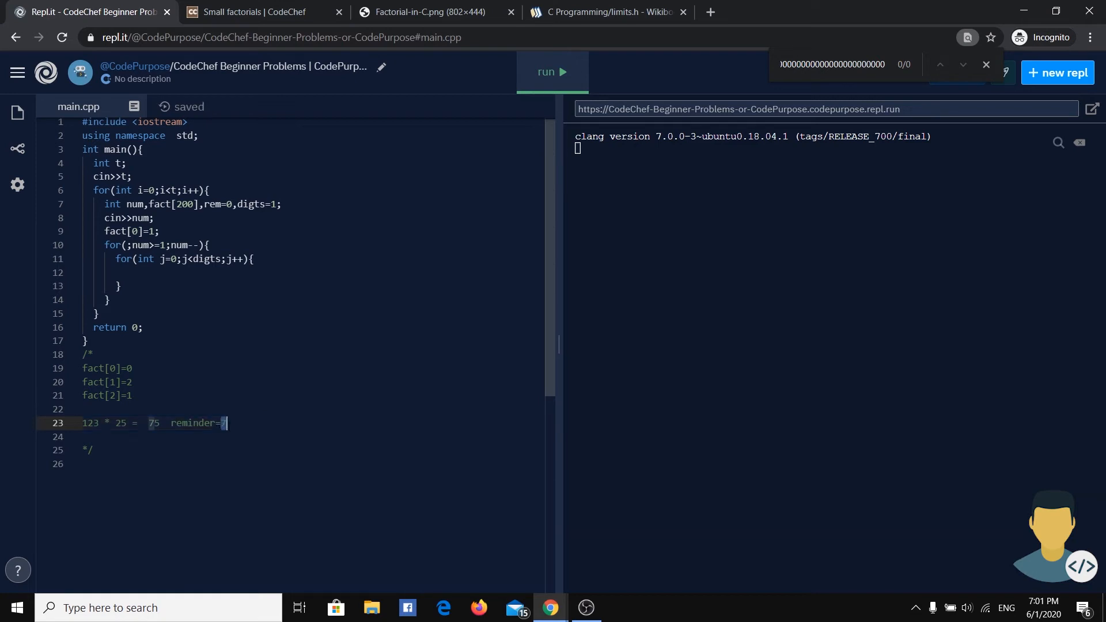
pyautogui.write('5')
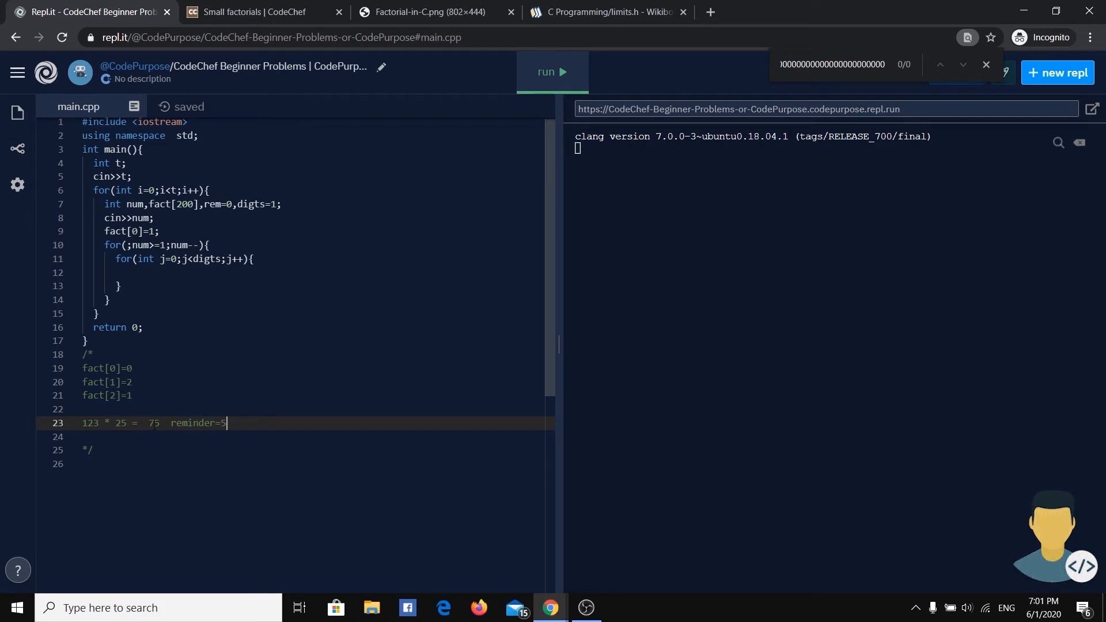
pyautogui.write('30')
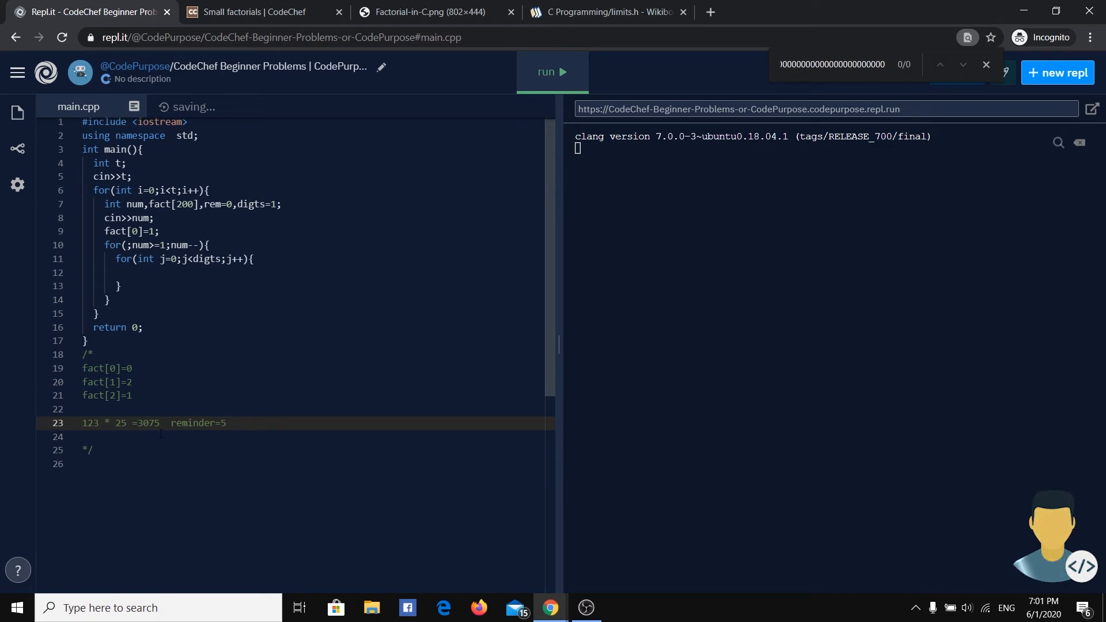
pyautogui.doubleClick(152, 423)
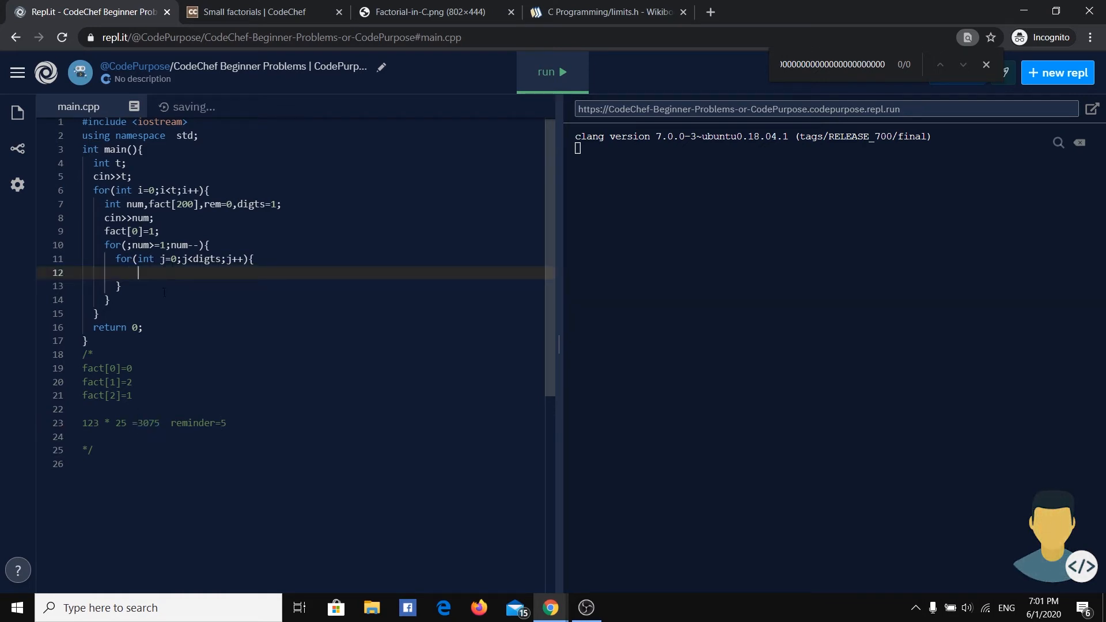
# Write fact[j]=fact[j]*num+rem; inside the inner digit loop
pyautogui.write('fac')
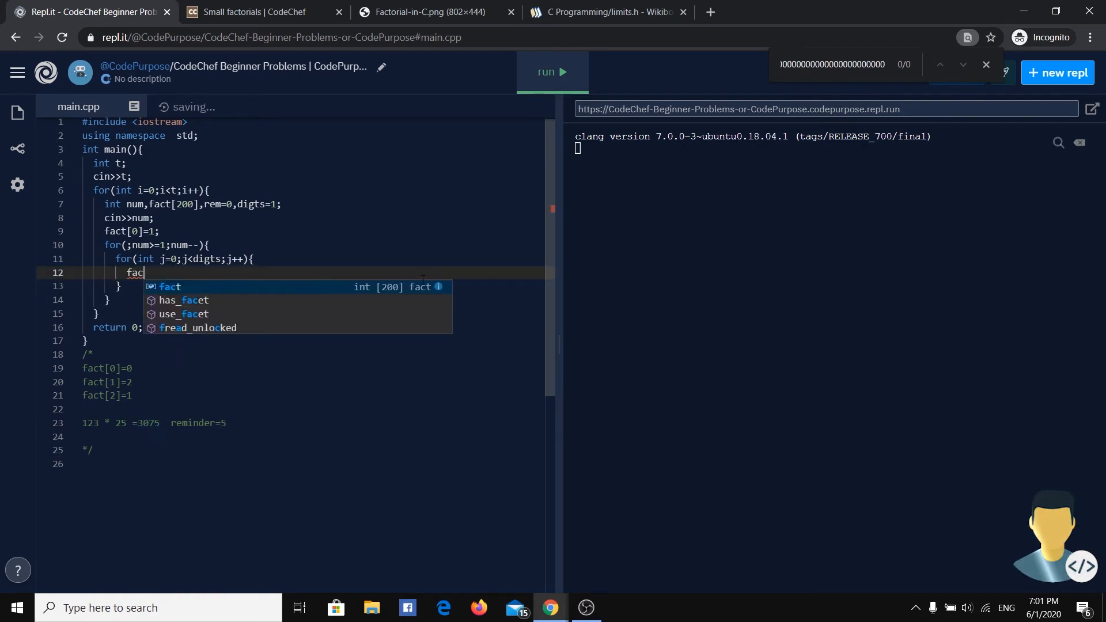
pyautogui.write('t[j]')
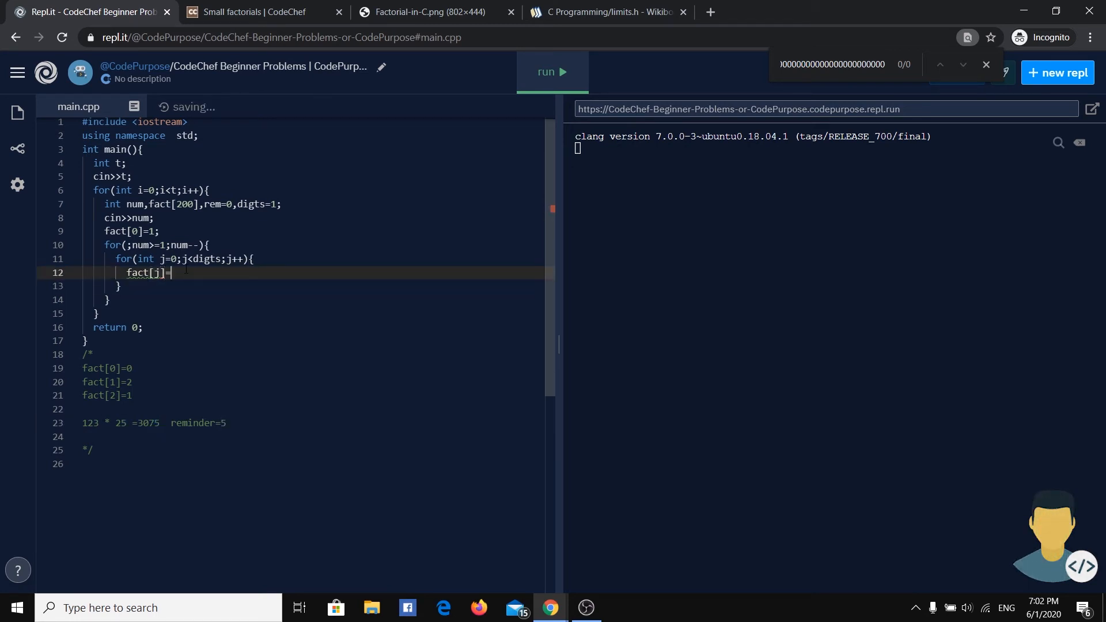
pyautogui.write('=fact[')
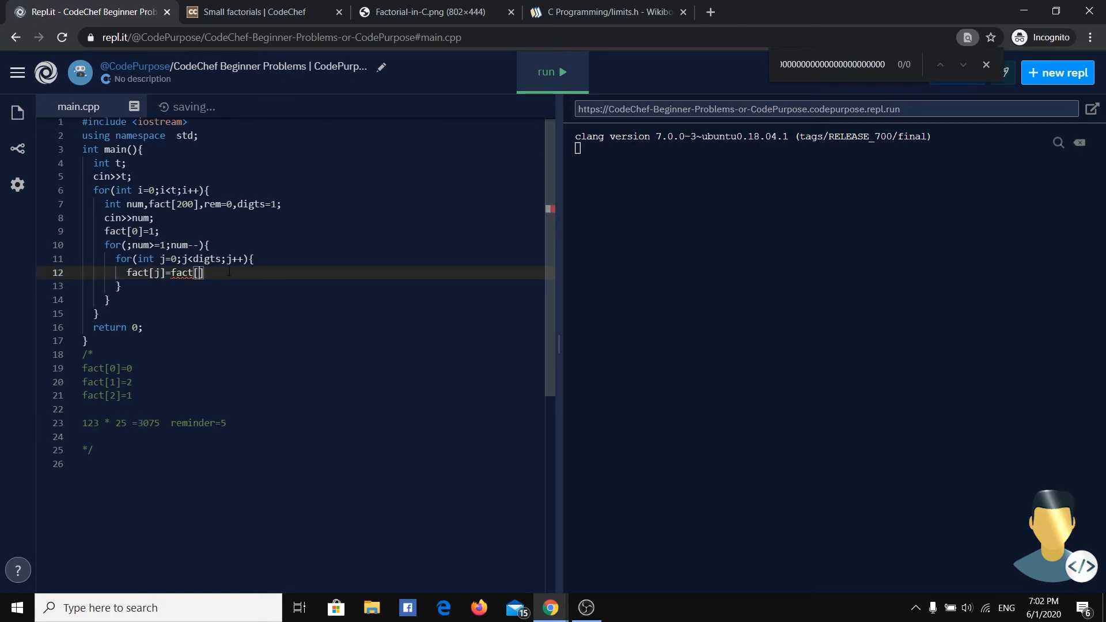
pyautogui.write('j')
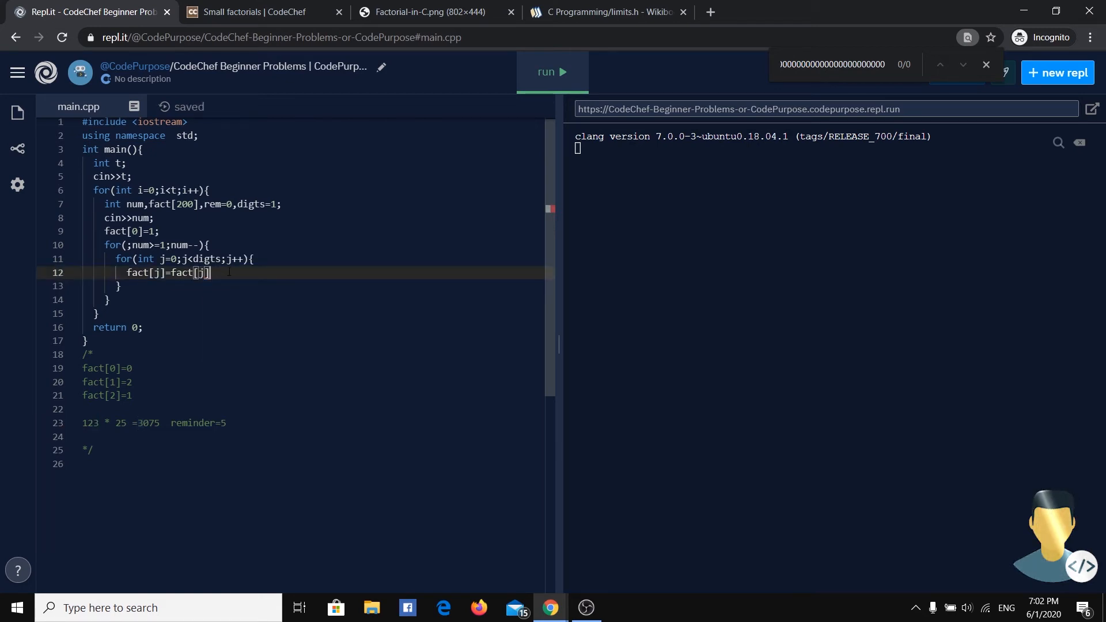
pyautogui.write('*num')
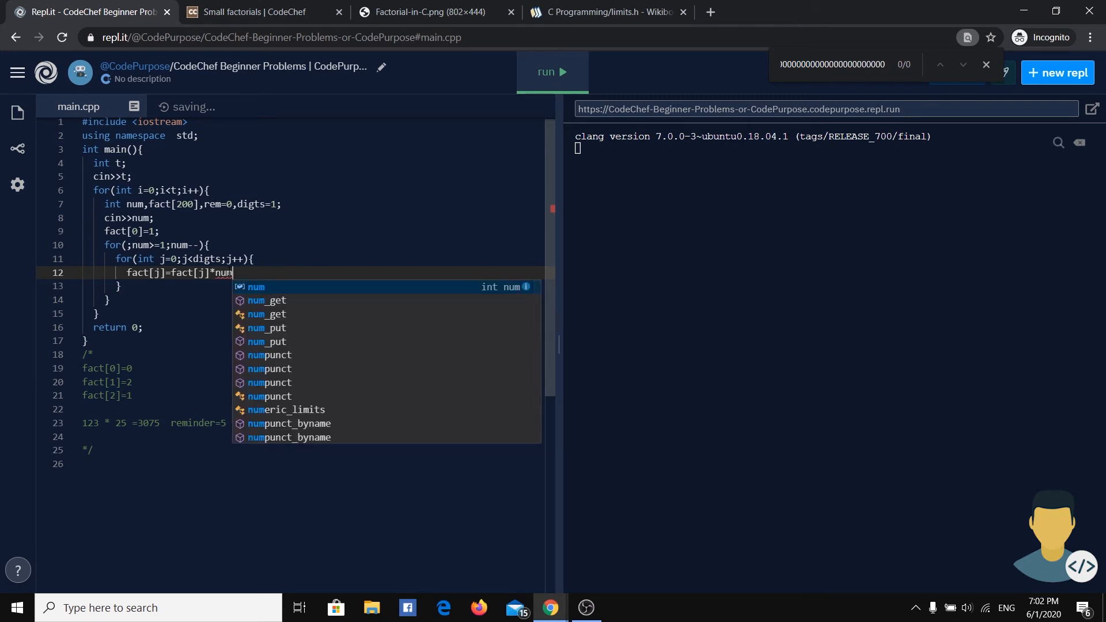
pyautogui.write('+')
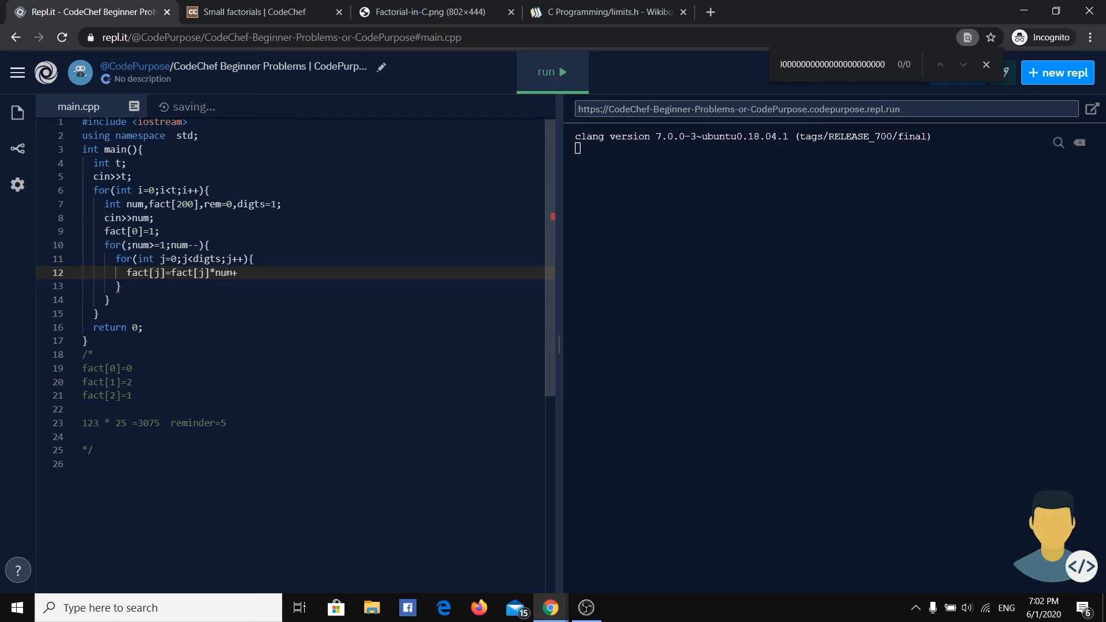
pyautogui.write('te')
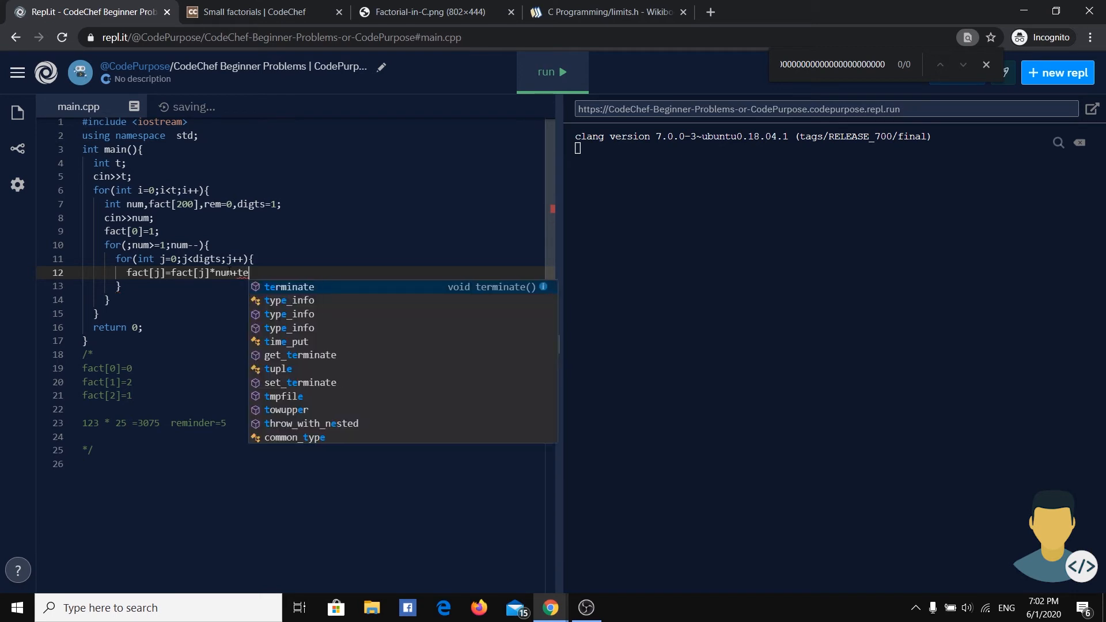
pyautogui.write('mp')
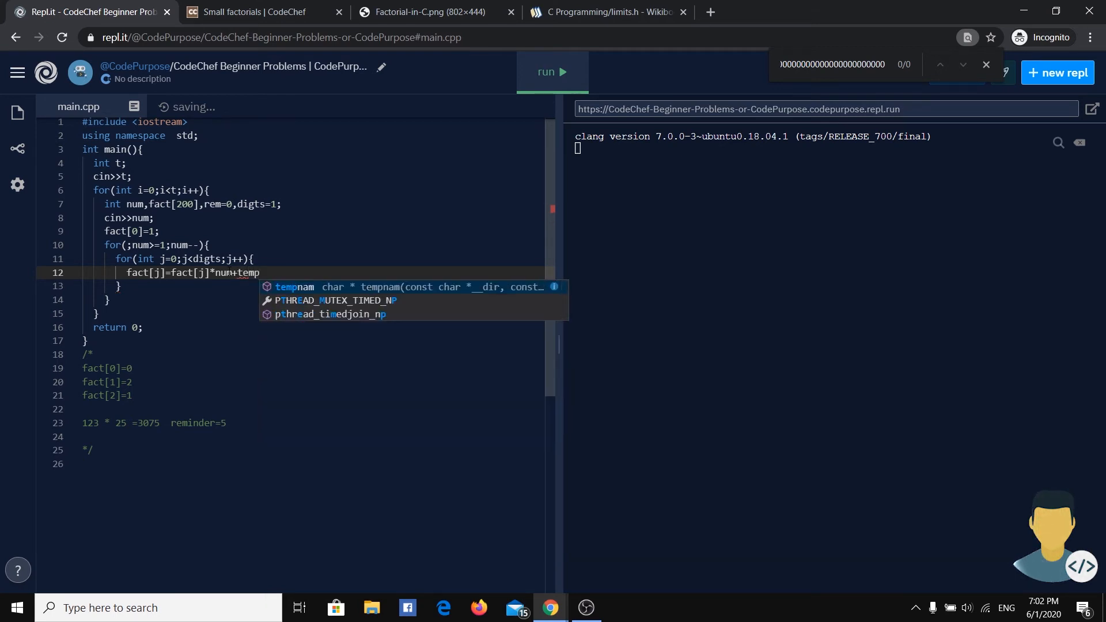
pyautogui.write('rem')
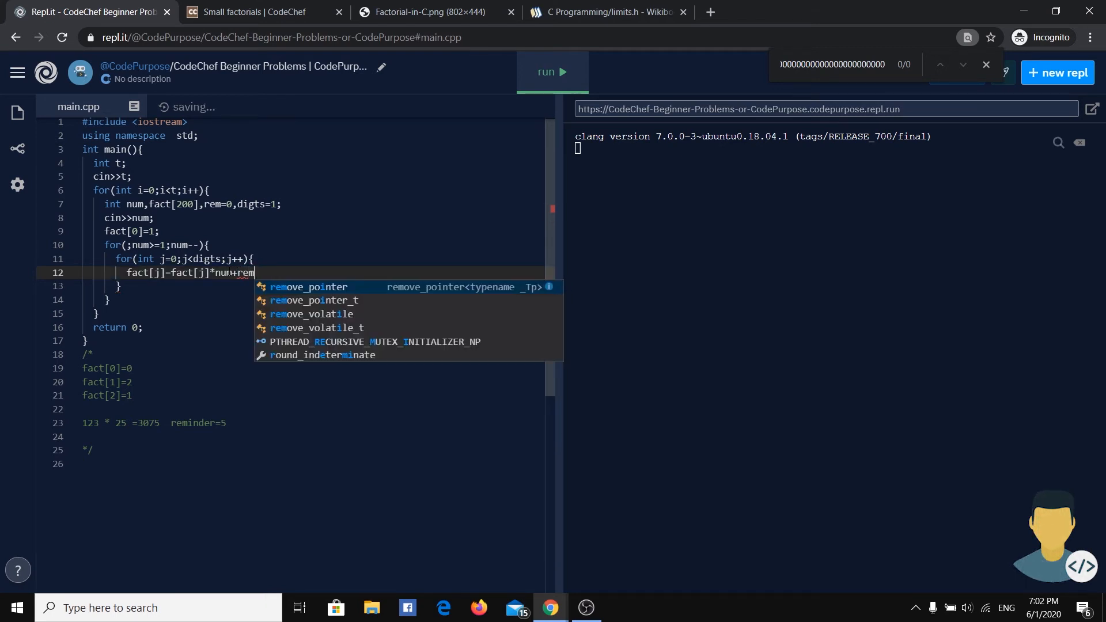
pyautogui.write(';')
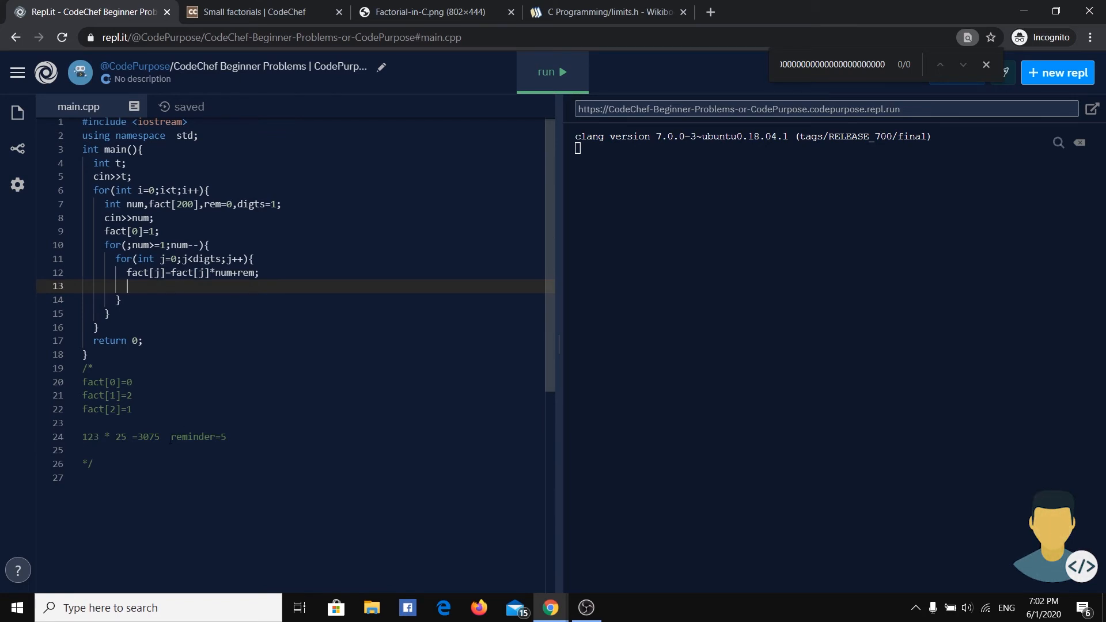
# Add rem = fact[j]/10; and fact[j]%=10; below the multiply line
pyautogui.doubleClick(193, 437)
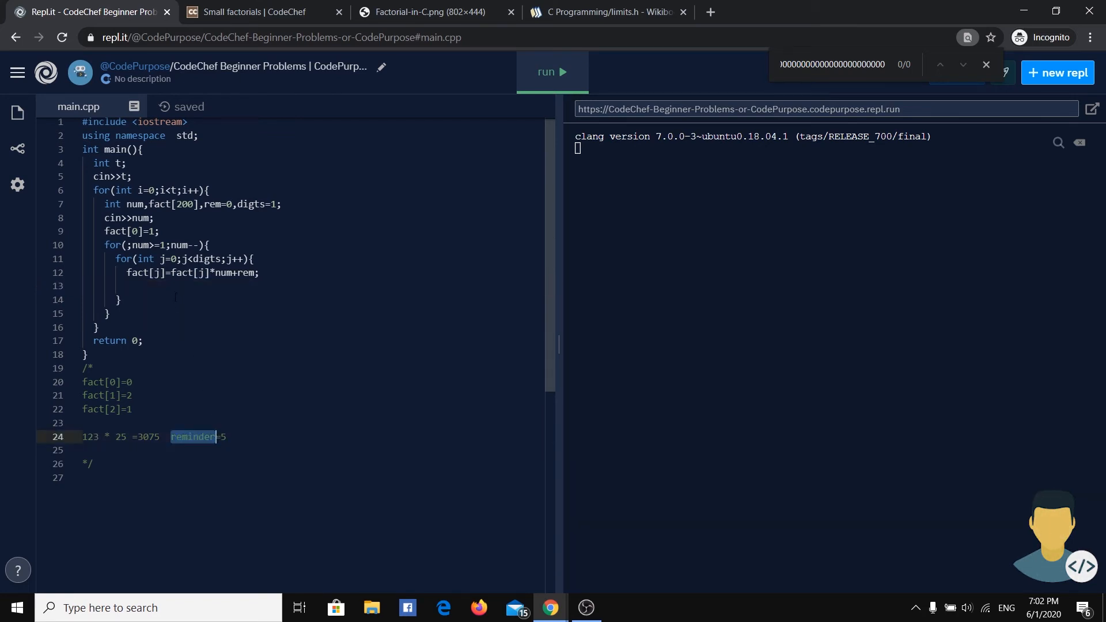
pyautogui.write('rem')
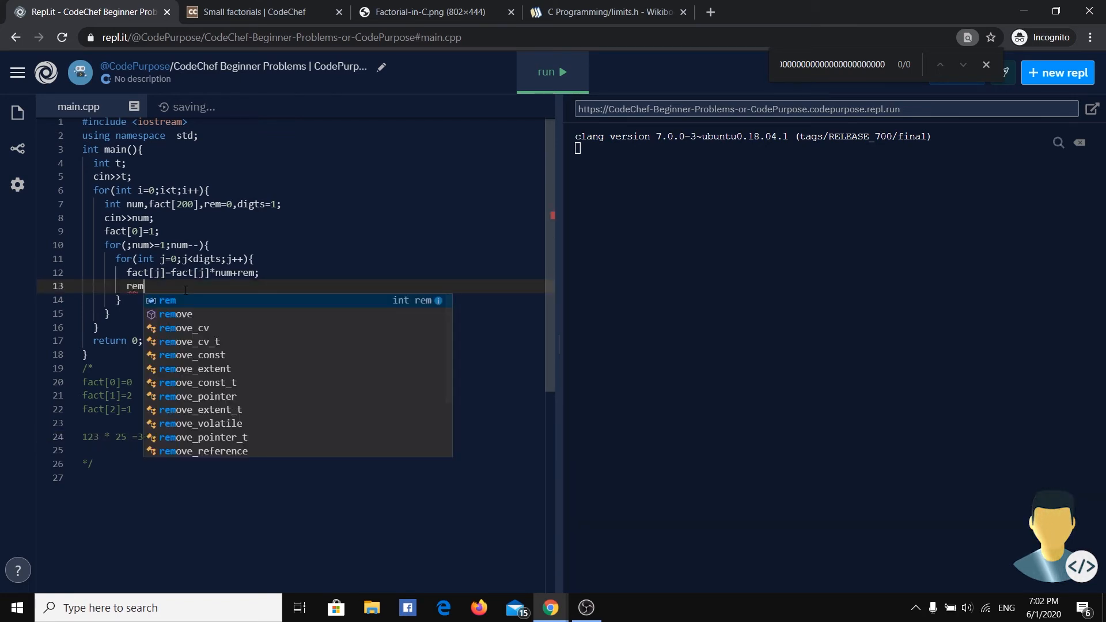
pyautogui.write('= f')
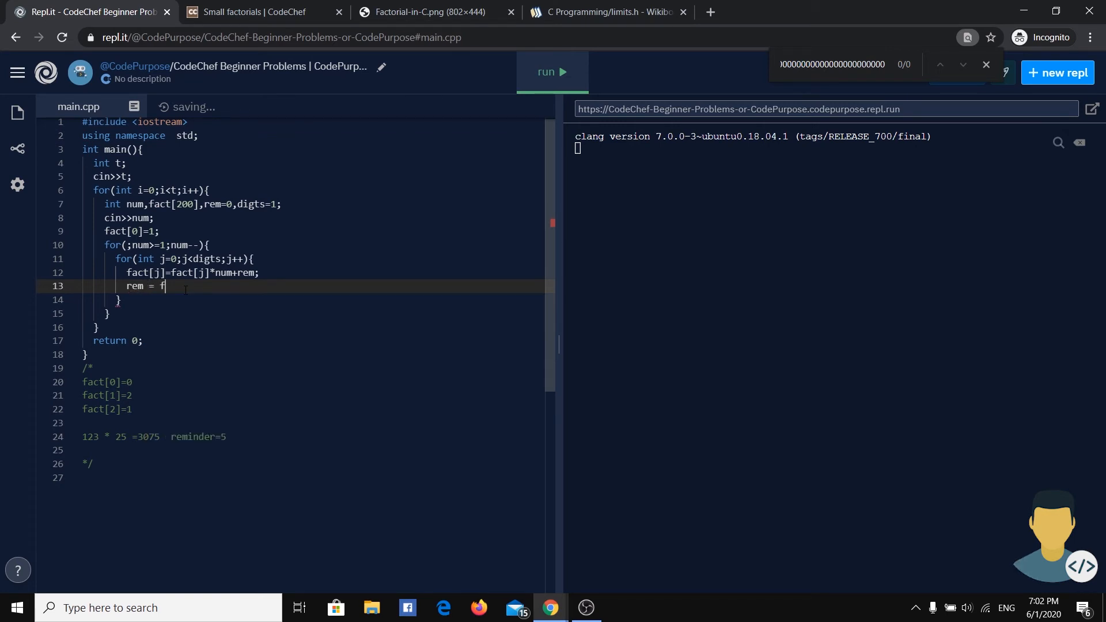
pyautogui.write('act[j]%')
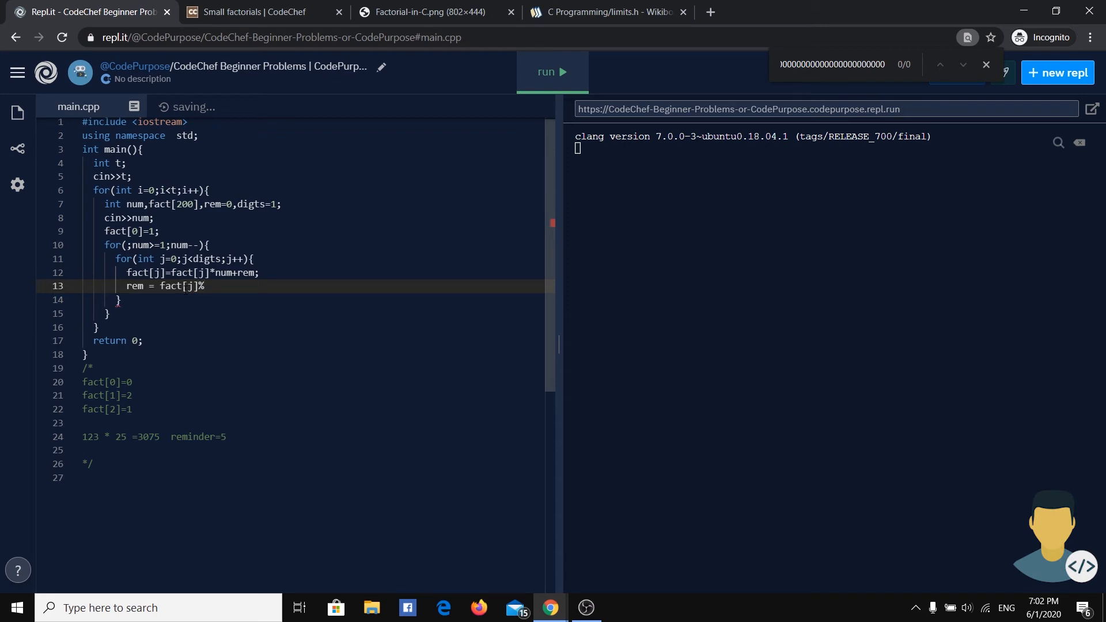
pyautogui.write('10;')
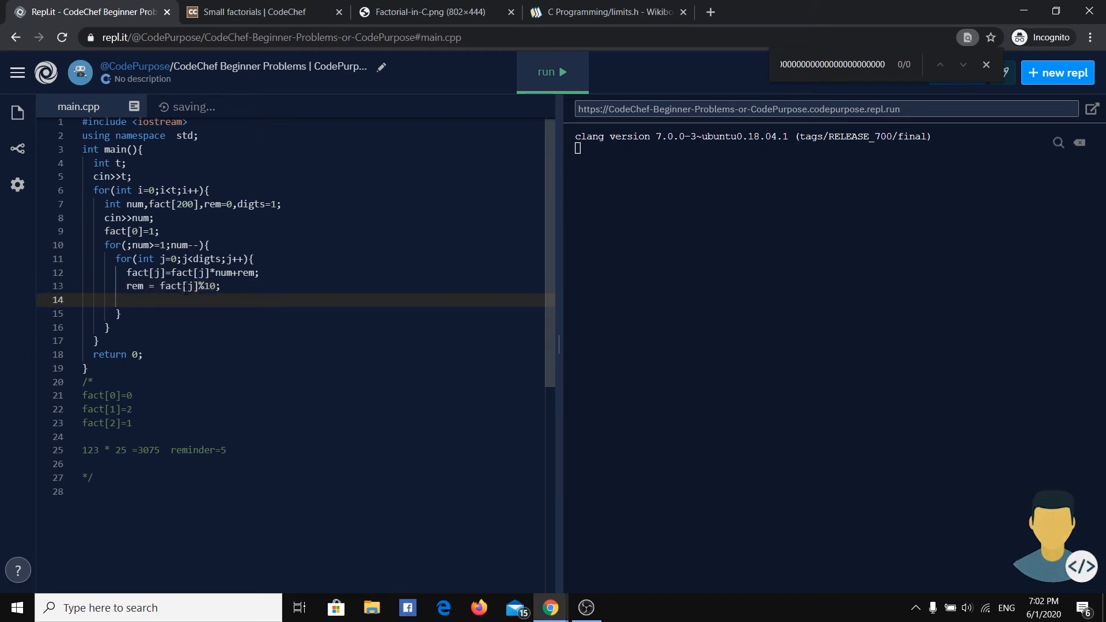
pyautogui.write('r')
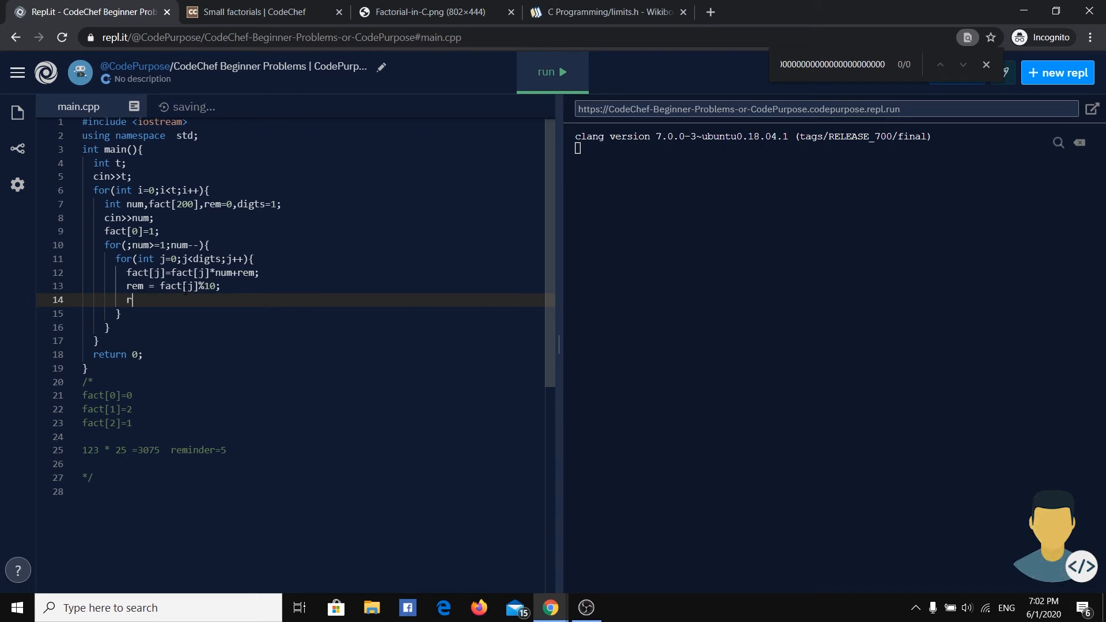
pyautogui.write('fact')
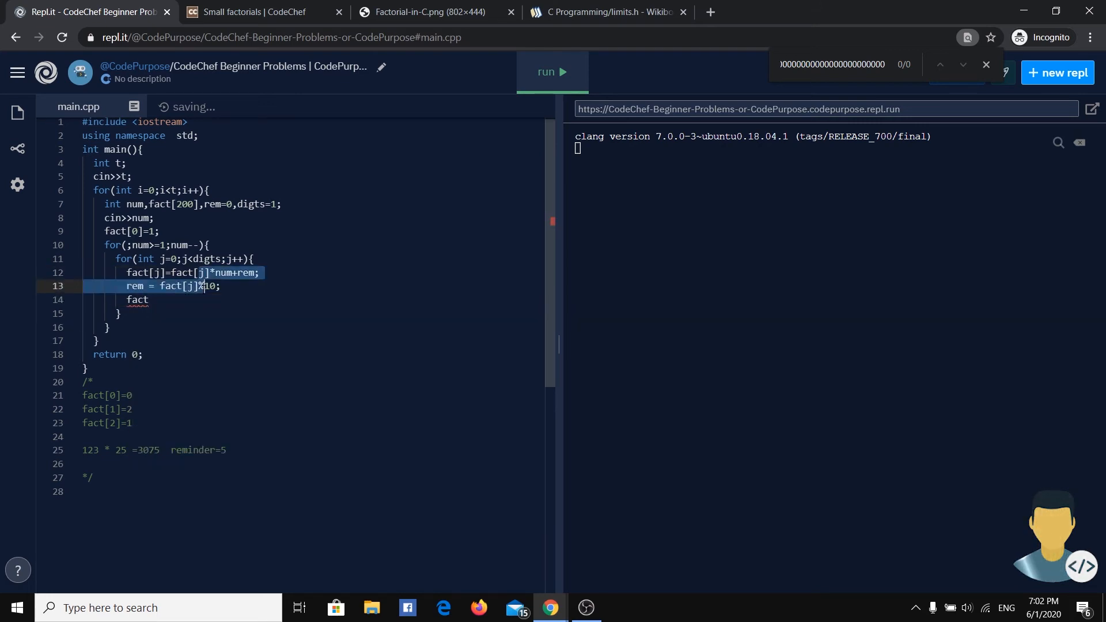
pyautogui.write('/')
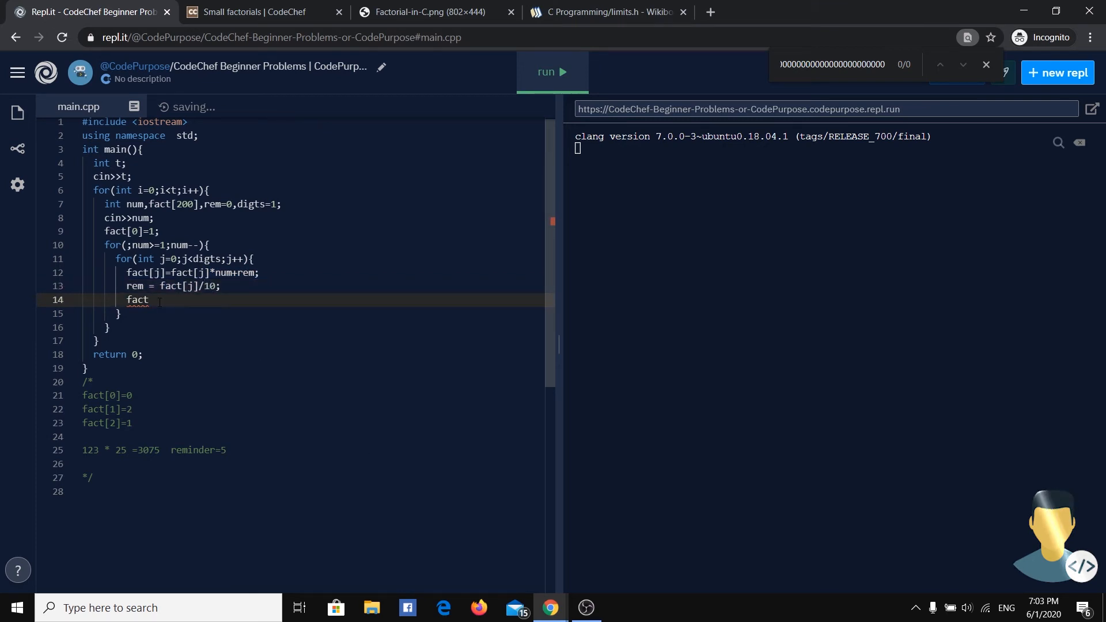
pyautogui.write('[j]%')
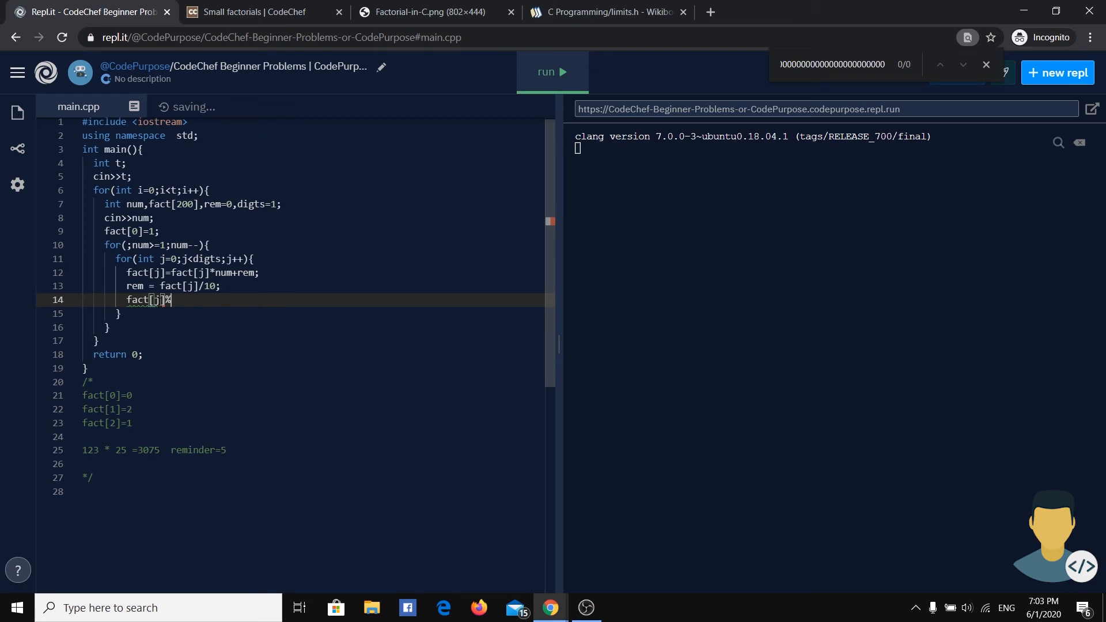
pyautogui.write('=10;')
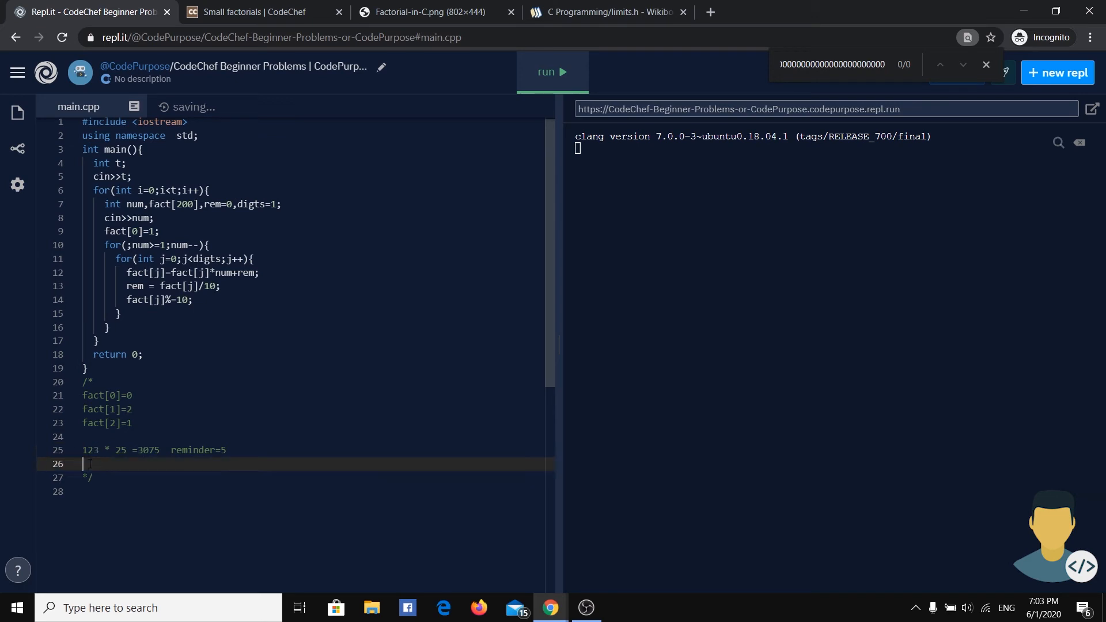
# Add note 321 *25 = 5703 and change 123 * 25 to =75 reminder=30
pyautogui.write('321')
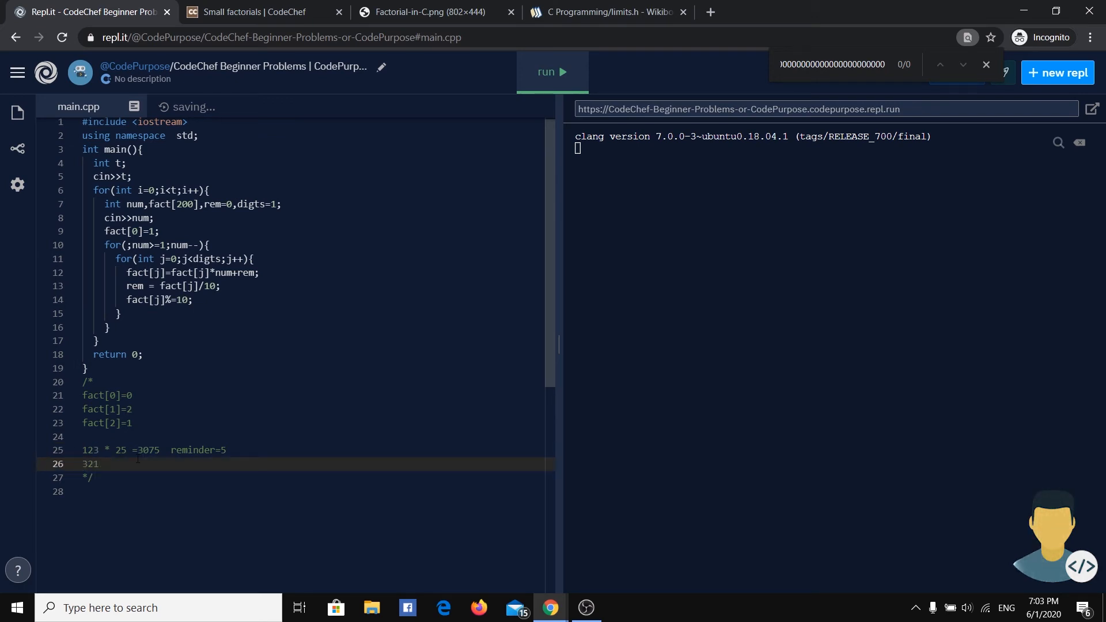
pyautogui.write('*25')
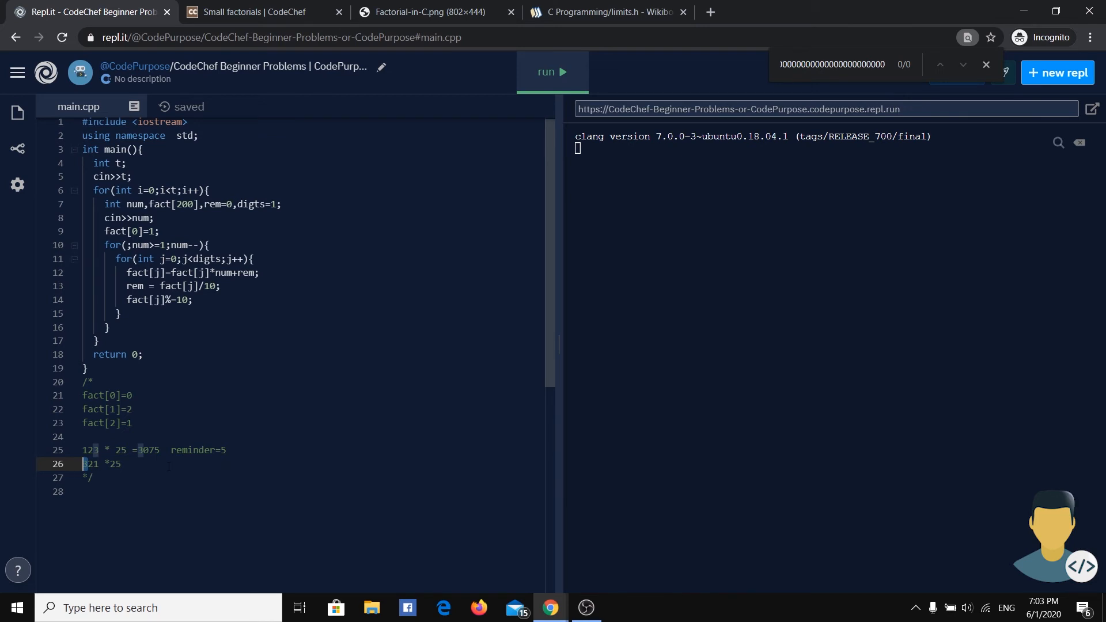
pyautogui.write('=')
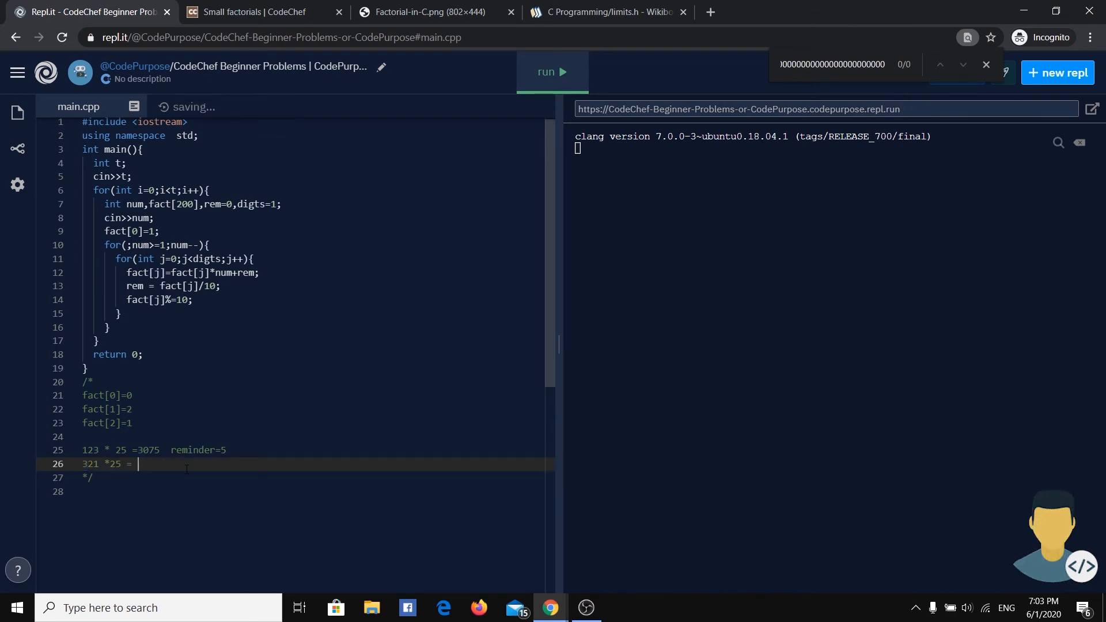
pyautogui.write('5')
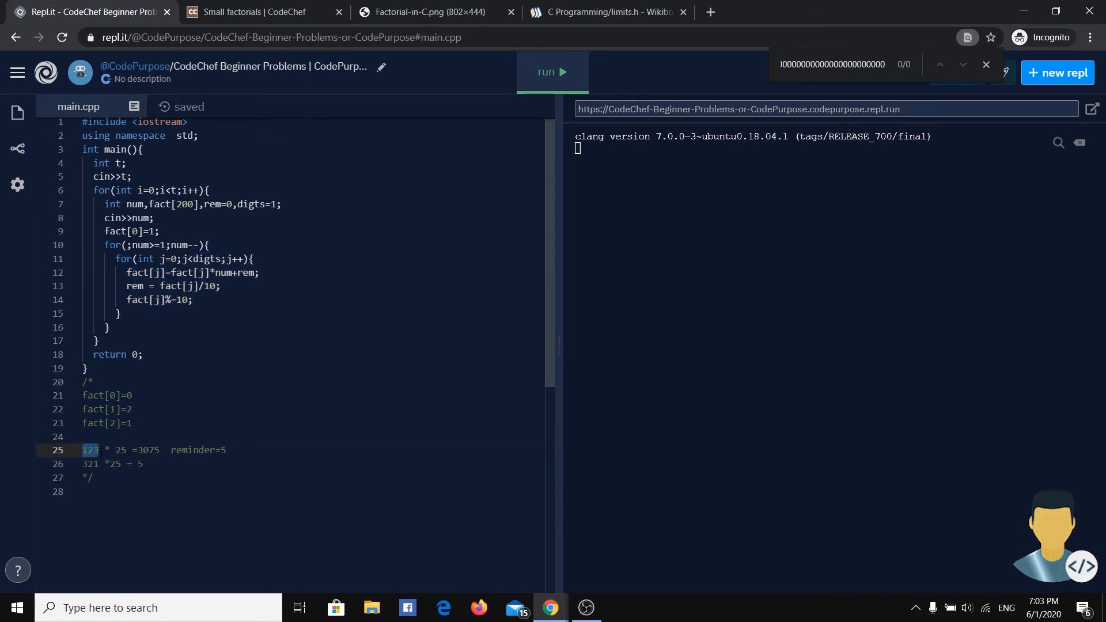
pyautogui.click(109, 327)
pyautogui.write('30')
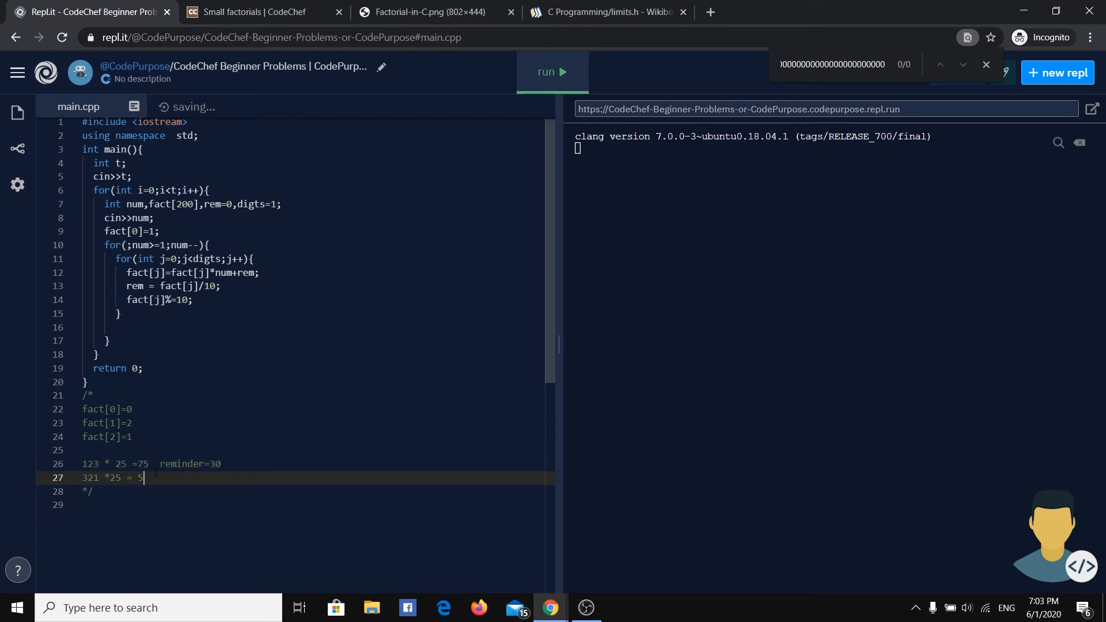
pyautogui.write('7')
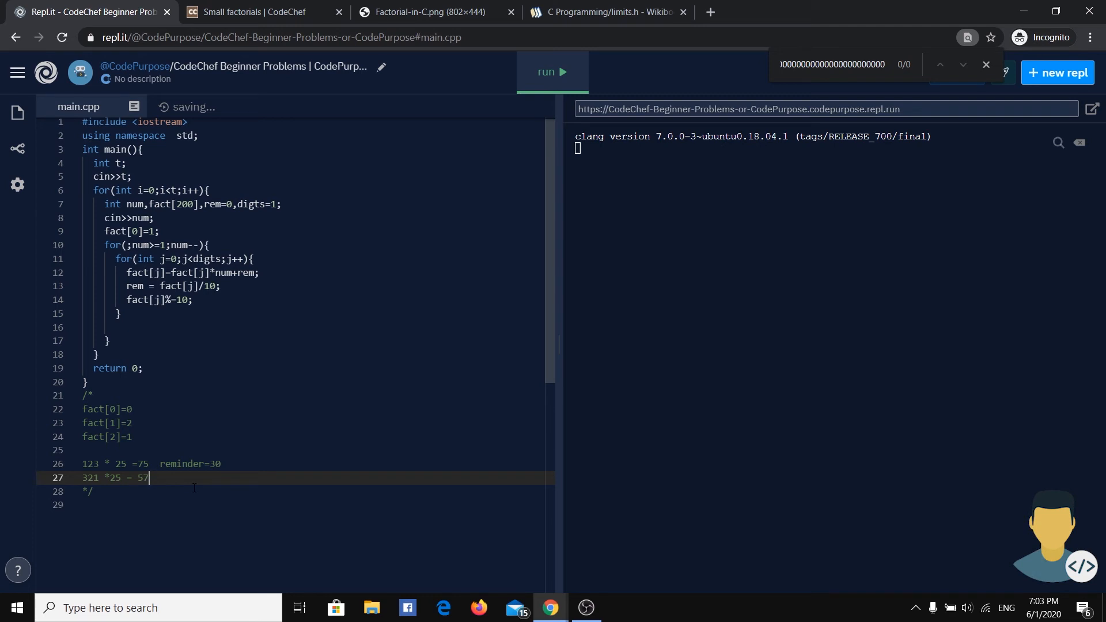
pyautogui.write('03')
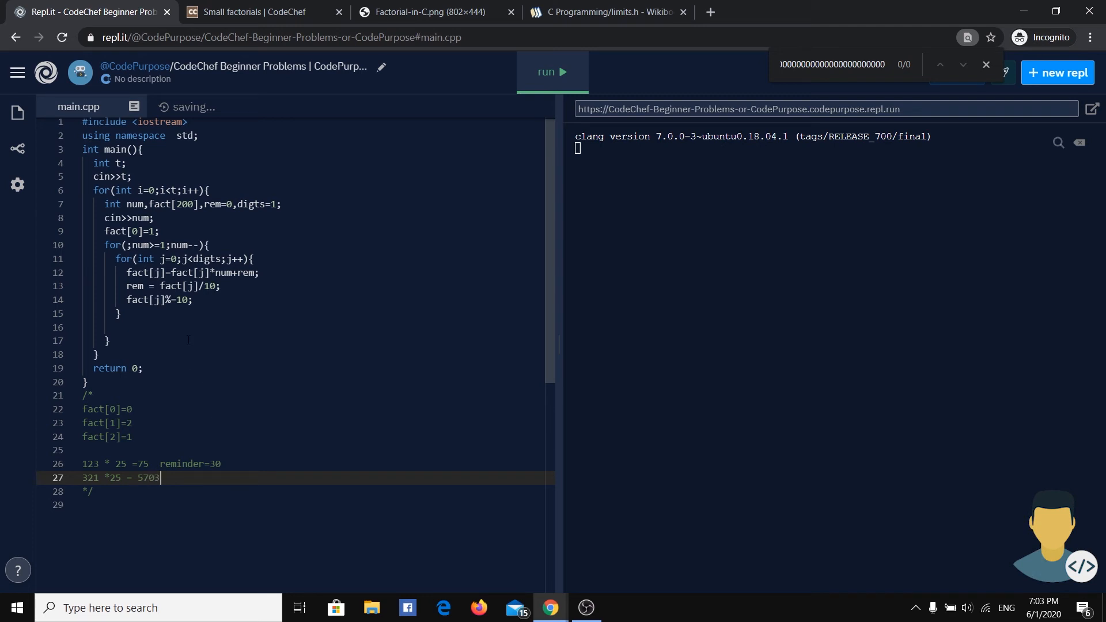
pyautogui.click(184, 327)
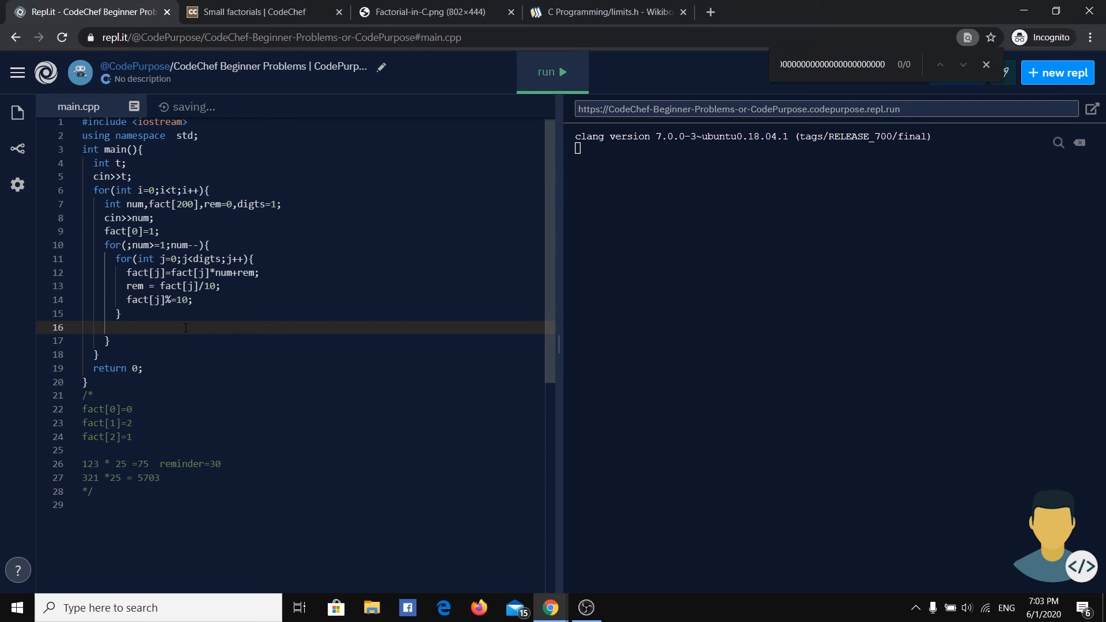
# Add a while(rem!=0) loop after the inner digit loop
pyautogui.write('while()')
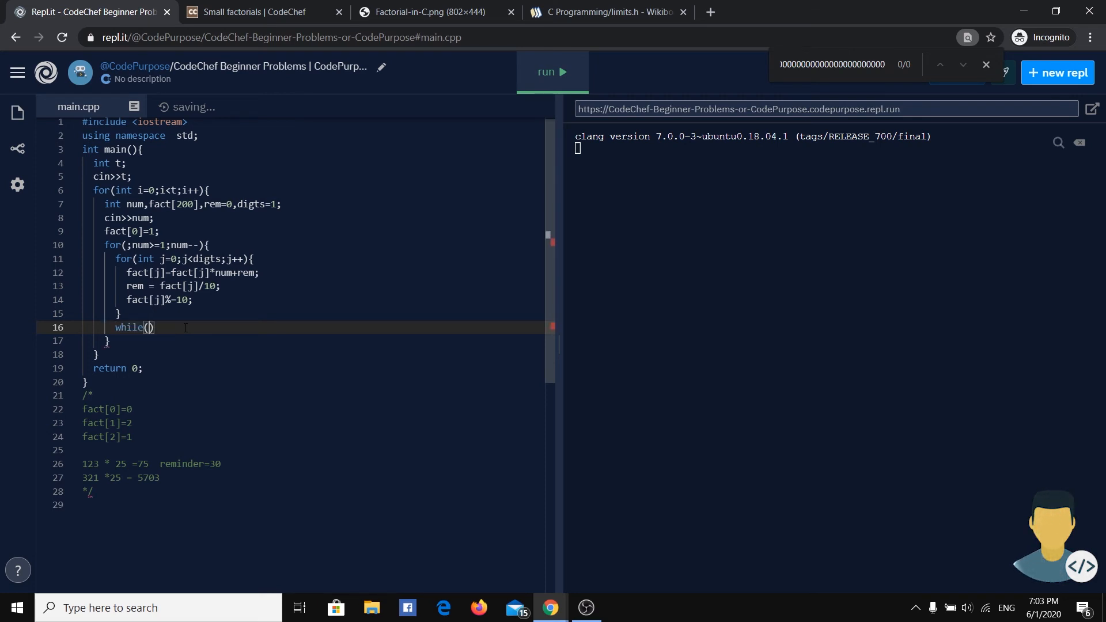
pyautogui.write('rem')
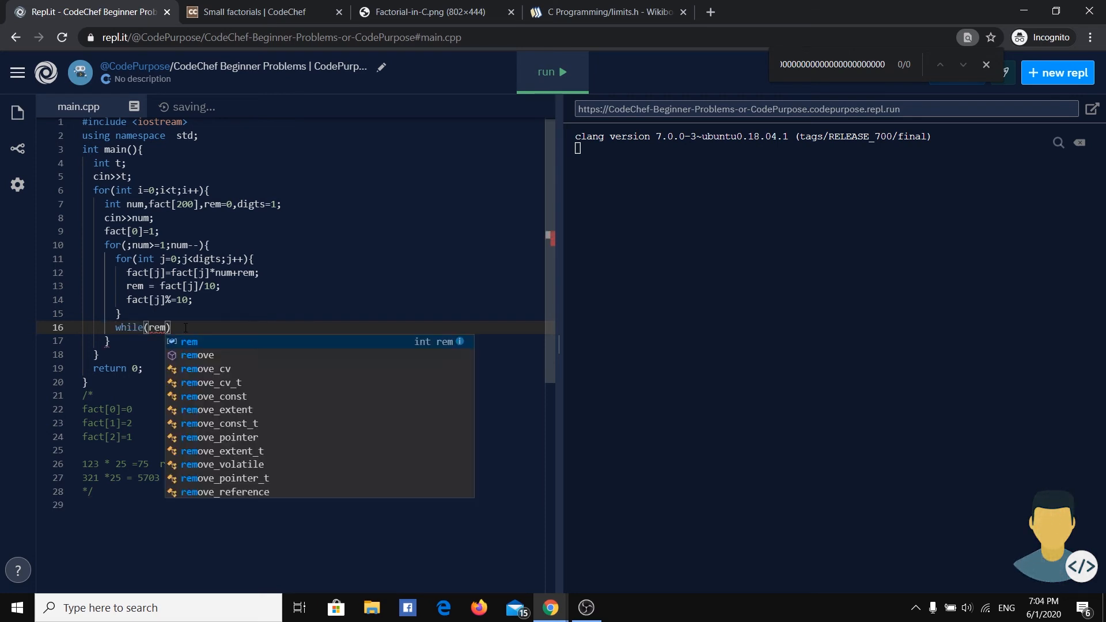
pyautogui.write('//rem')
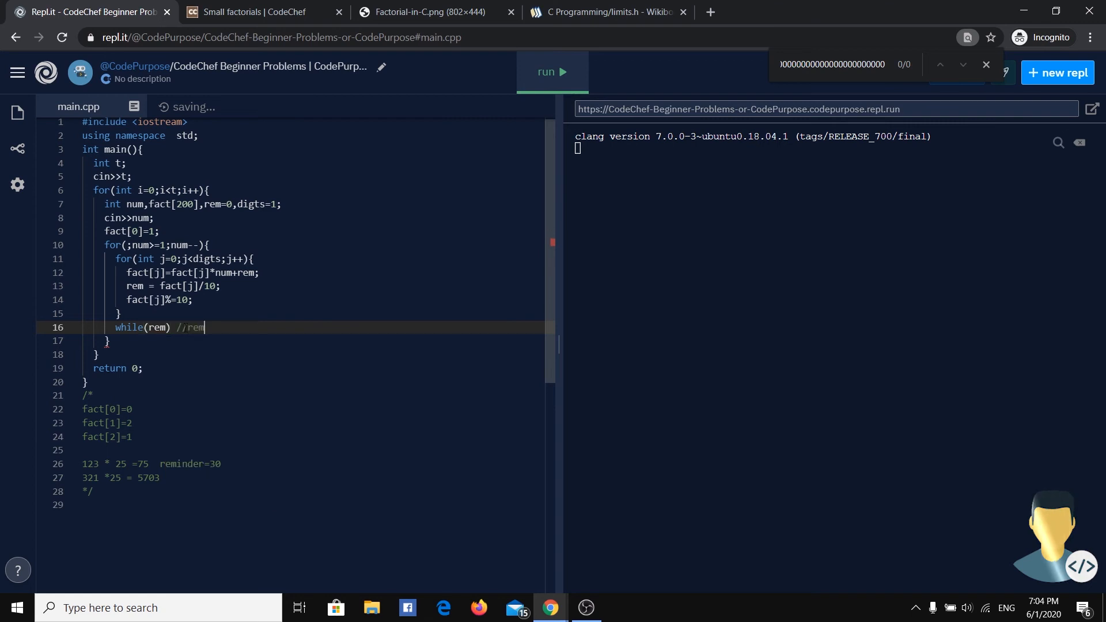
pyautogui.write('!')
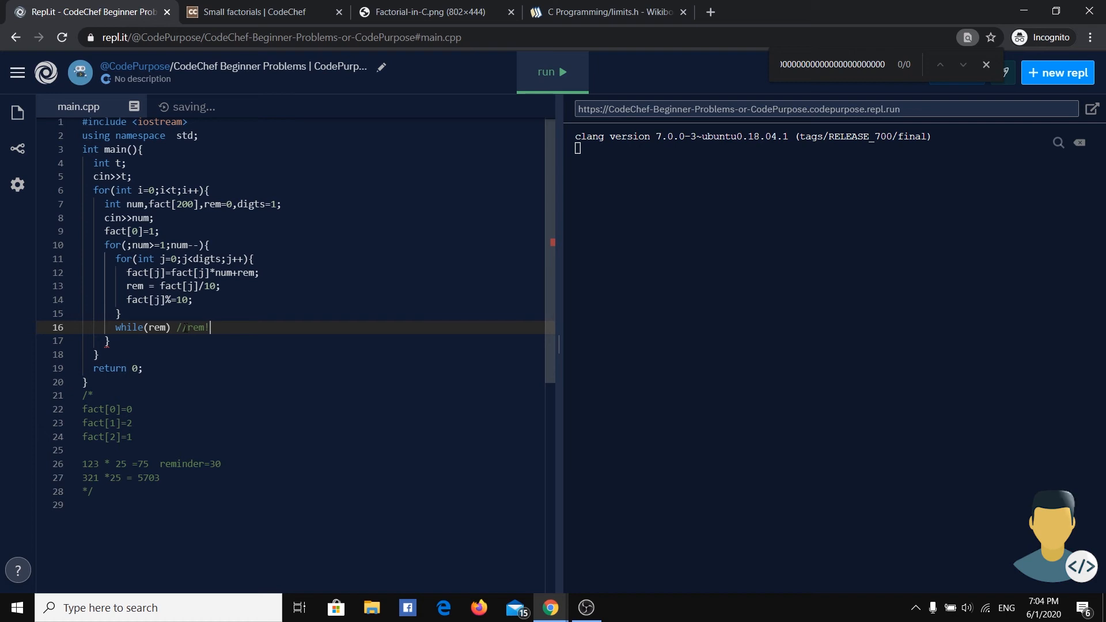
pyautogui.write('=0')
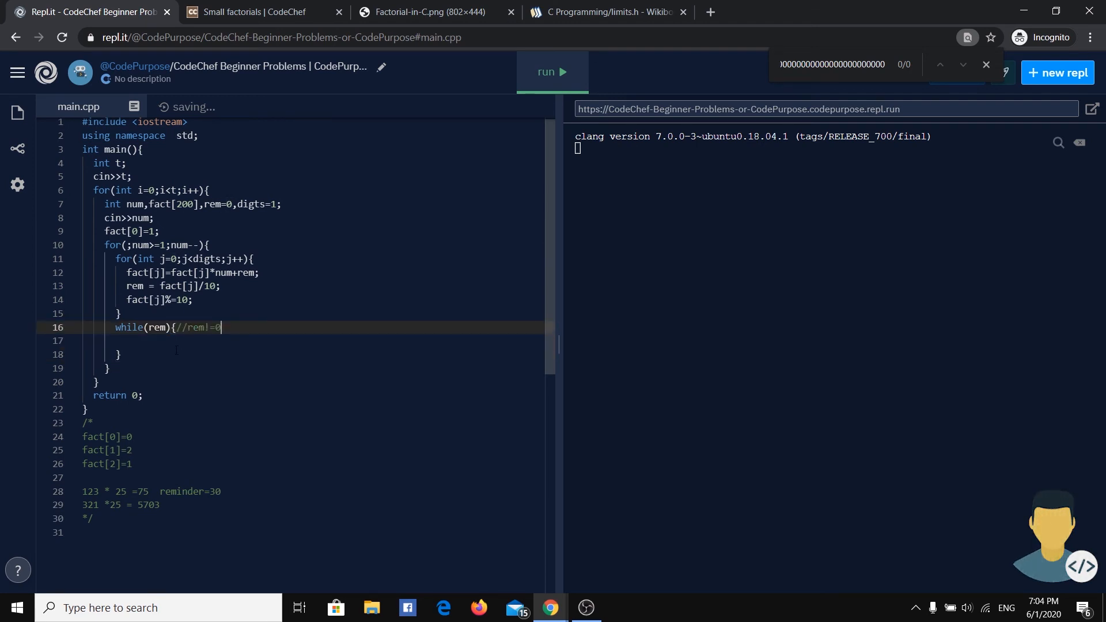
pyautogui.press('enter')
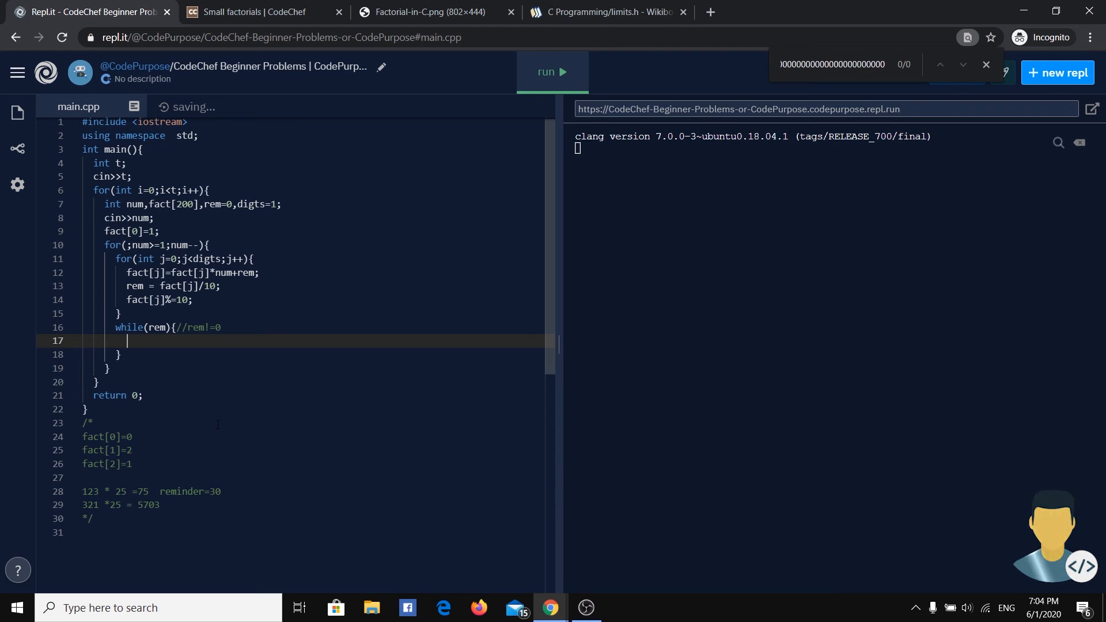
# Fill the while loop with fact[digts++]=rem%10; and rem/=10;
pyautogui.write('fact[digts')
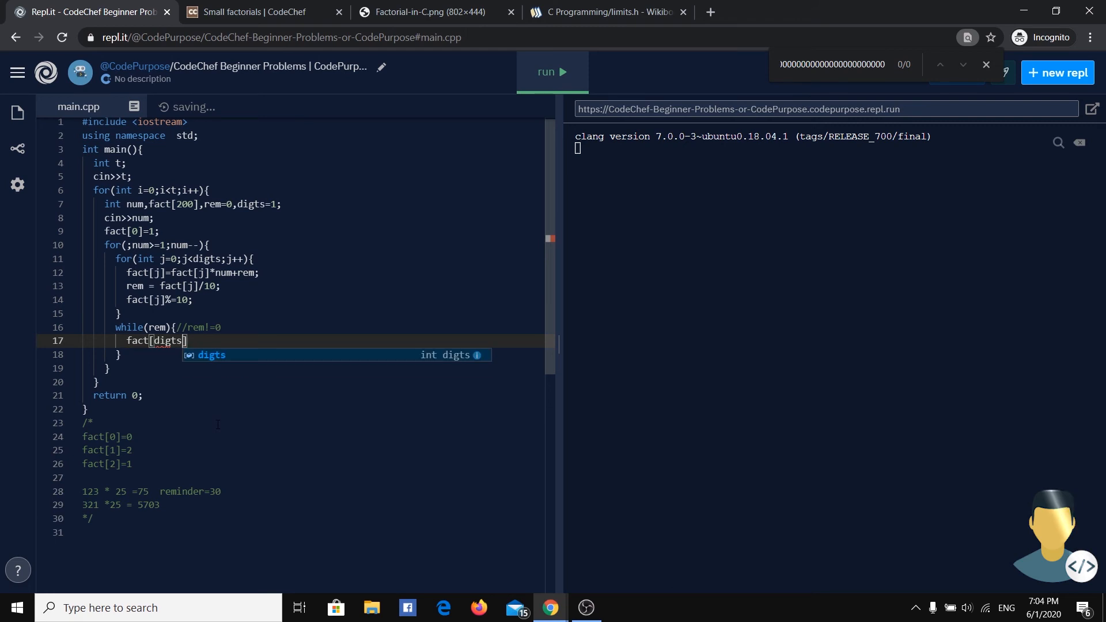
pyautogui.write('++]')
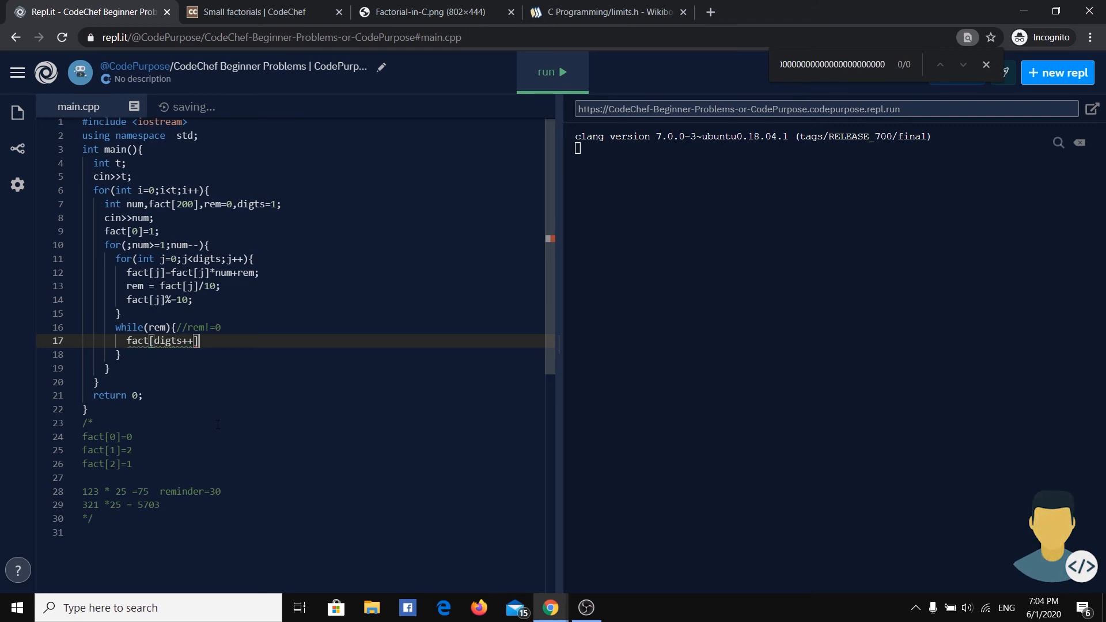
pyautogui.write('=rem%')
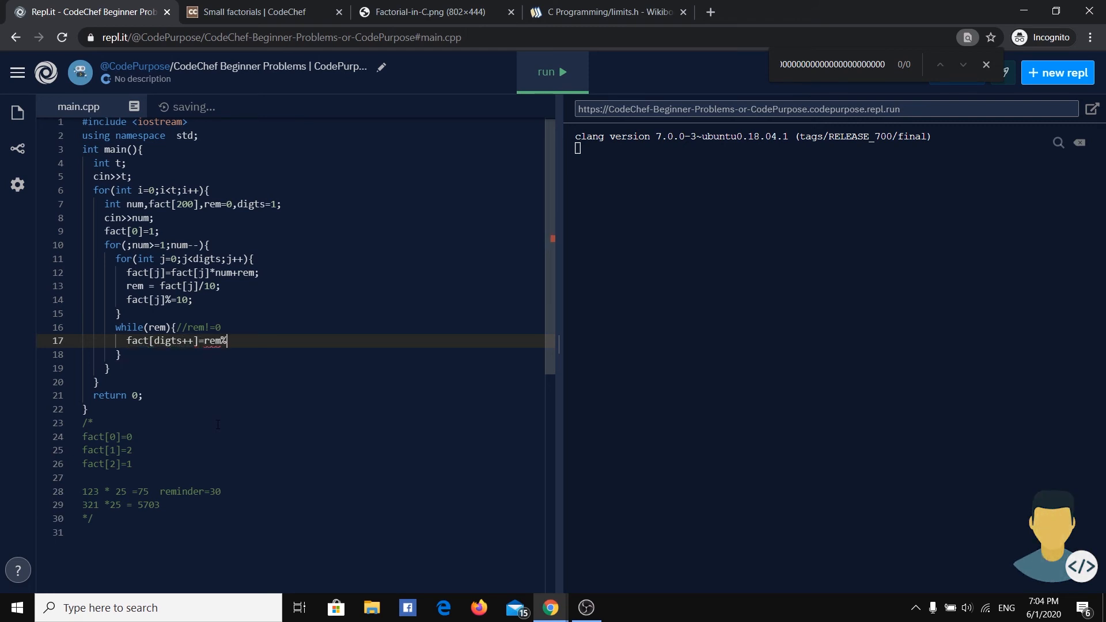
pyautogui.write('10;')
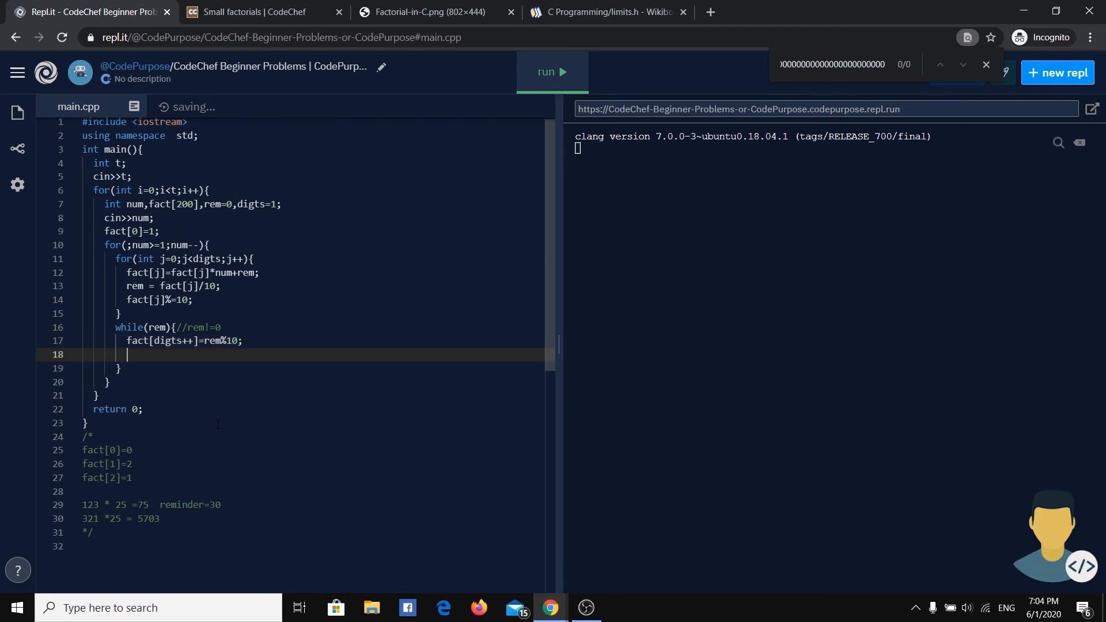
pyautogui.write('rem/=1')
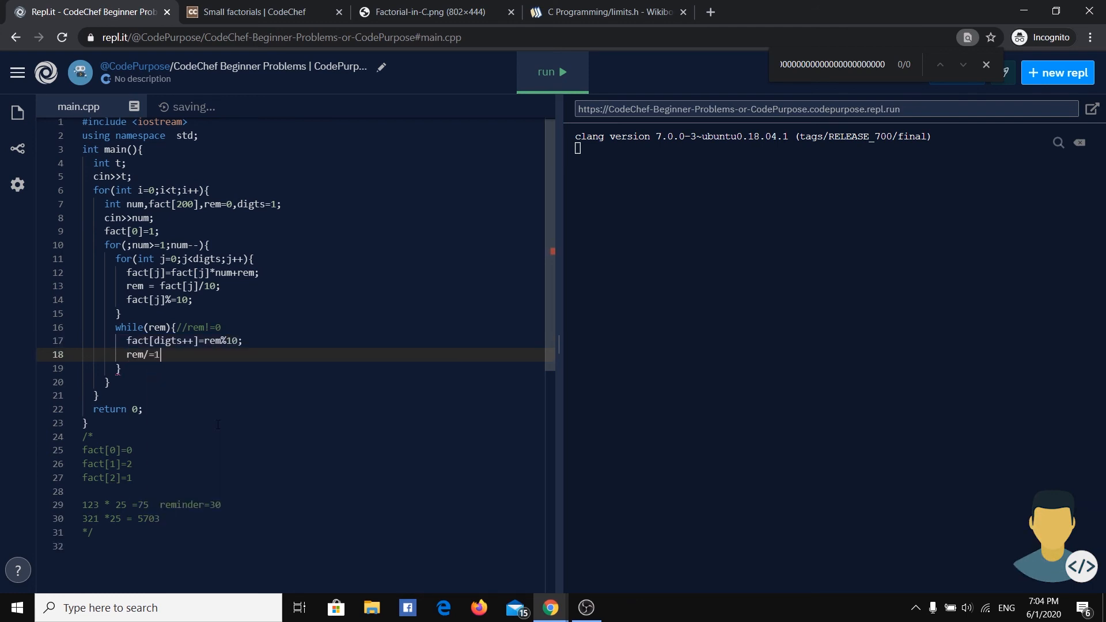
pyautogui.write('0;')
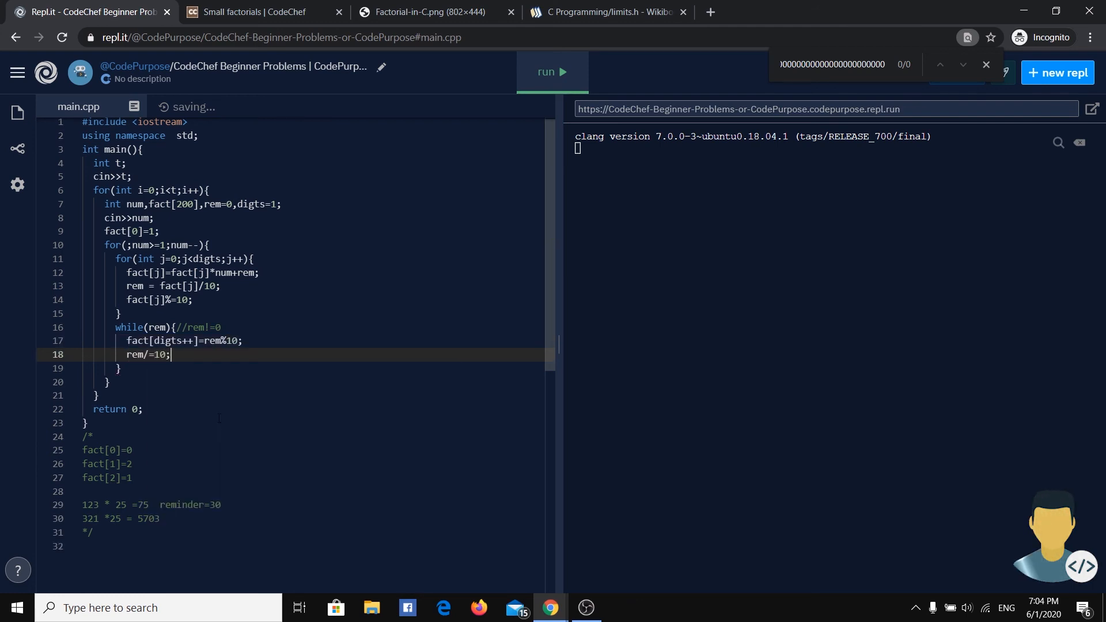
pyautogui.doubleClick(172, 340)
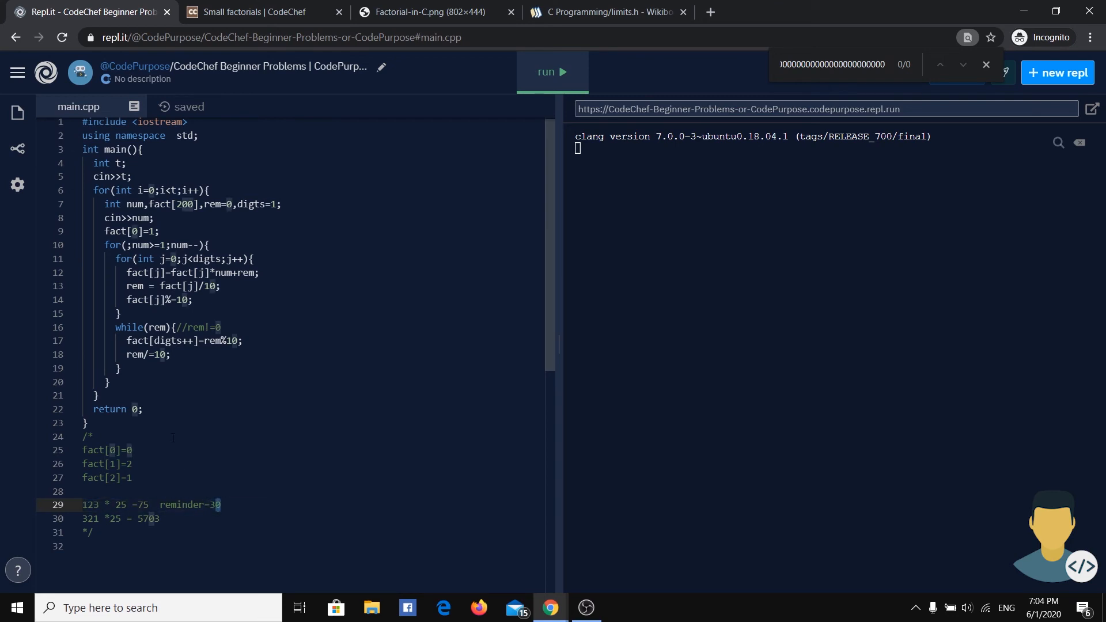
pyautogui.doubleClick(167, 340)
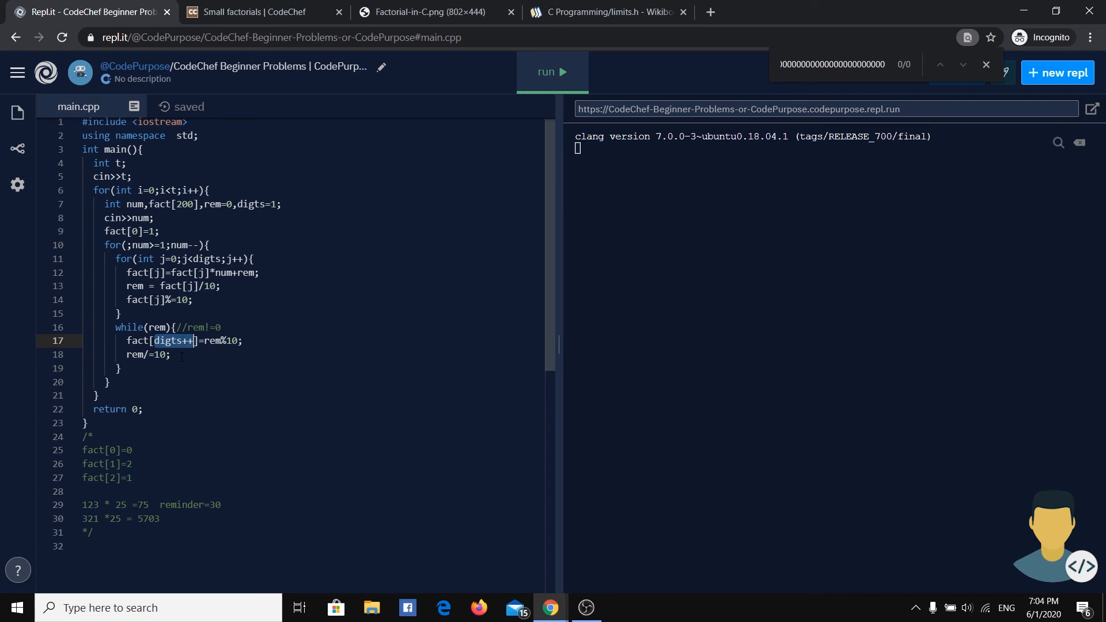
pyautogui.moveTo(176, 485)
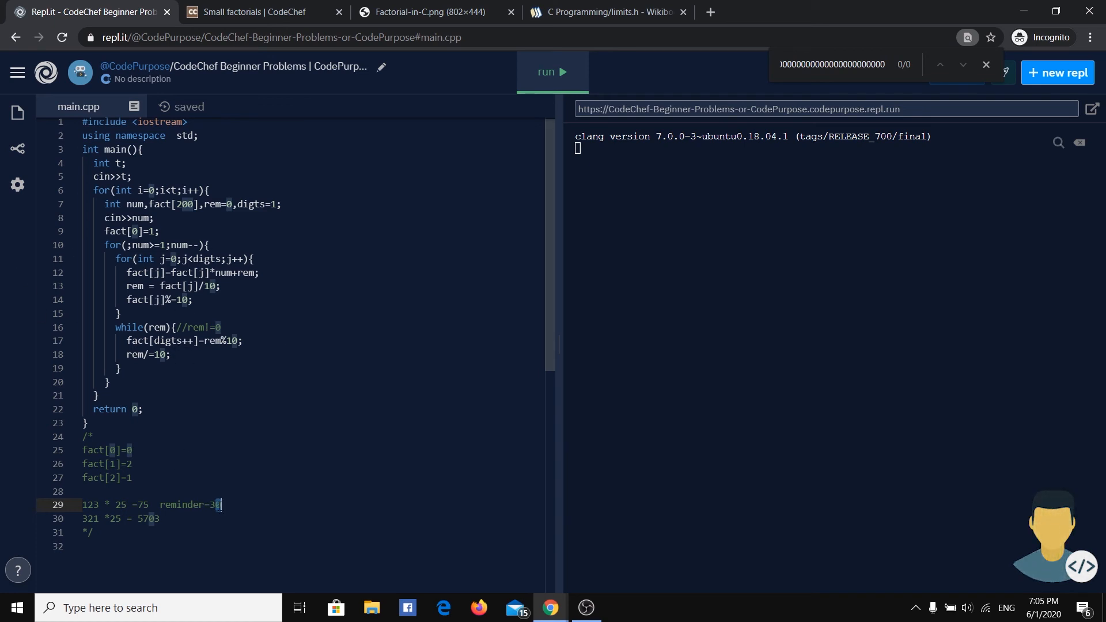
pyautogui.write('0')
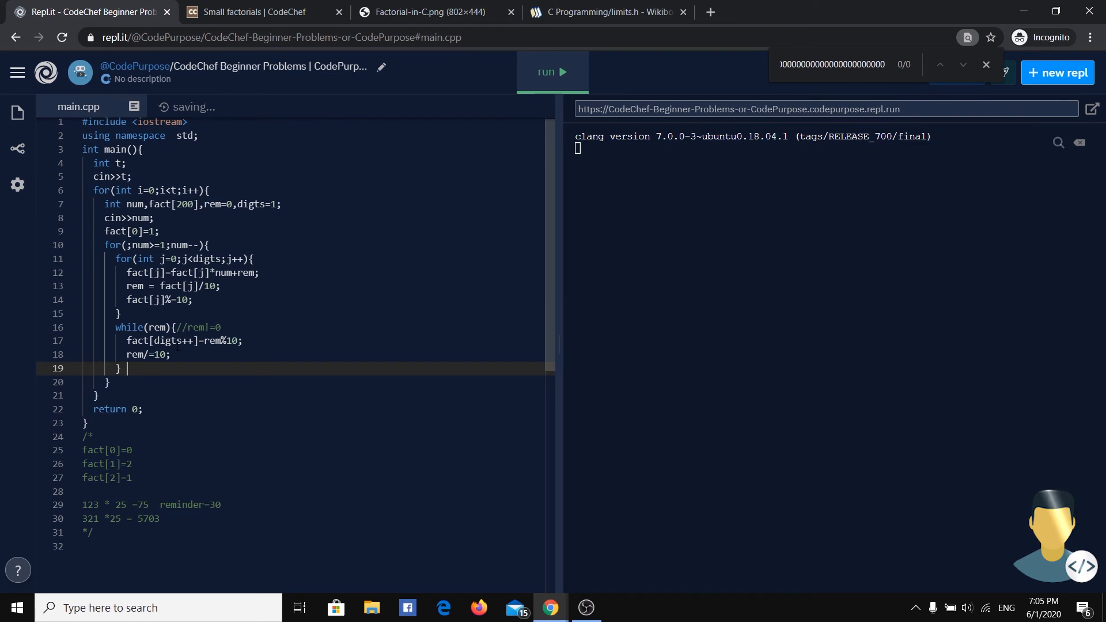
# Rename digts to digits and write a reverse for loop down to digits>=0
pyautogui.press('enter')
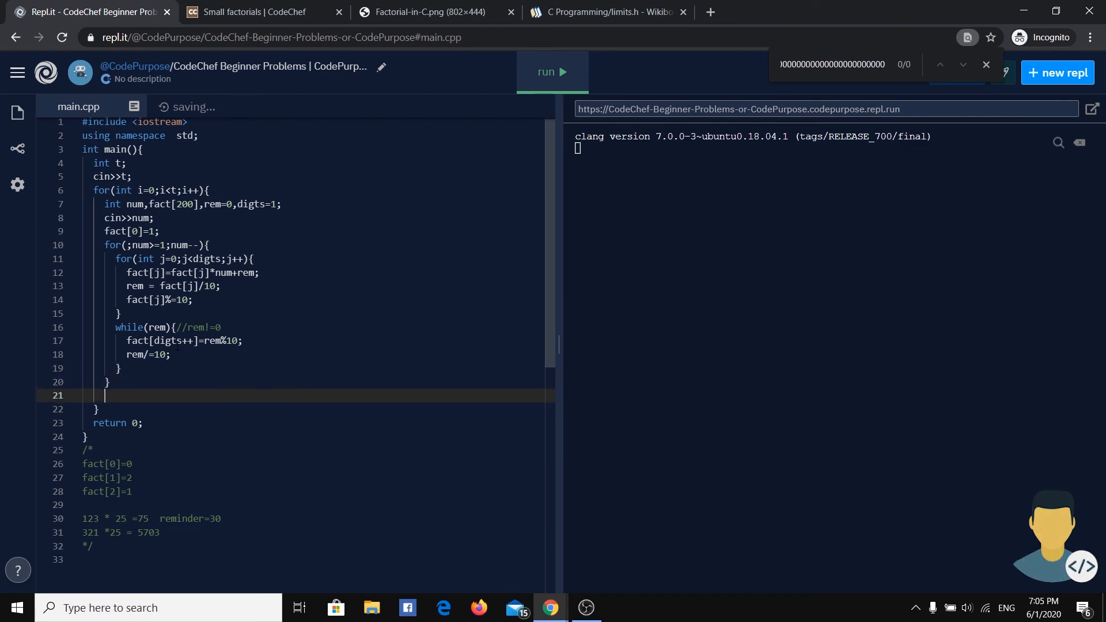
pyautogui.write('for(')
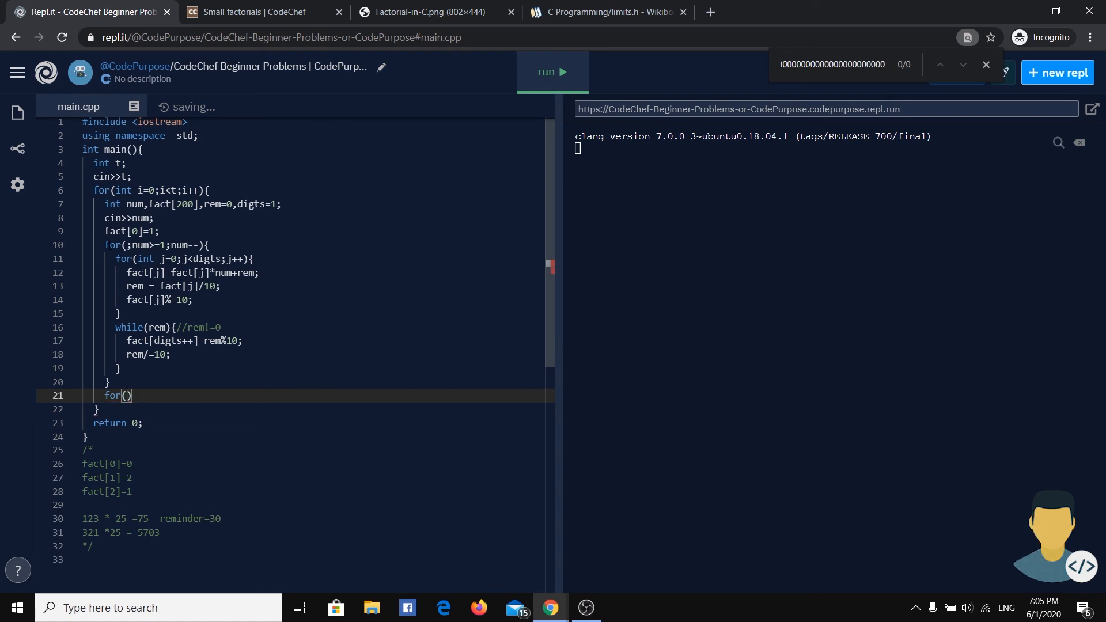
pyautogui.write('digits--;')
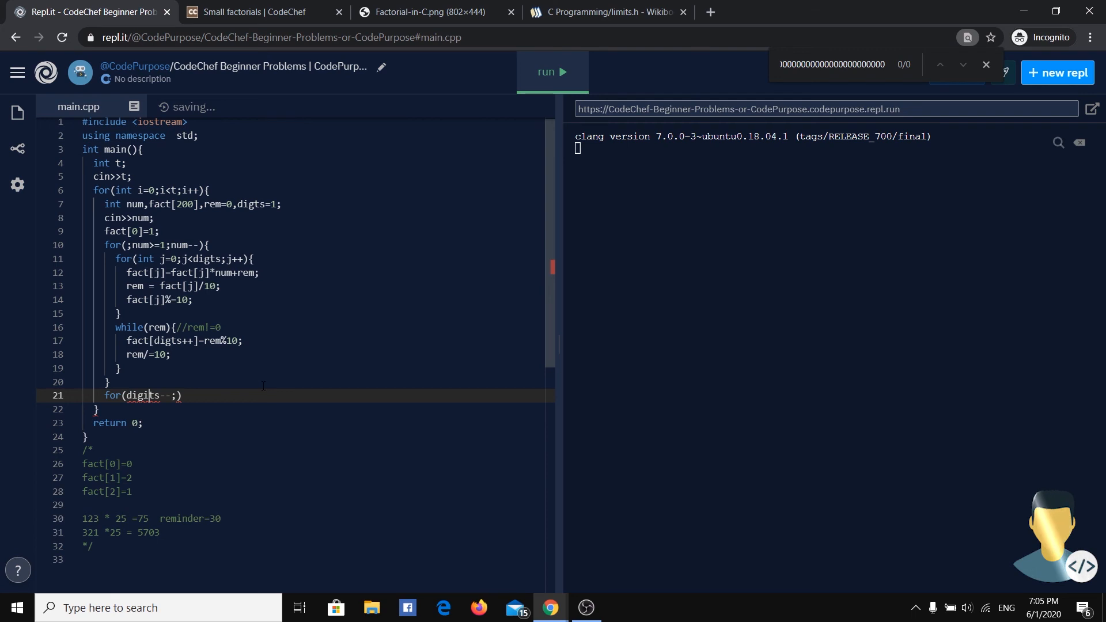
pyautogui.doubleClick(142, 395)
pyautogui.write('i')
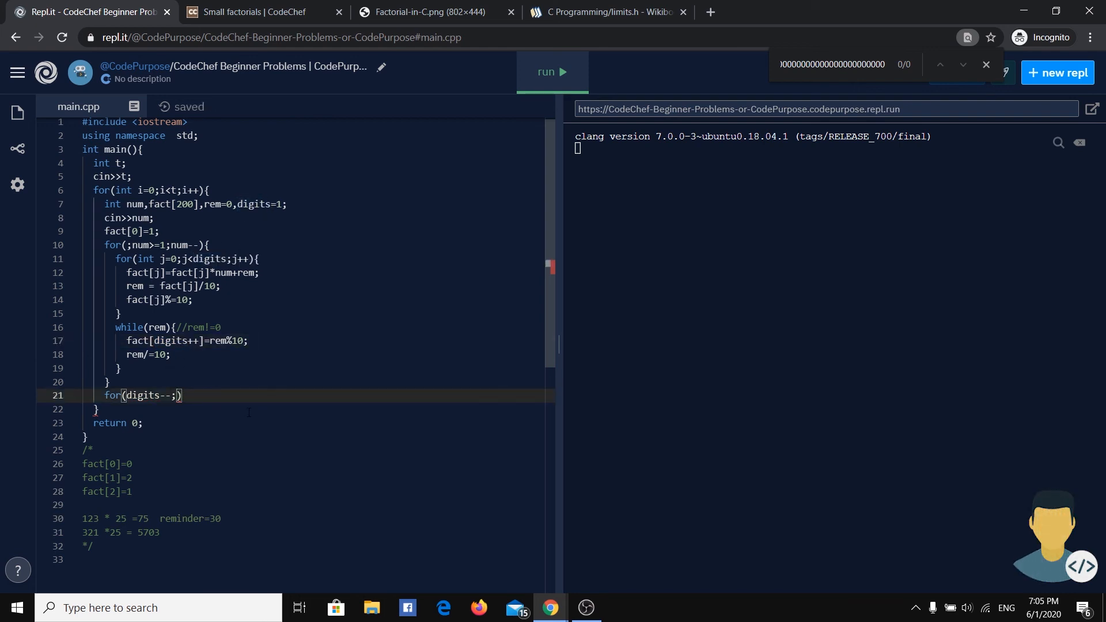
pyautogui.write('digits>=0')
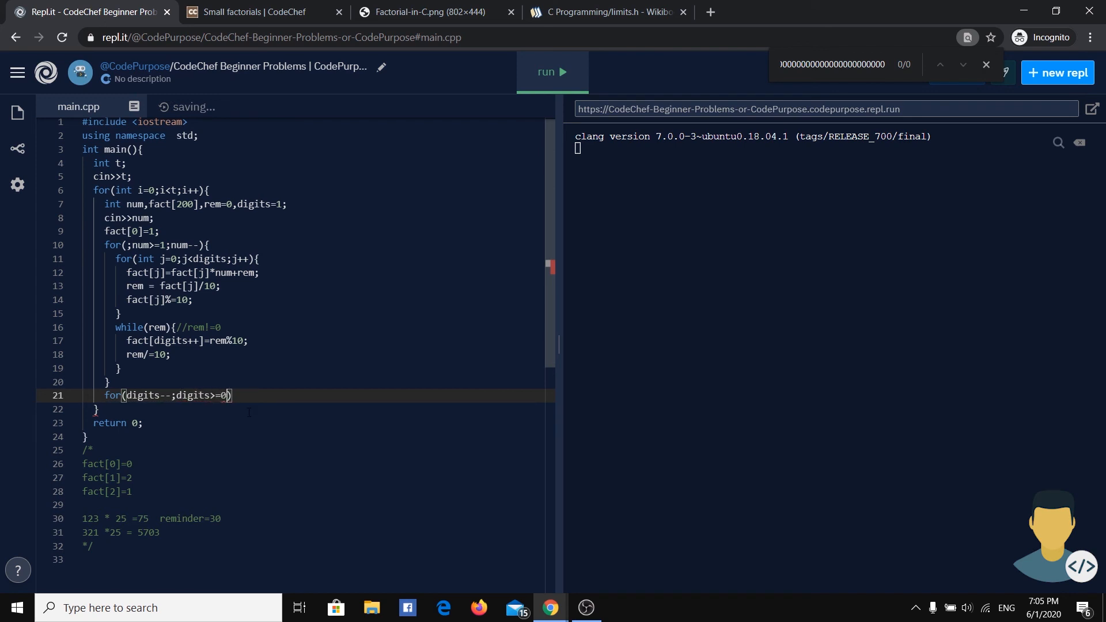
pyautogui.write(';')
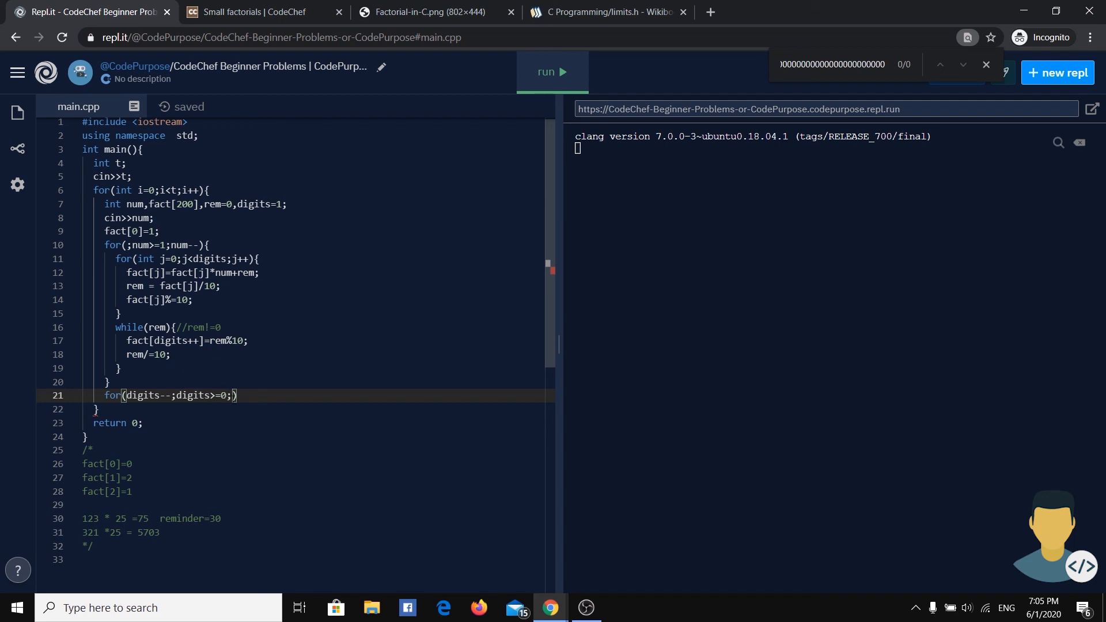
pyautogui.write('digits--')
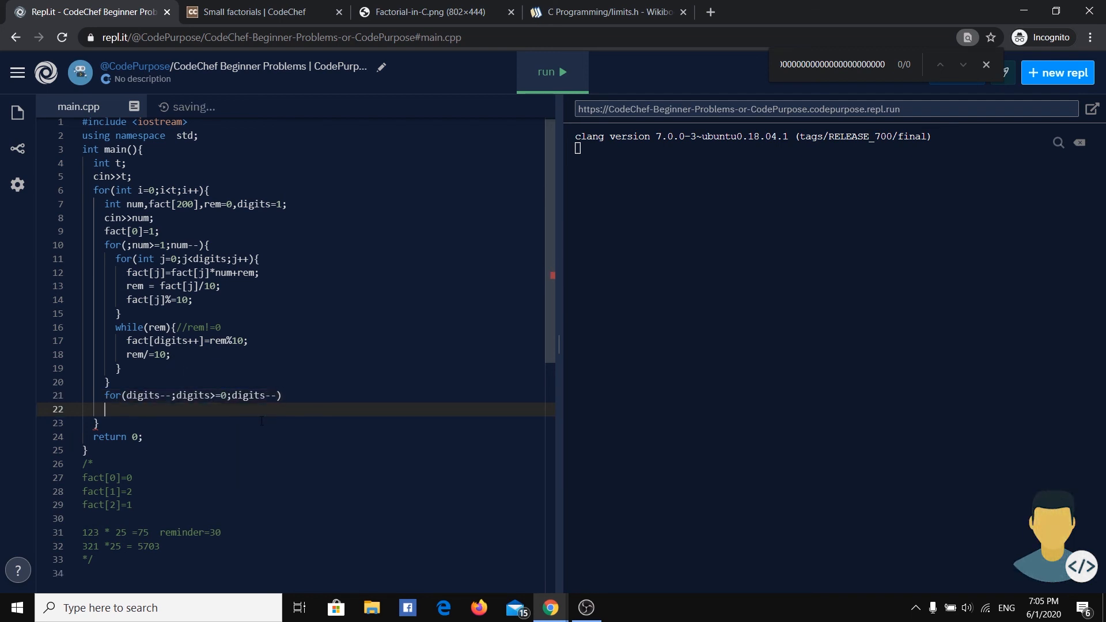
# Print fact[digits] in the loop and end each factorial with cout<<endl;
pyautogui.write('coo')
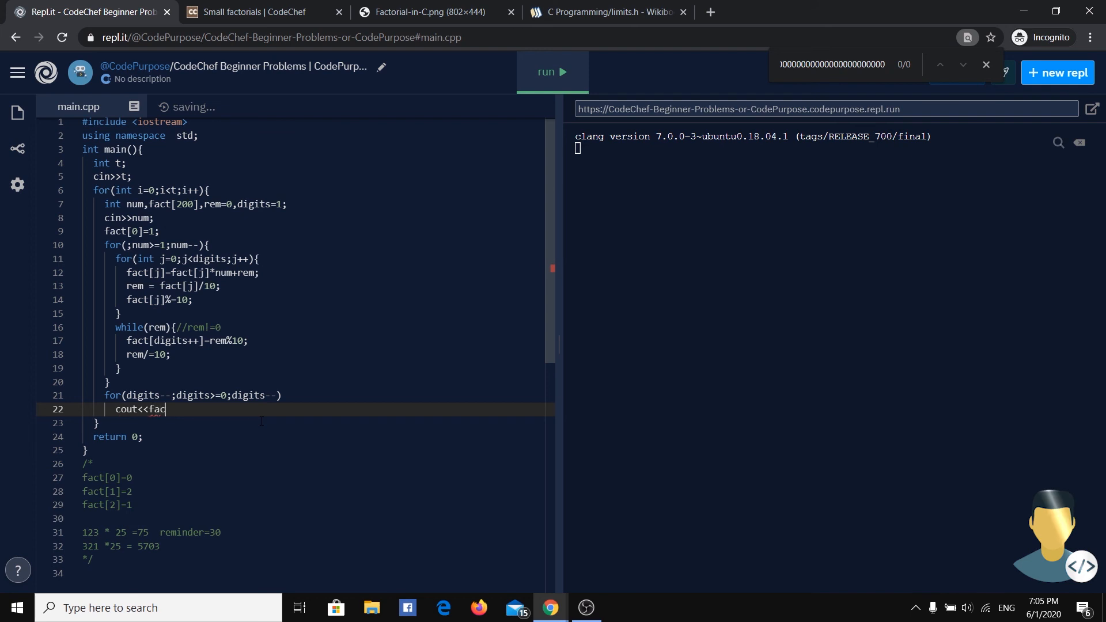
pyautogui.write('[d]')
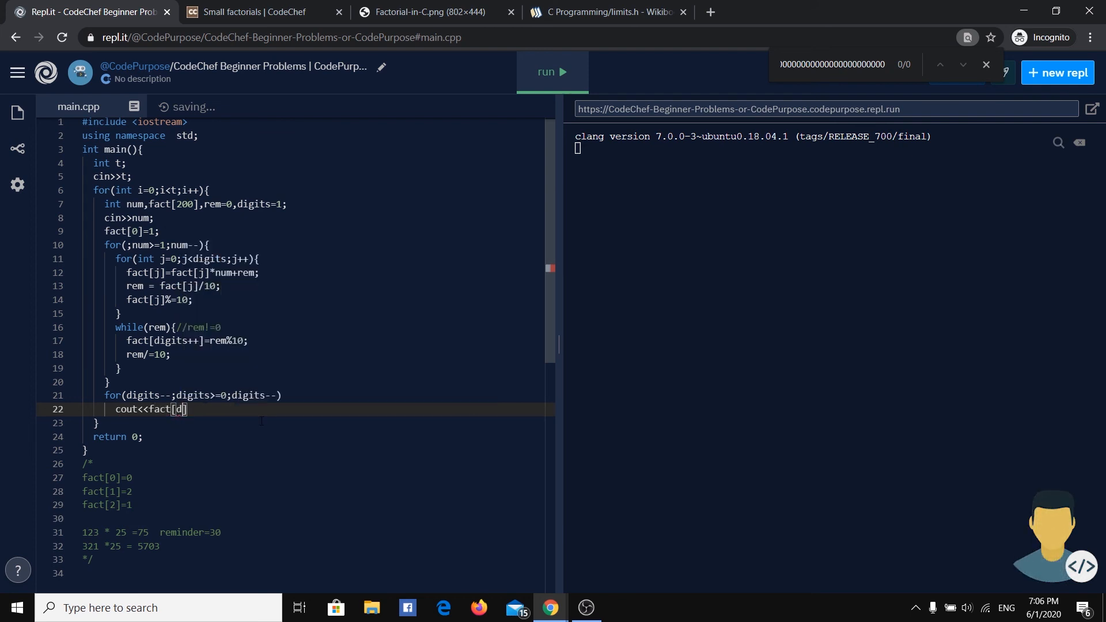
pyautogui.write('igits];')
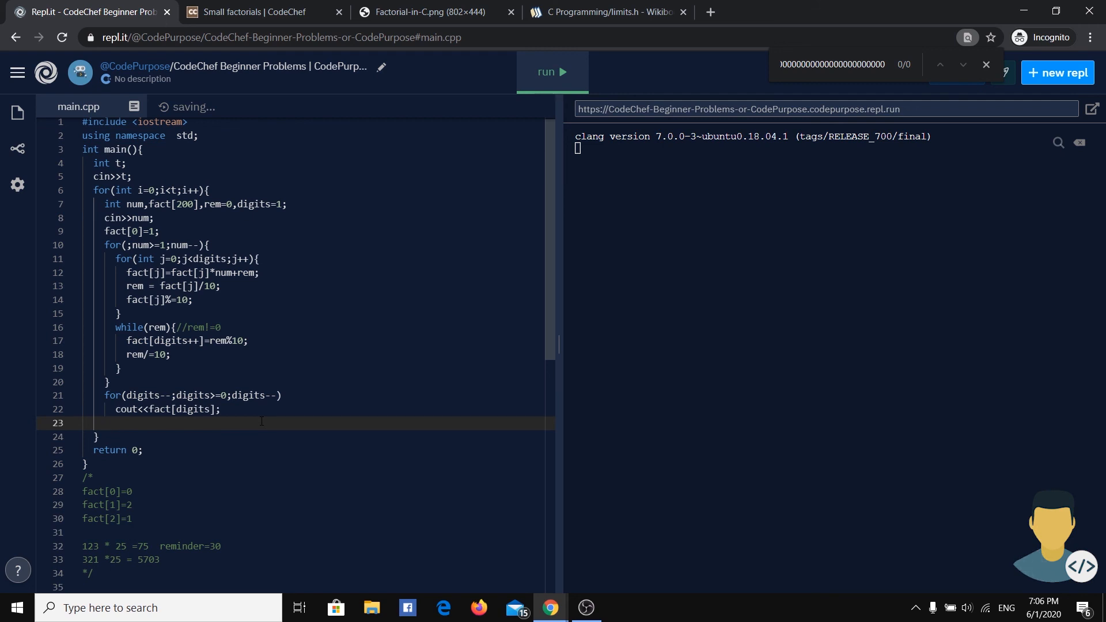
pyautogui.write('cout<<en')
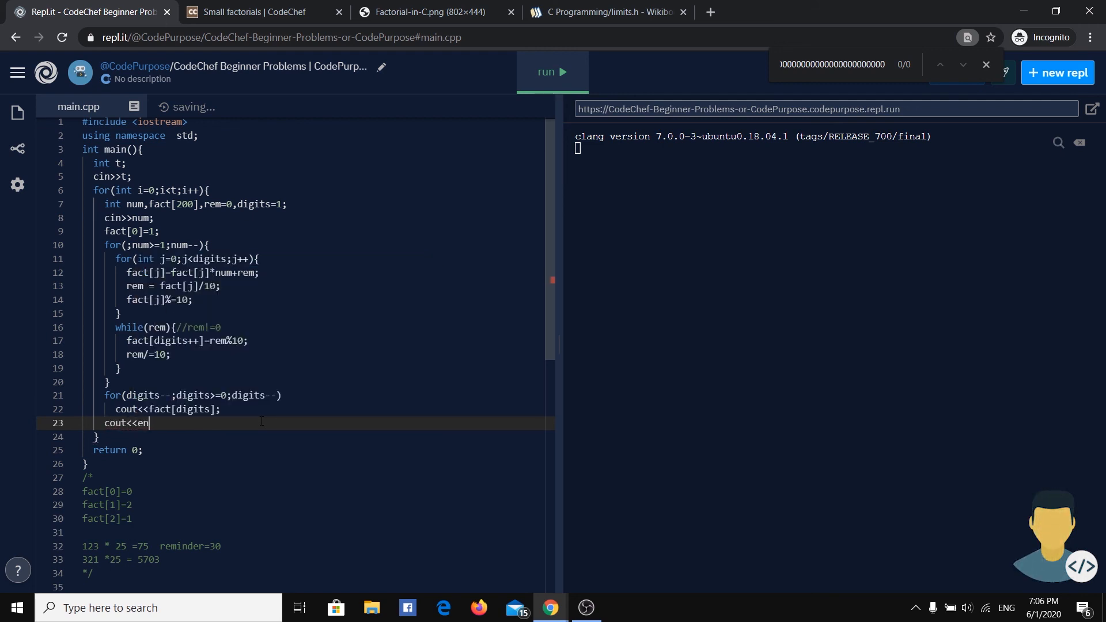
pyautogui.write('dl;')
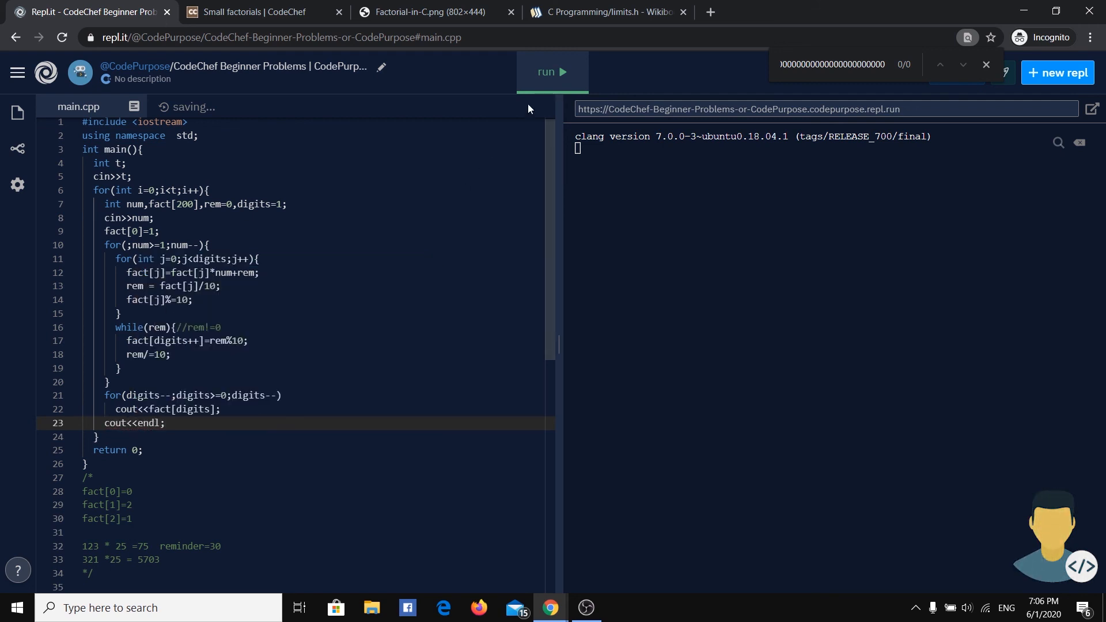
# Run the program with input 100, select all the code, and switch to CodeChef
pyautogui.click(552, 71)
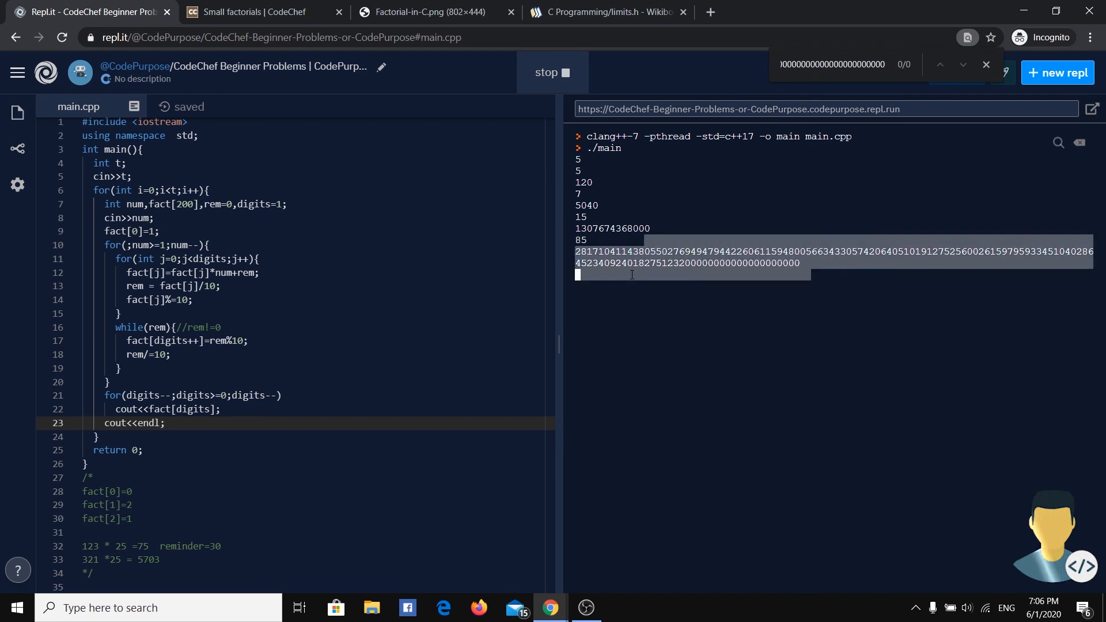
pyautogui.write('100')
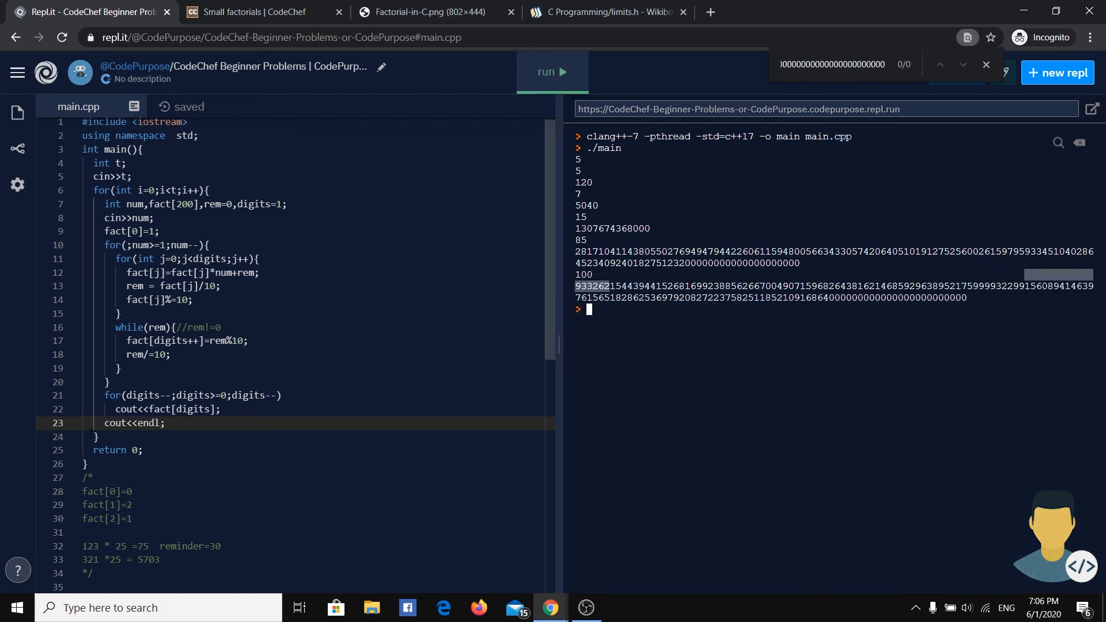
pyautogui.press('ctrl+a')
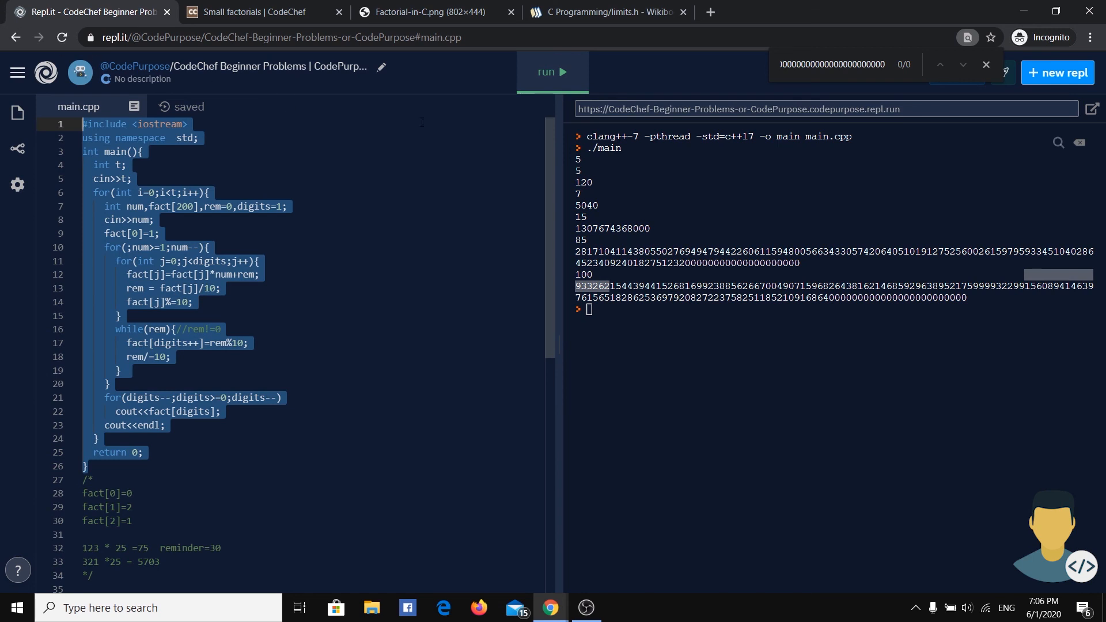
pyautogui.click(254, 12)
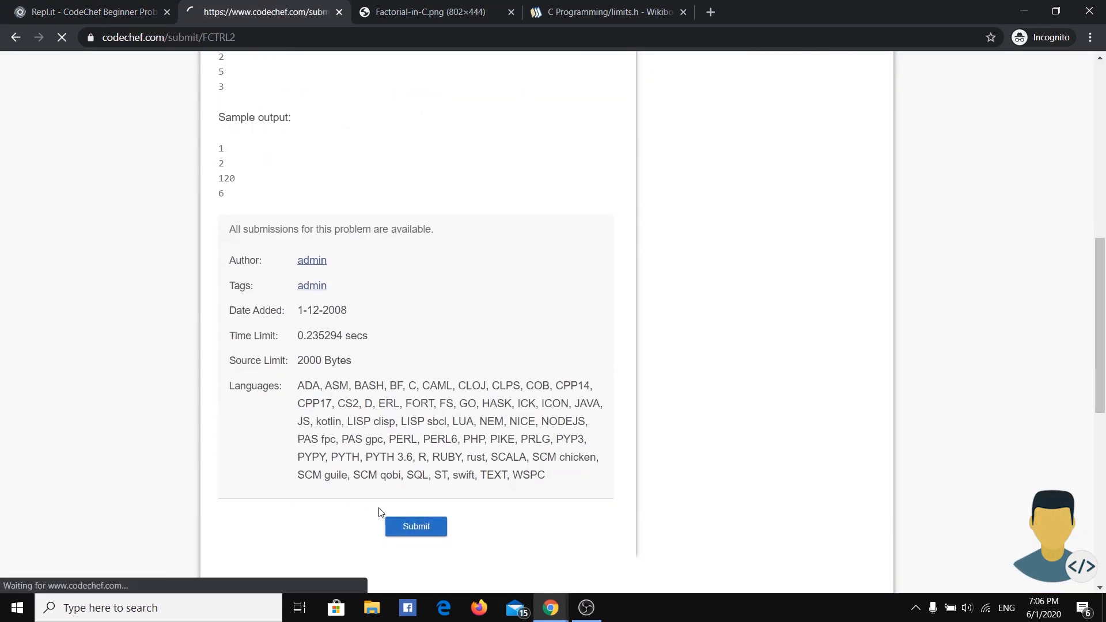
# Submit the FCTRL2 solution to the PRACTICE contest and check its status
pyautogui.click(415, 526)
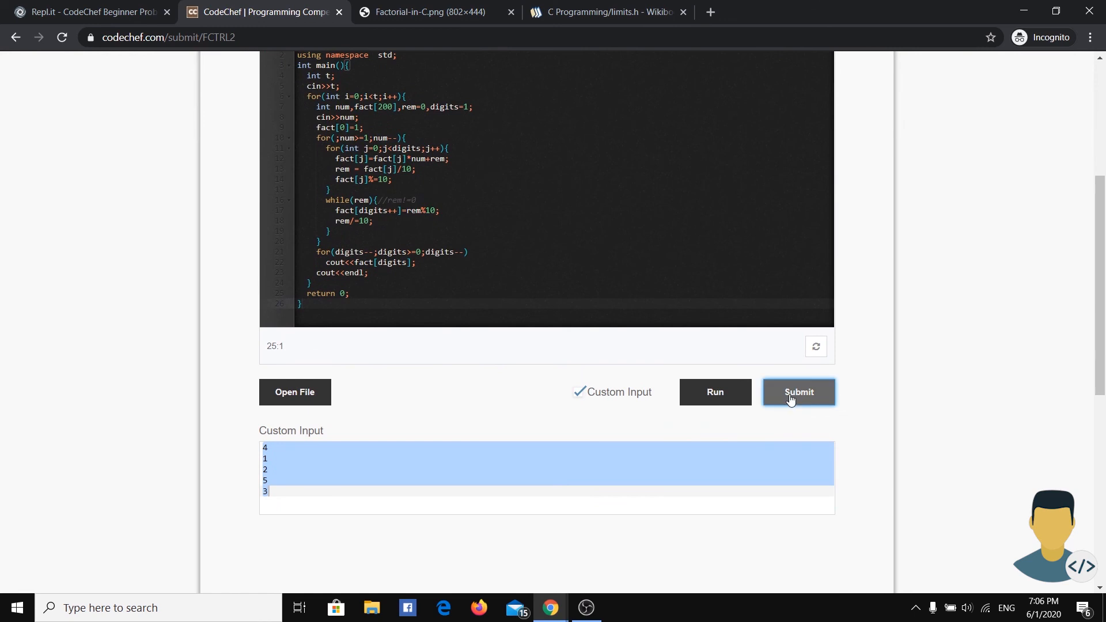
pyautogui.click(798, 392)
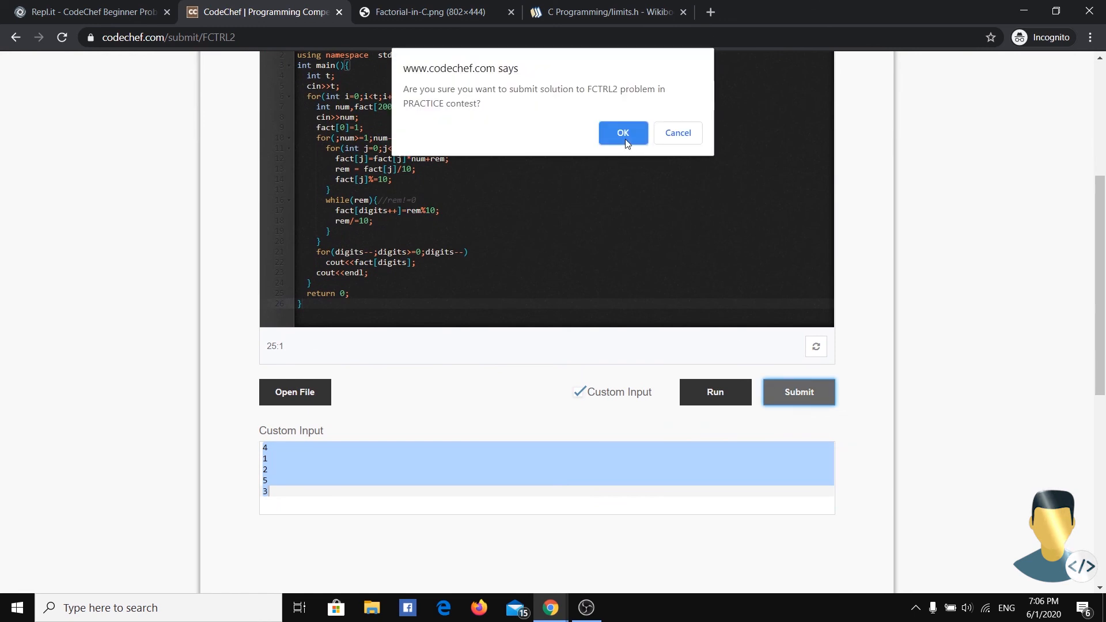
pyautogui.click(623, 133)
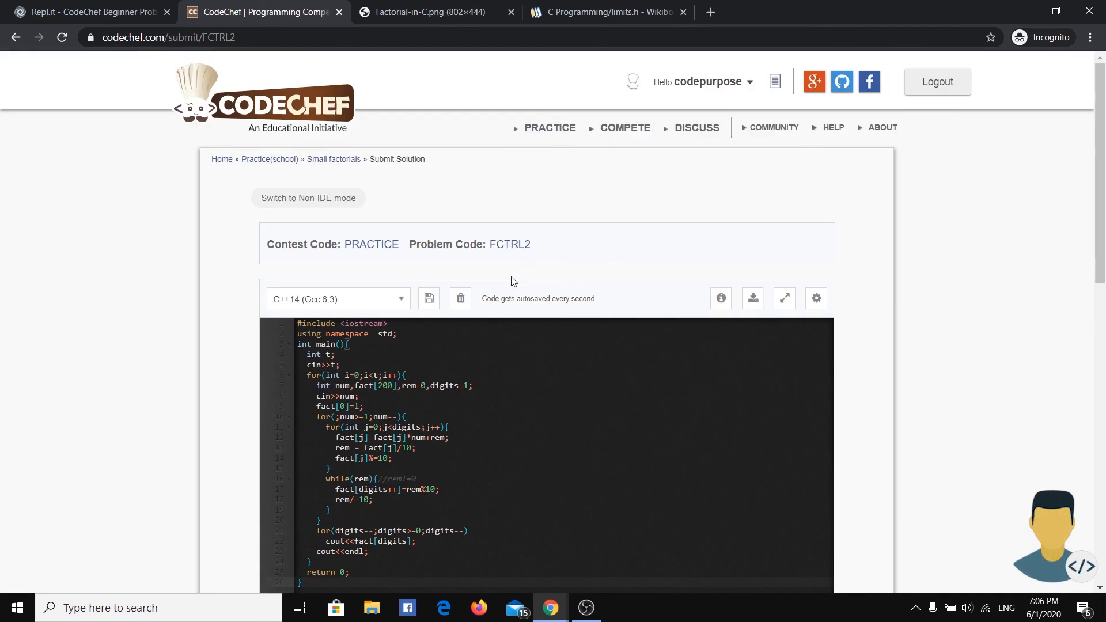
pyautogui.scroll(-3)
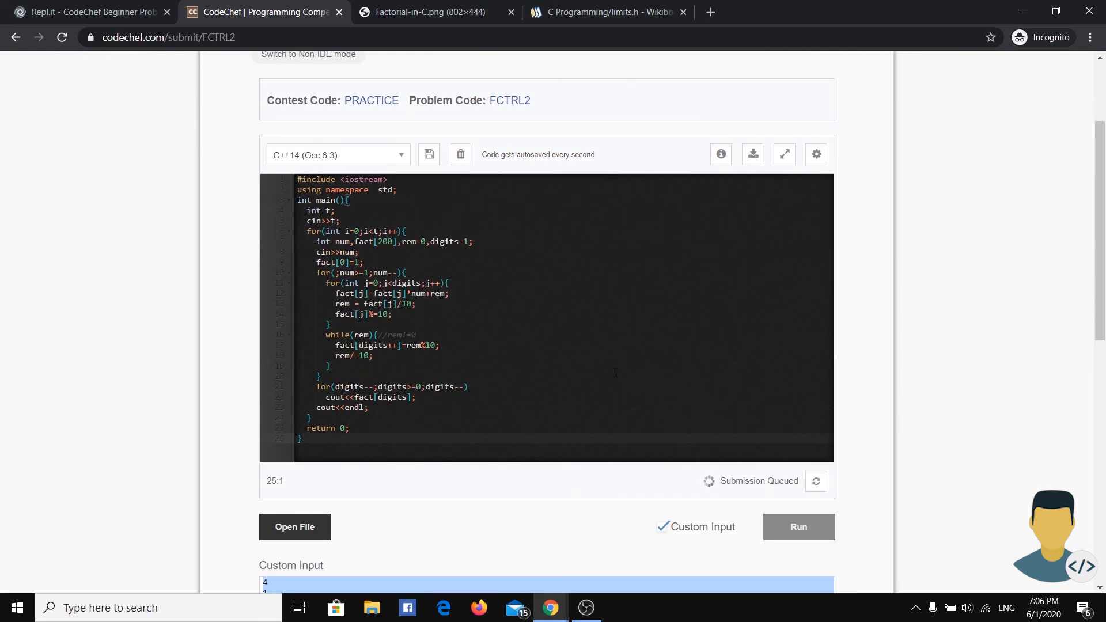
pyautogui.moveTo(595, 164)
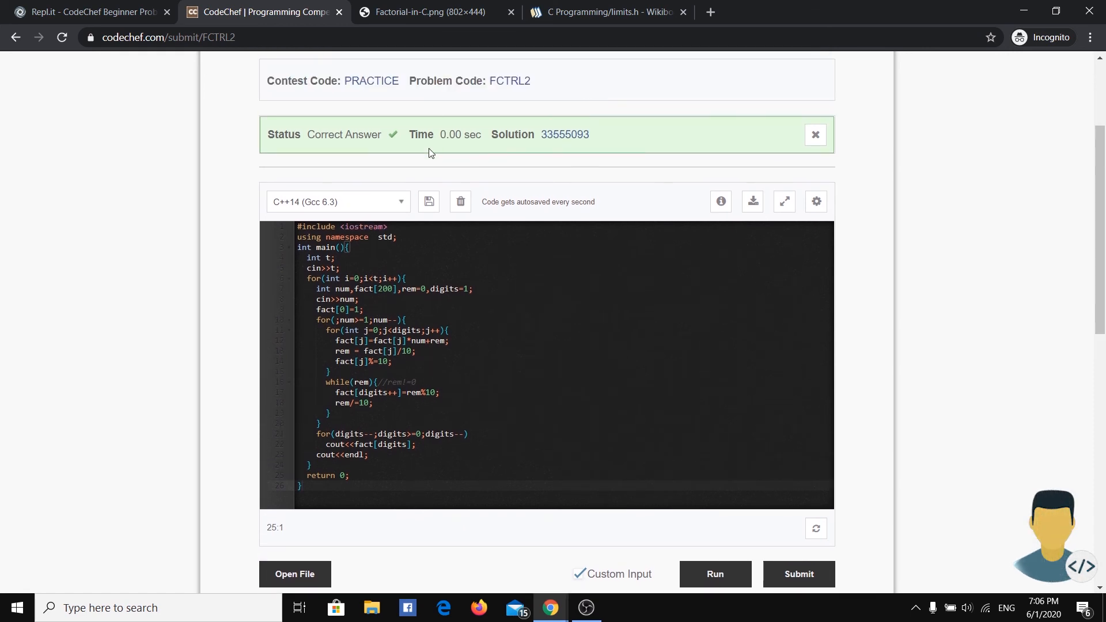
pyautogui.moveTo(538, 163)
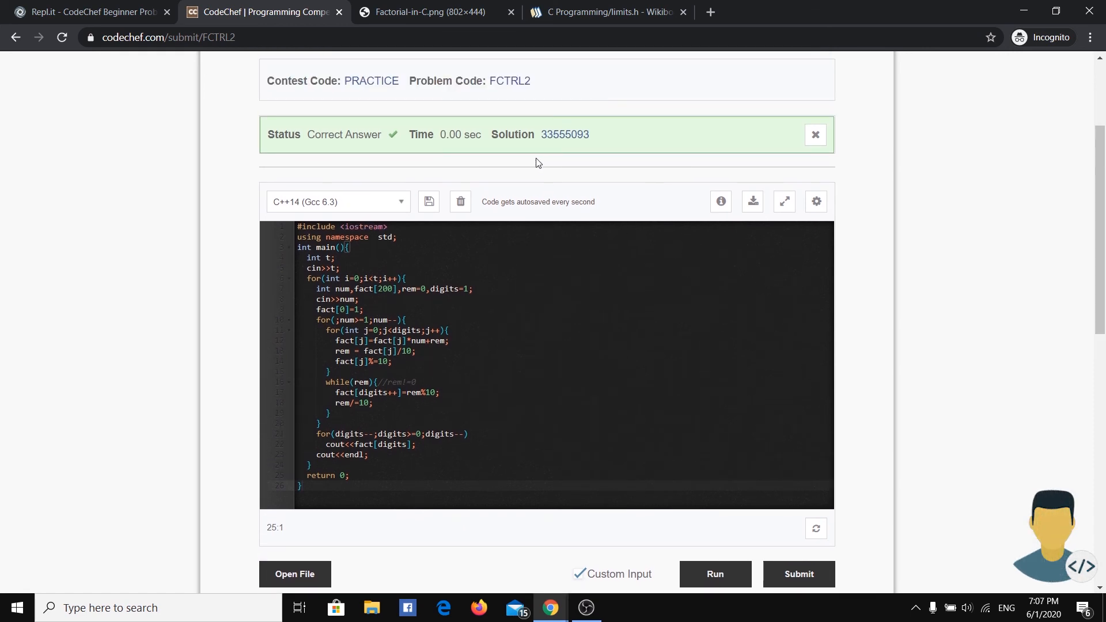